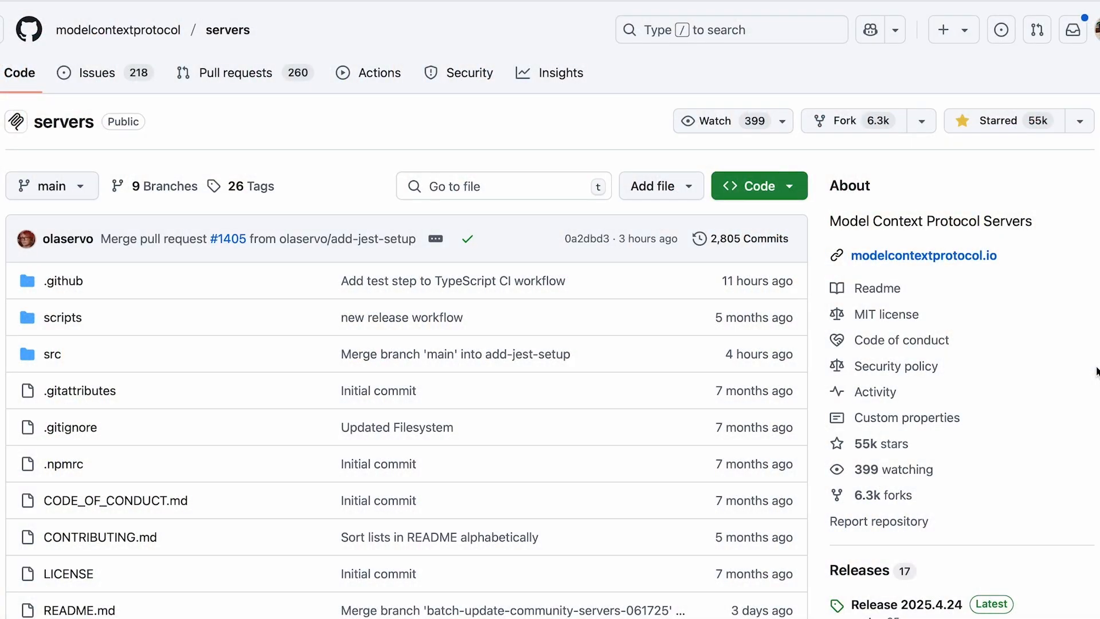
Scroll the MCP servers README from the reference servers down to the third-party integrations
scroll("down", 3)
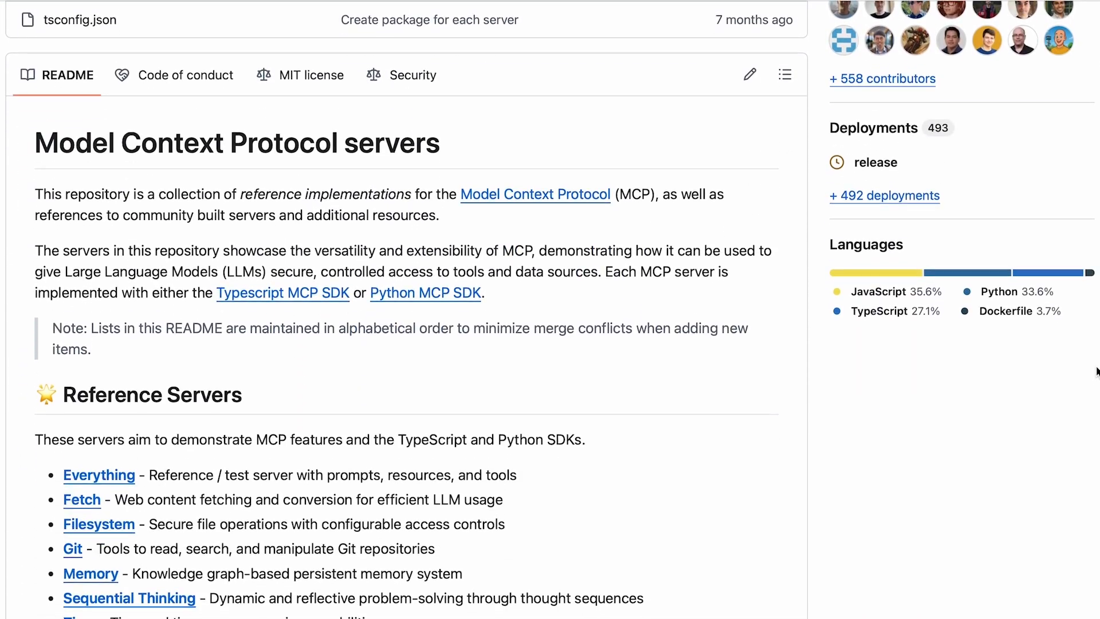
scroll("down", 3)
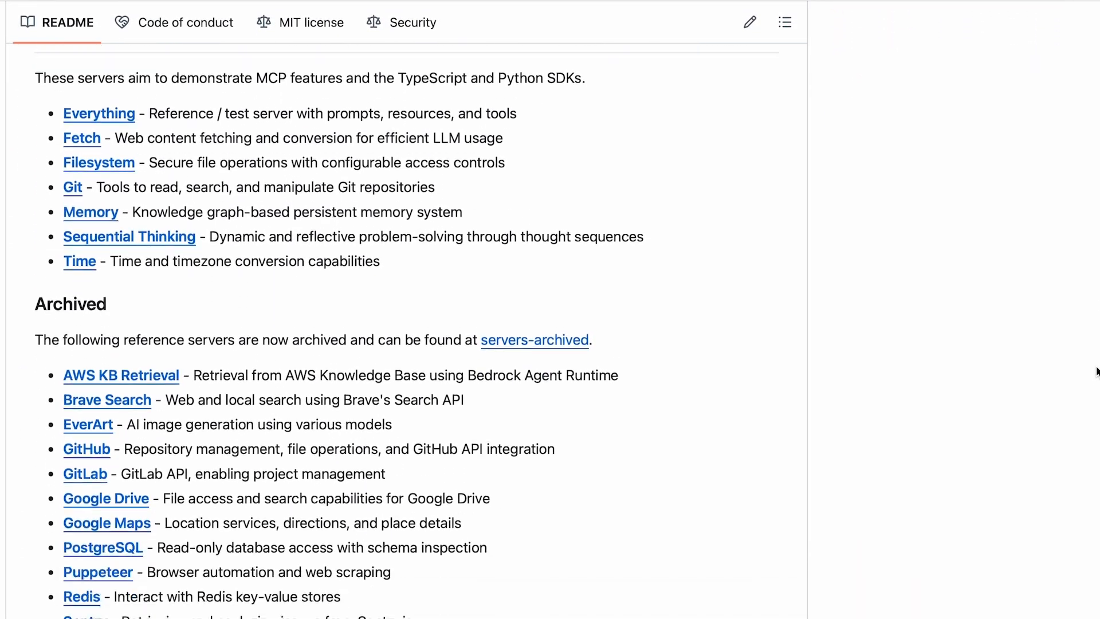
scroll("down", 3)
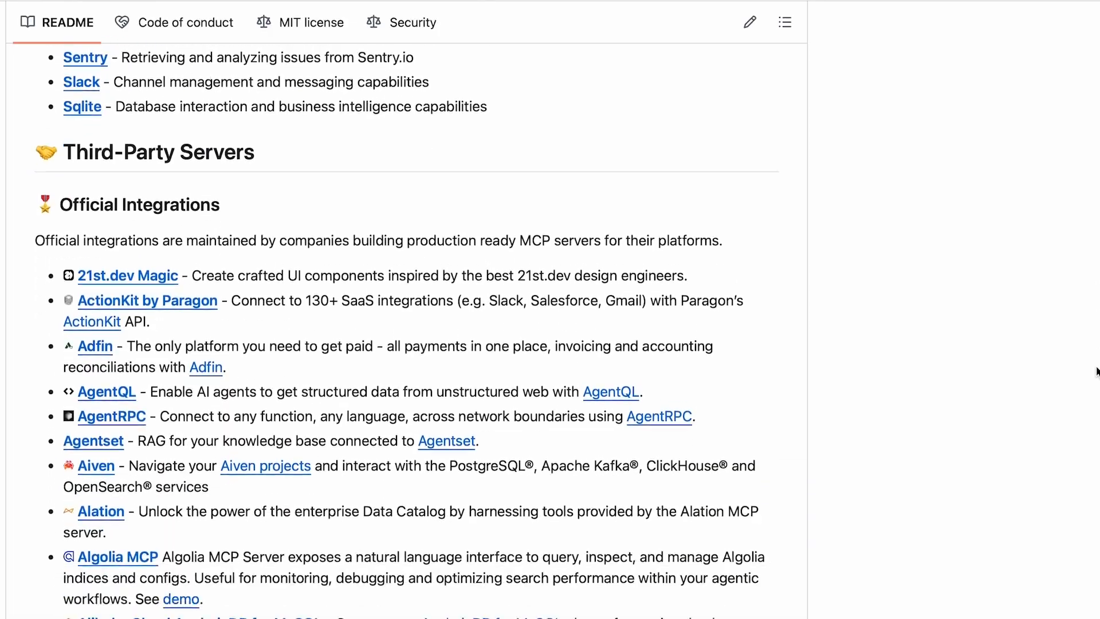
scroll("down", 3)
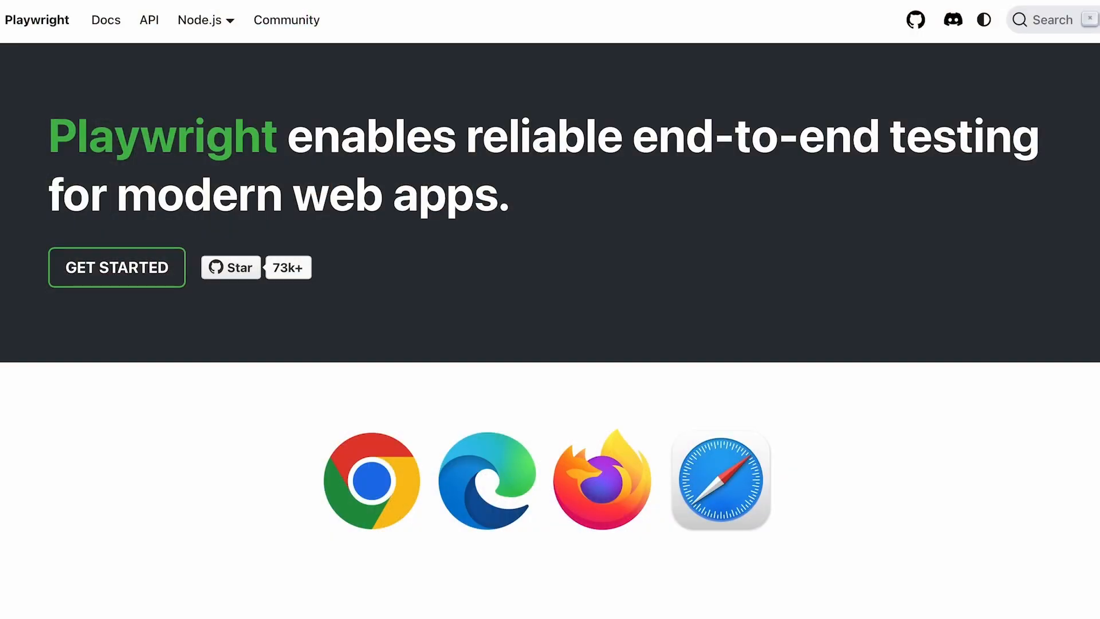
Scroll the Playwright homepage past the browser logos and features down to Powerful Tooling
scroll("down", 3)
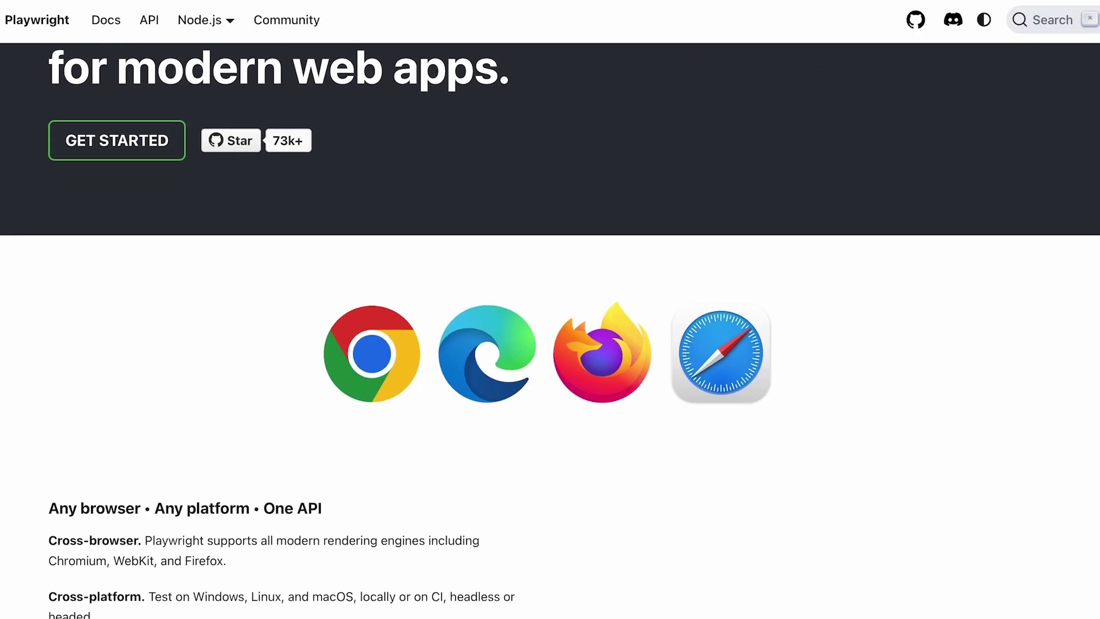
scroll("down", 3)
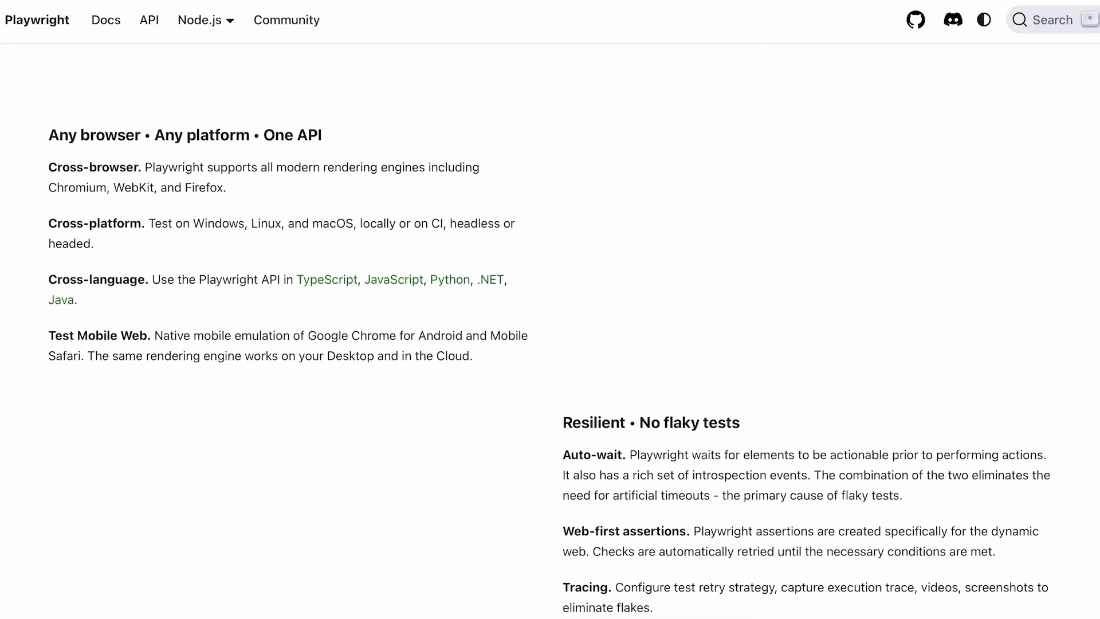
scroll("down", 3)
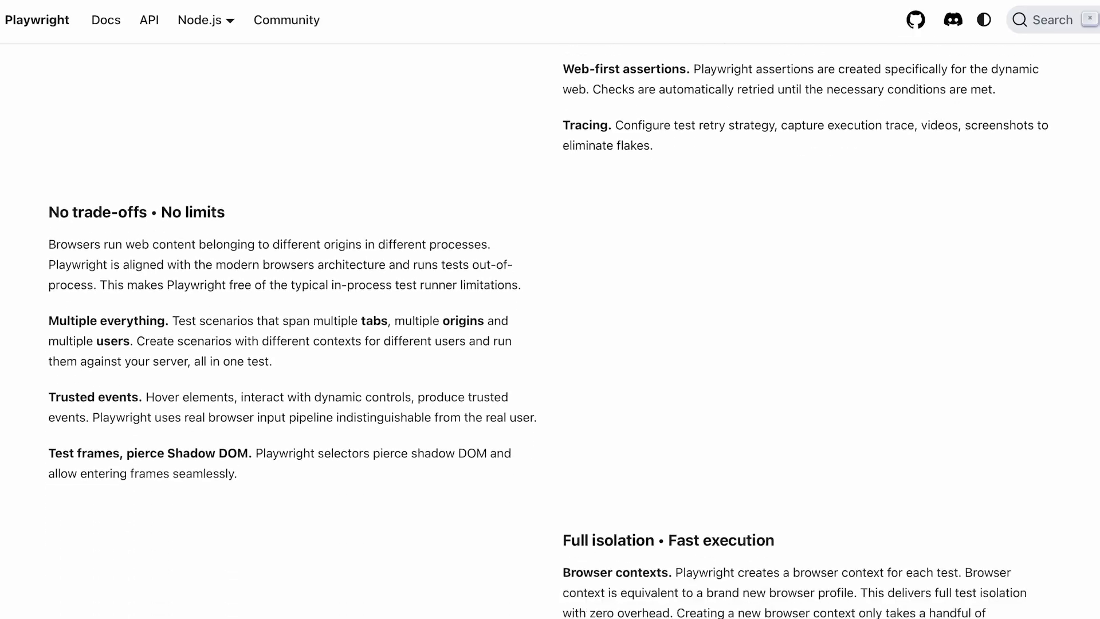
scroll("down", 3)
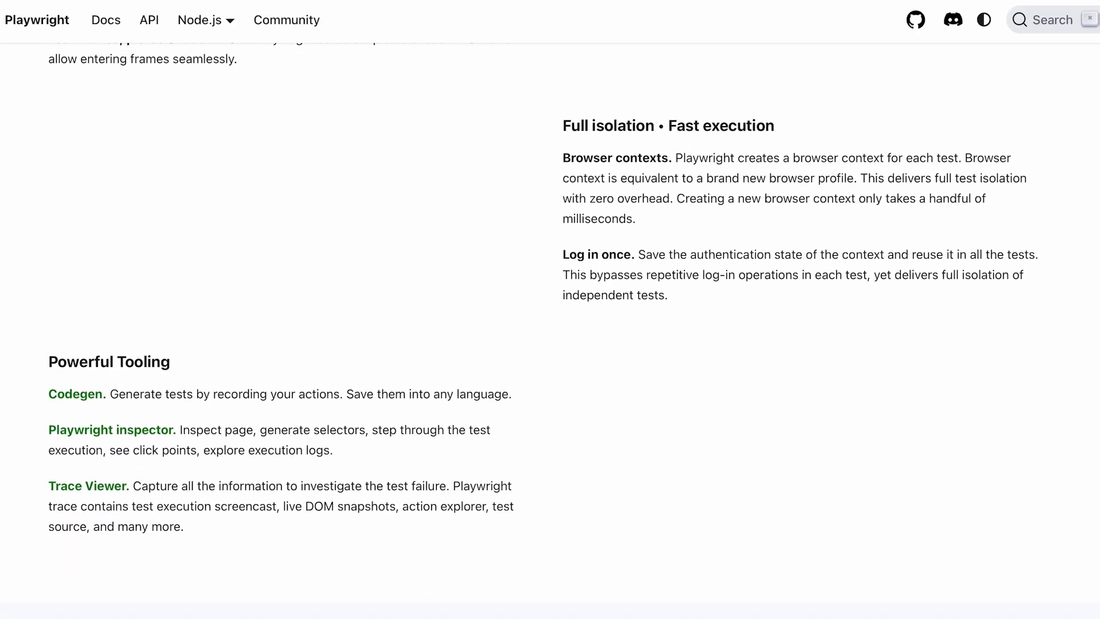
scroll("down", 3)
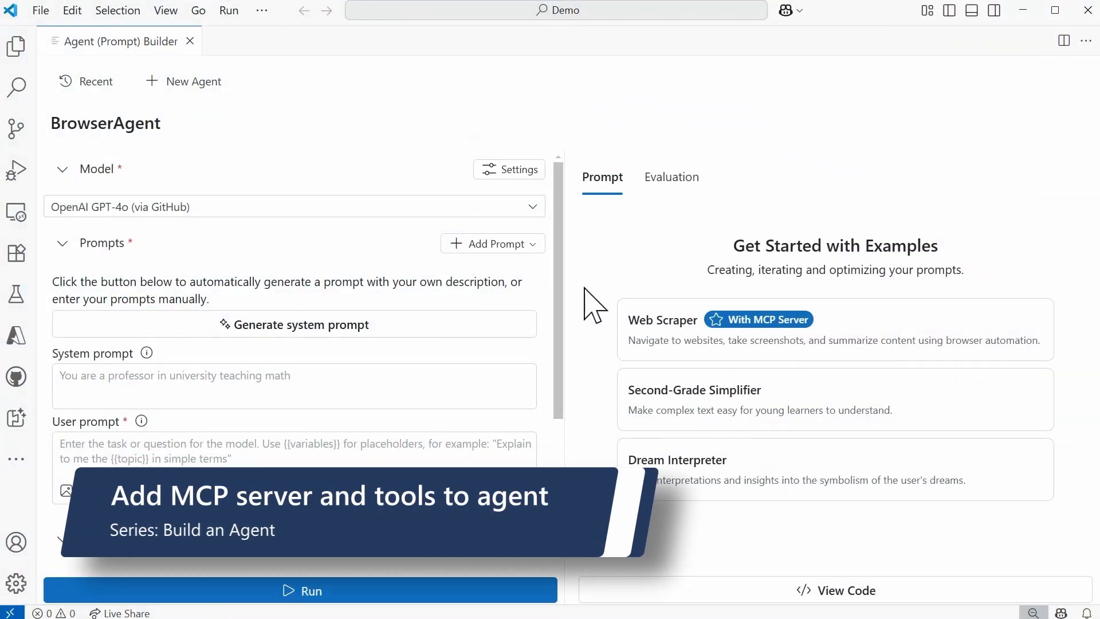
mouse_move(601, 314)
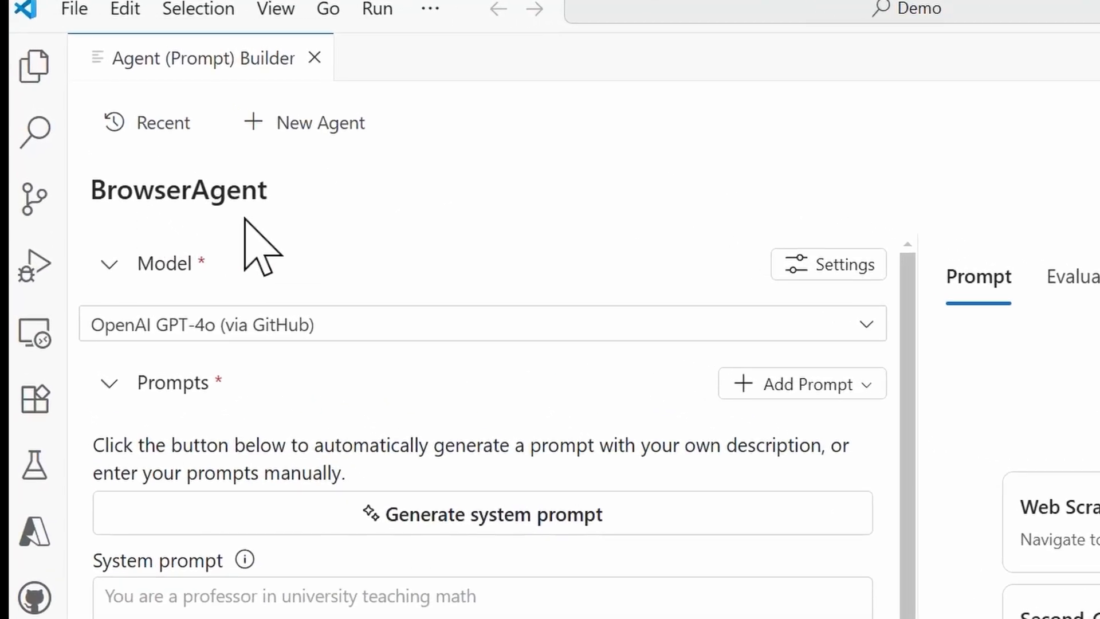
mouse_move(249, 390)
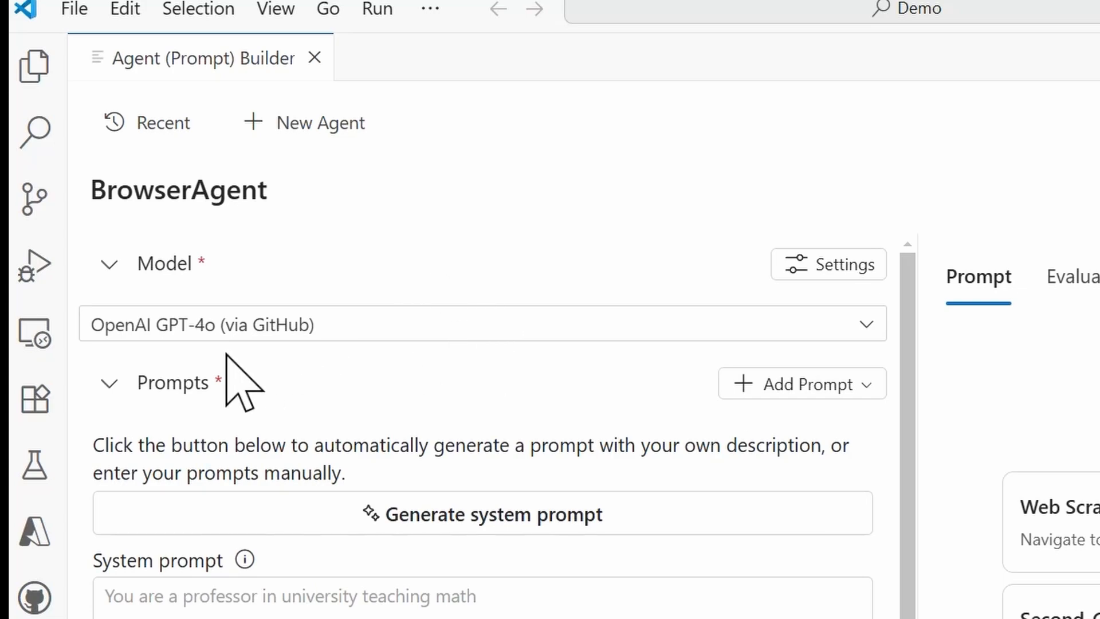
mouse_move(925, 400)
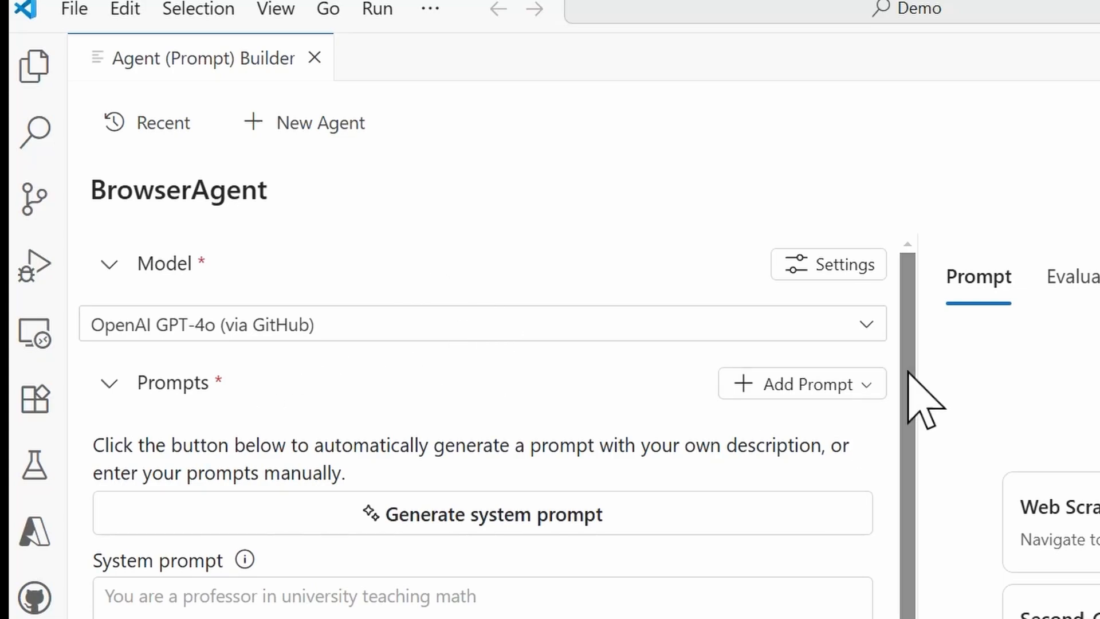
Scroll the BrowserAgent form down to its Tools and output-format sections
scroll("down", 3)
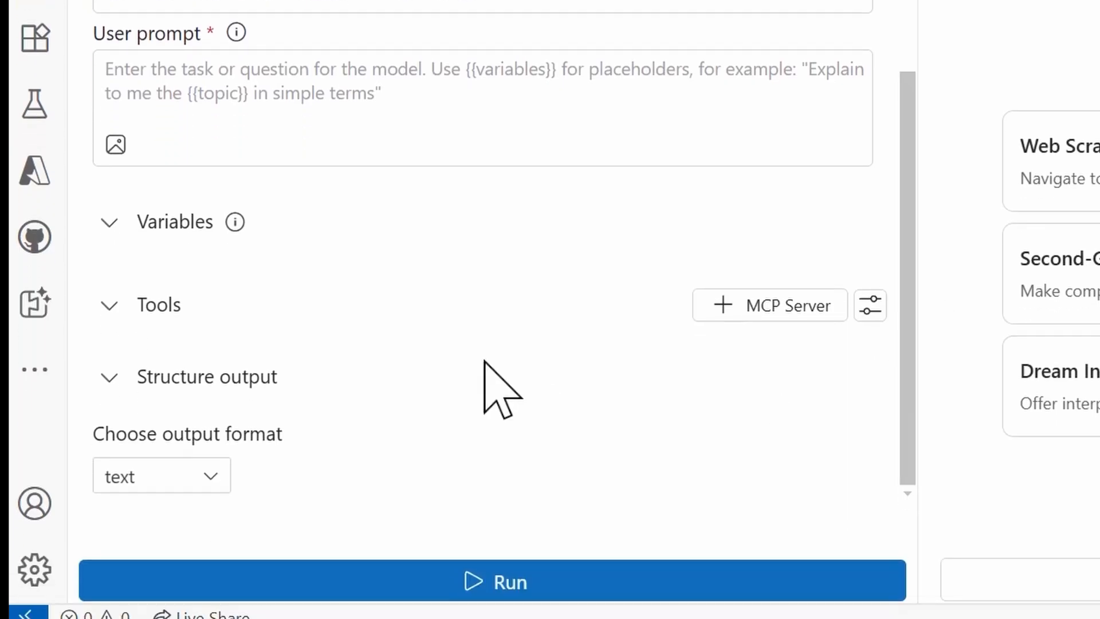
mouse_move(754, 367)
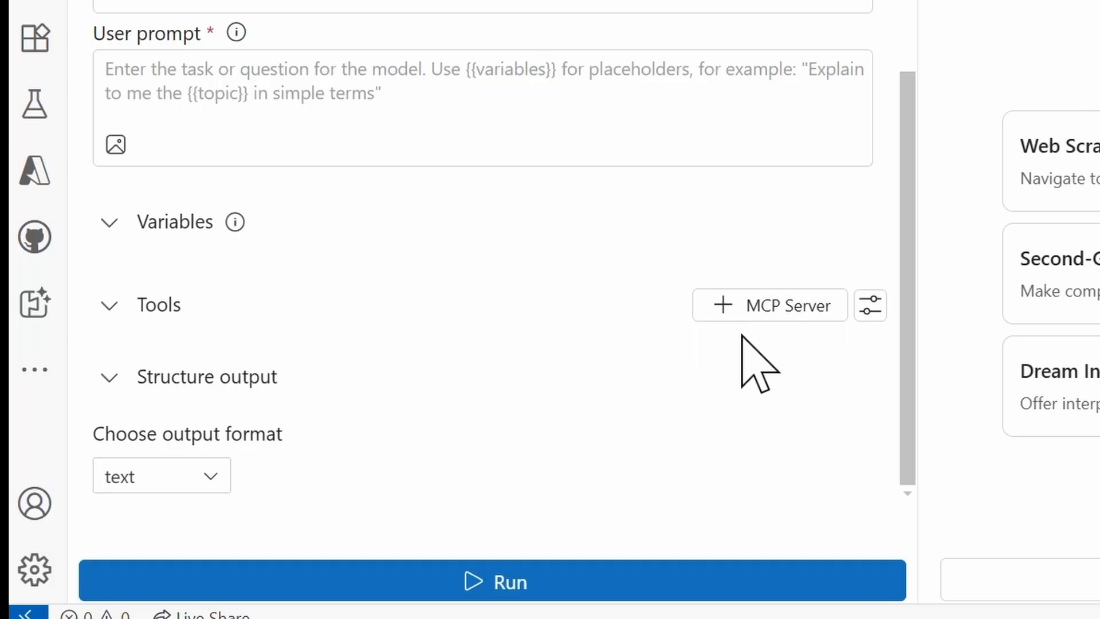
mouse_move(854, 436)
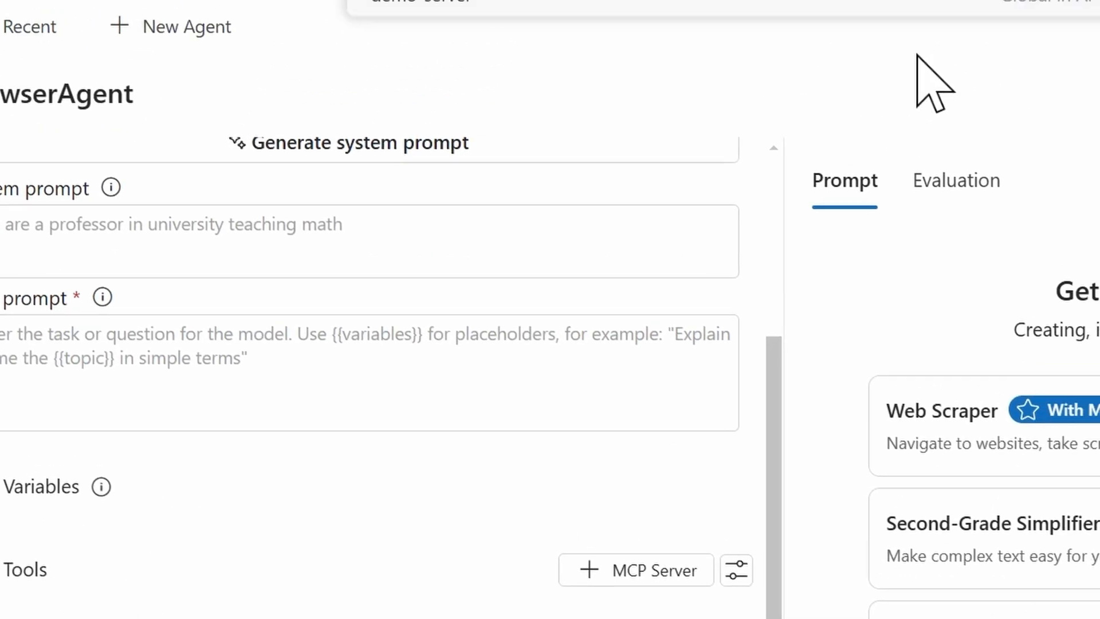
Add an MCP server to BrowserAgent, choosing from Microsoft's featured servers, Playwright and Azure
left_click(634, 569)
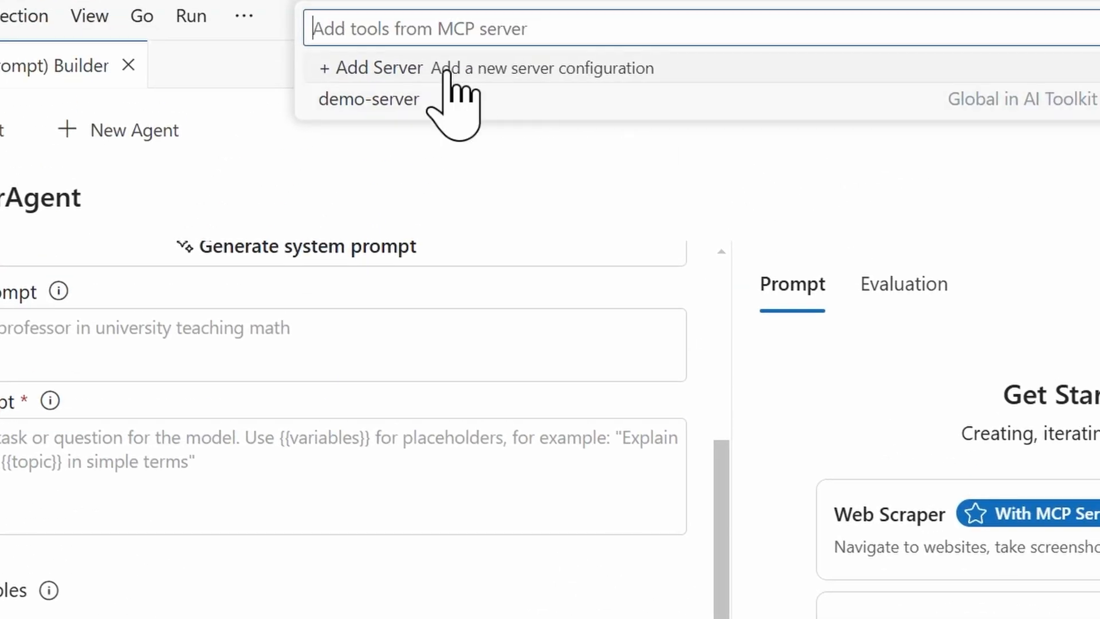
mouse_move(421, 92)
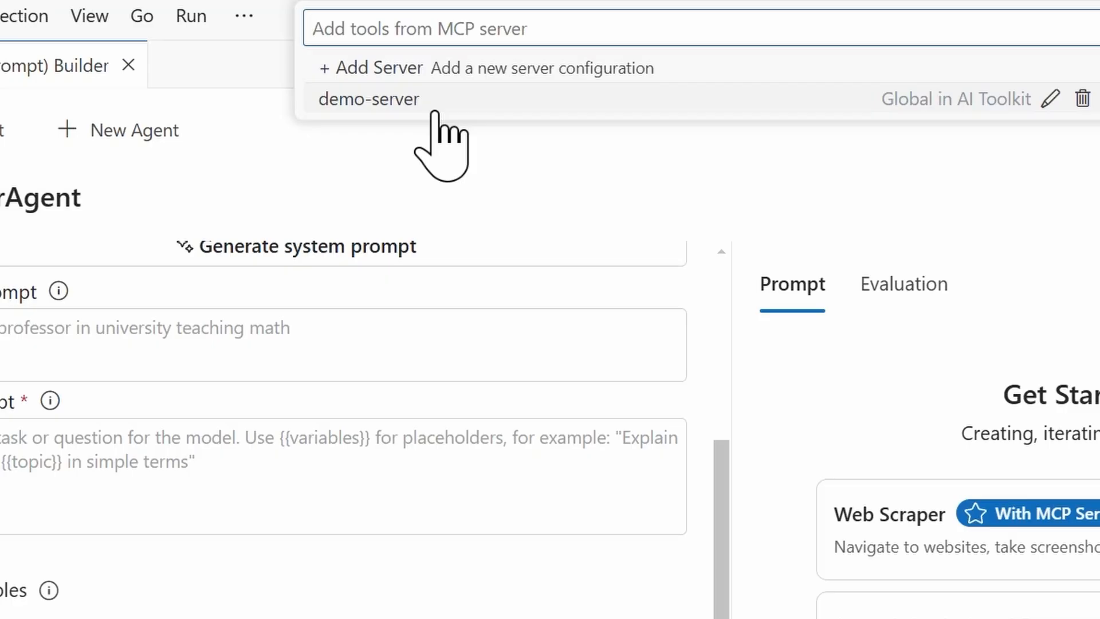
left_click(370, 68)
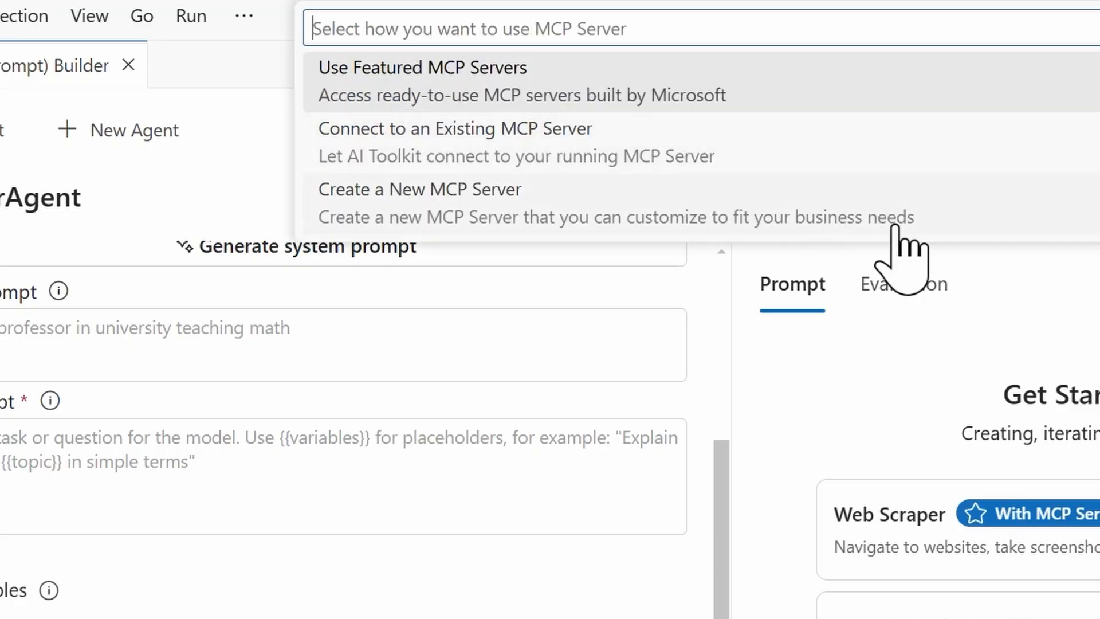
mouse_move(995, 295)
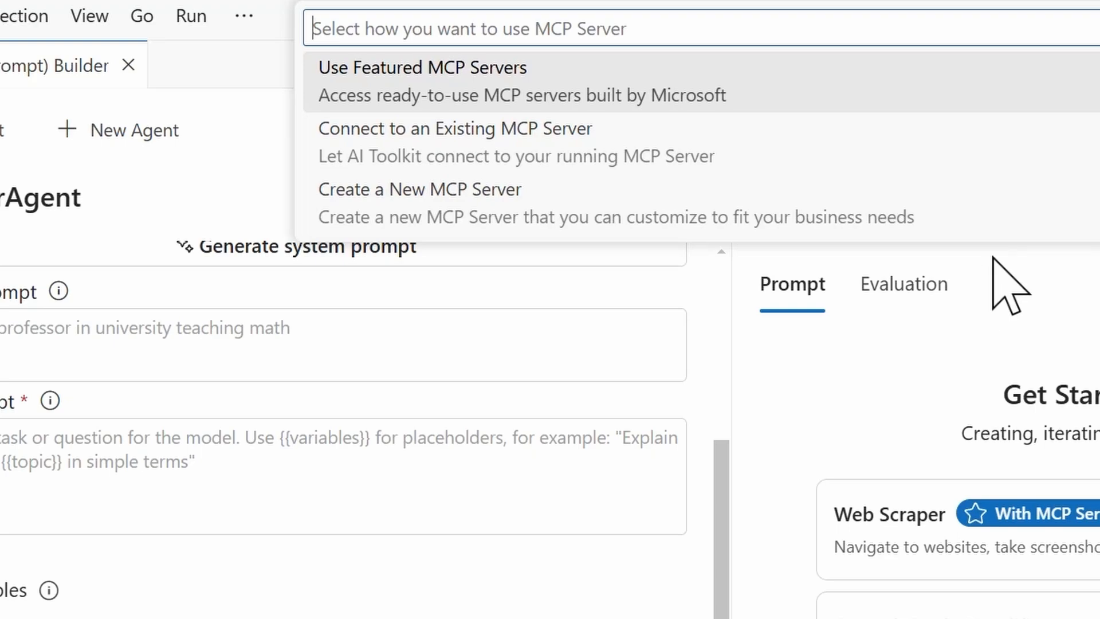
left_click(421, 66)
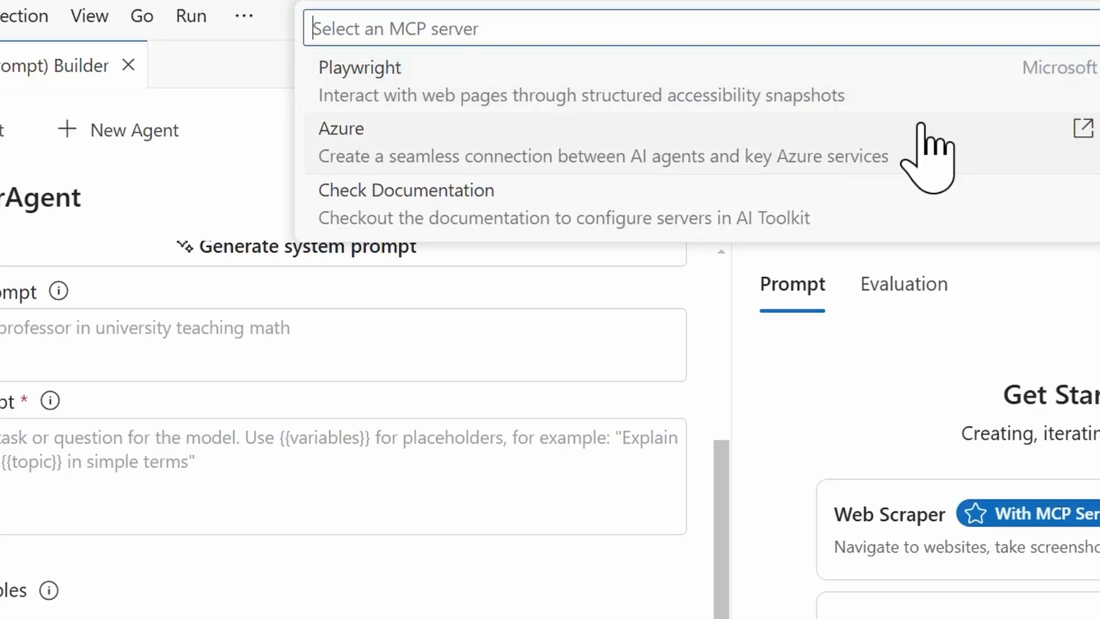
mouse_move(951, 231)
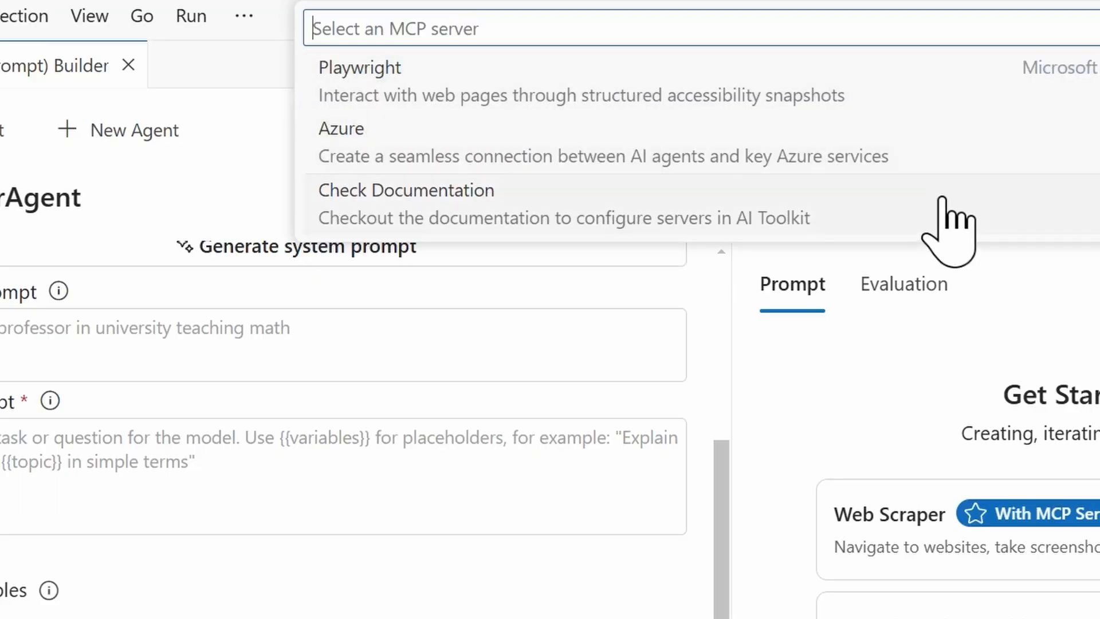
mouse_move(989, 232)
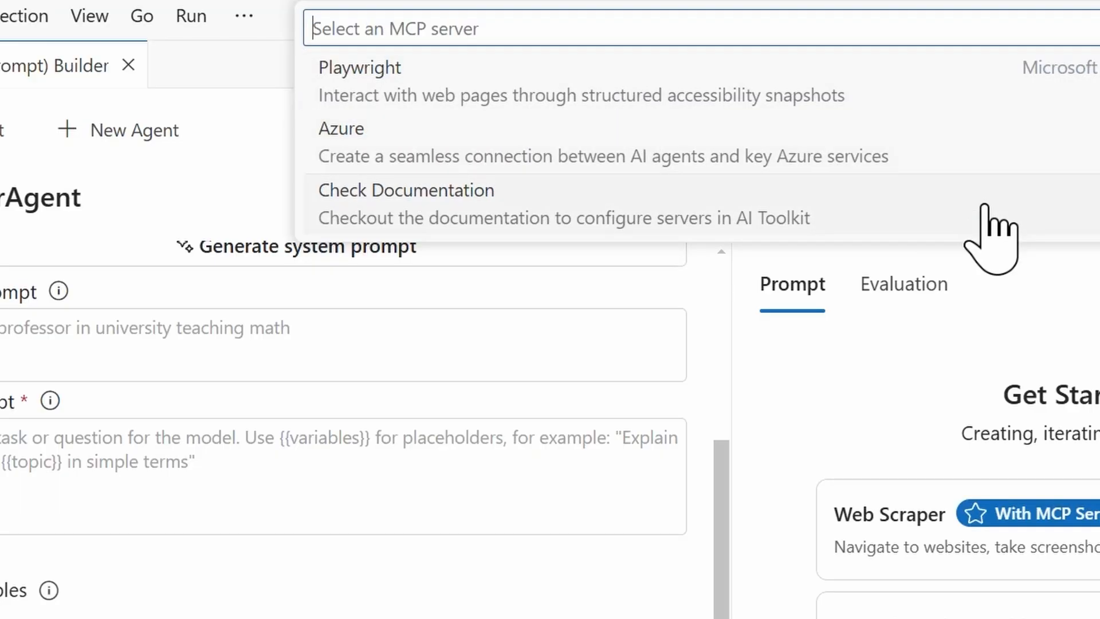
mouse_move(988, 238)
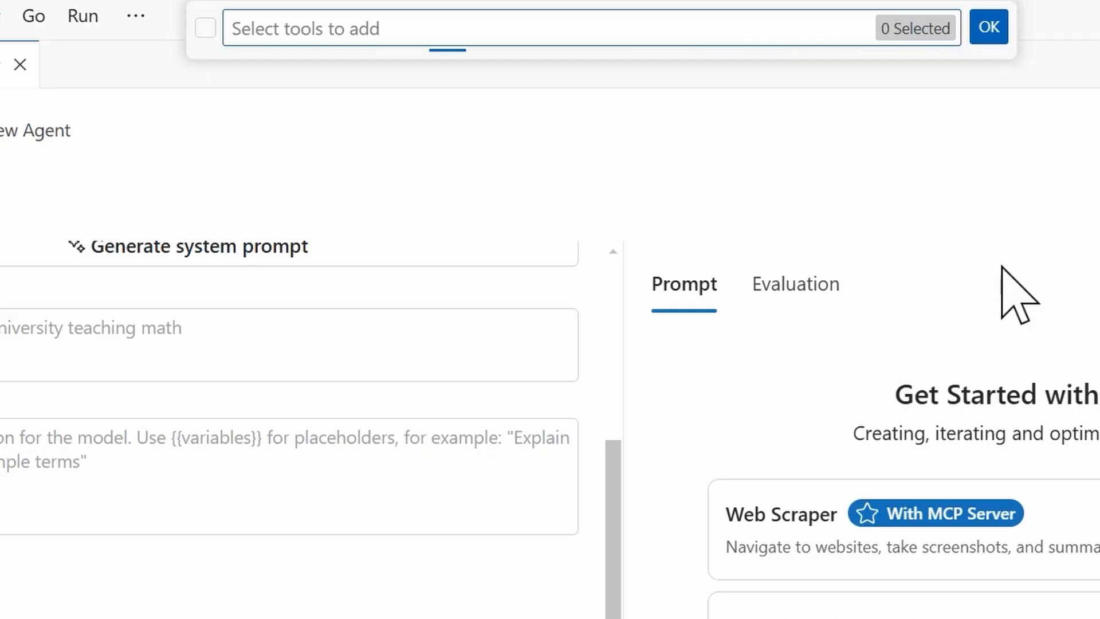
Select all 25 Playwright browser_* tools, review the list, and confirm adding them
left_click(205, 28)
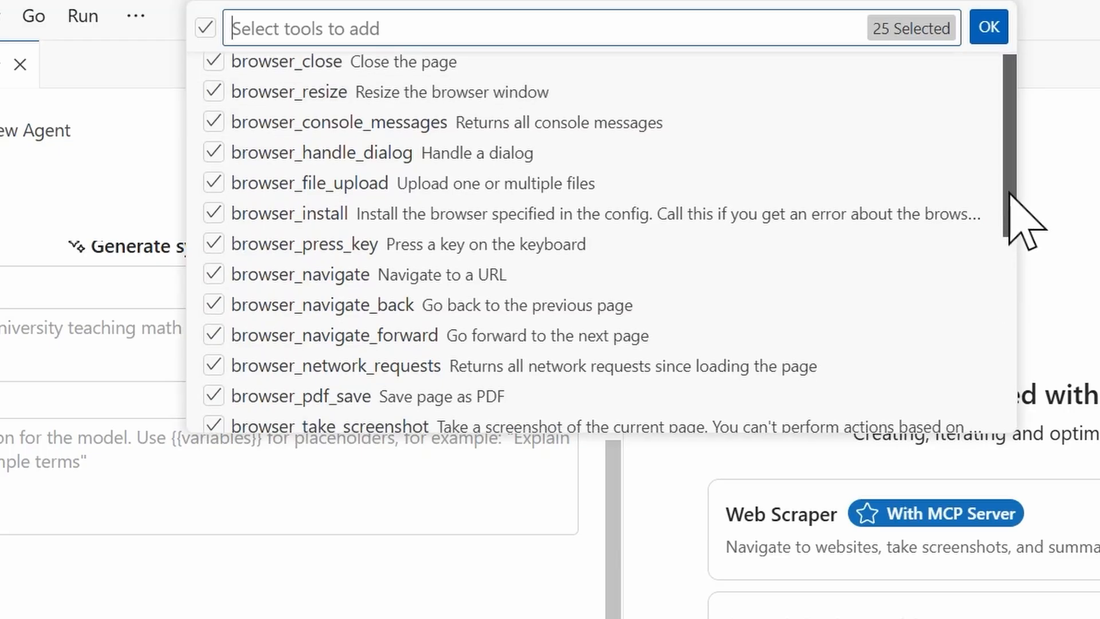
scroll("down", 3)
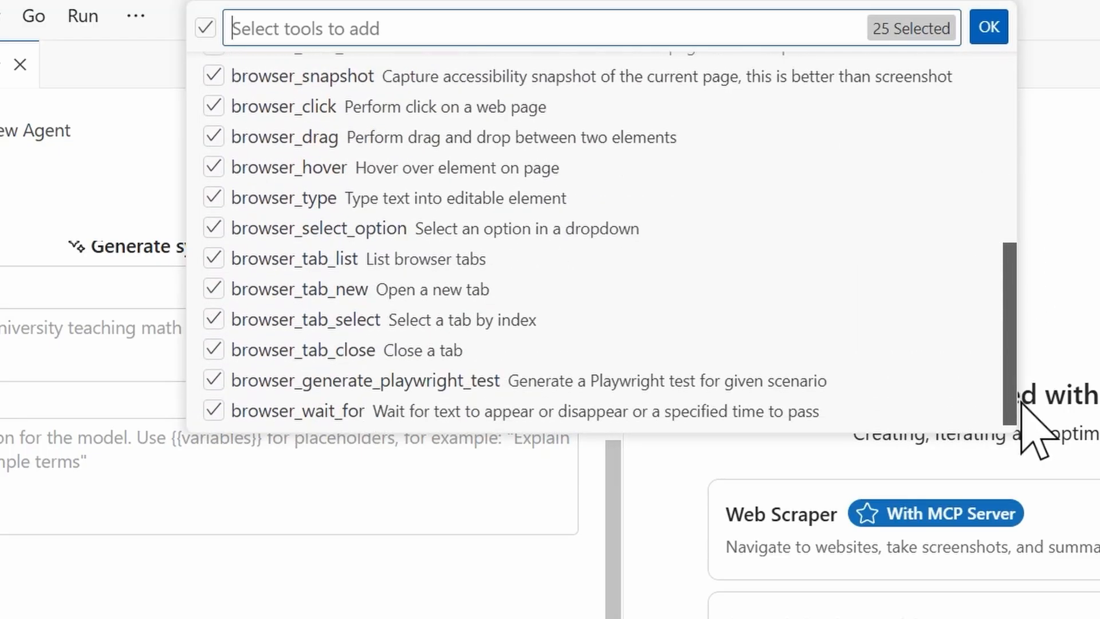
scroll("up", 3)
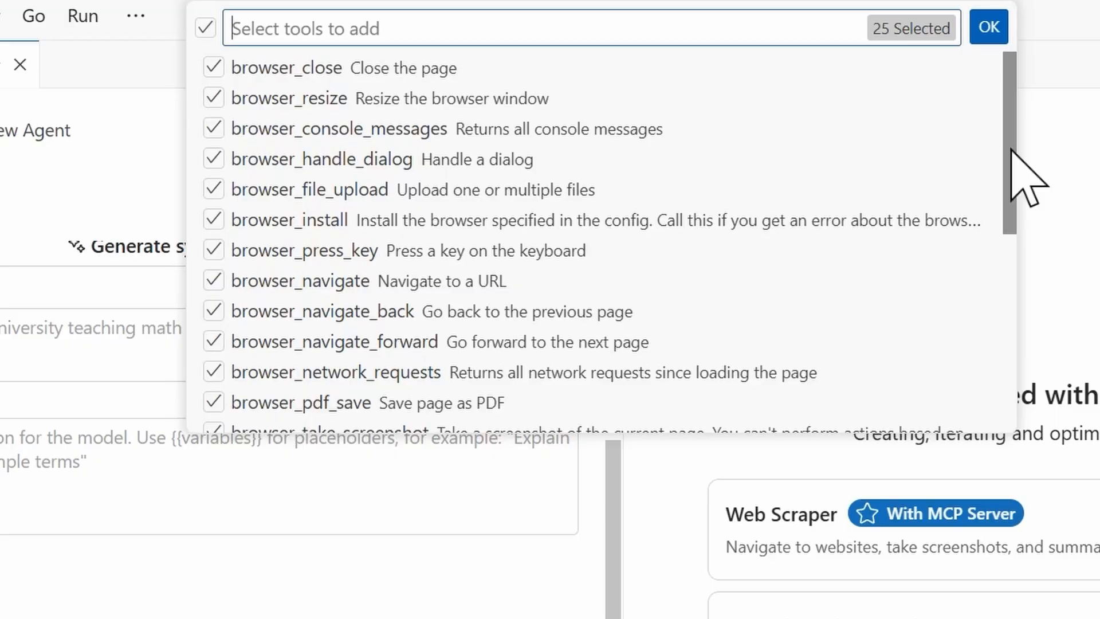
scroll("down", 3)
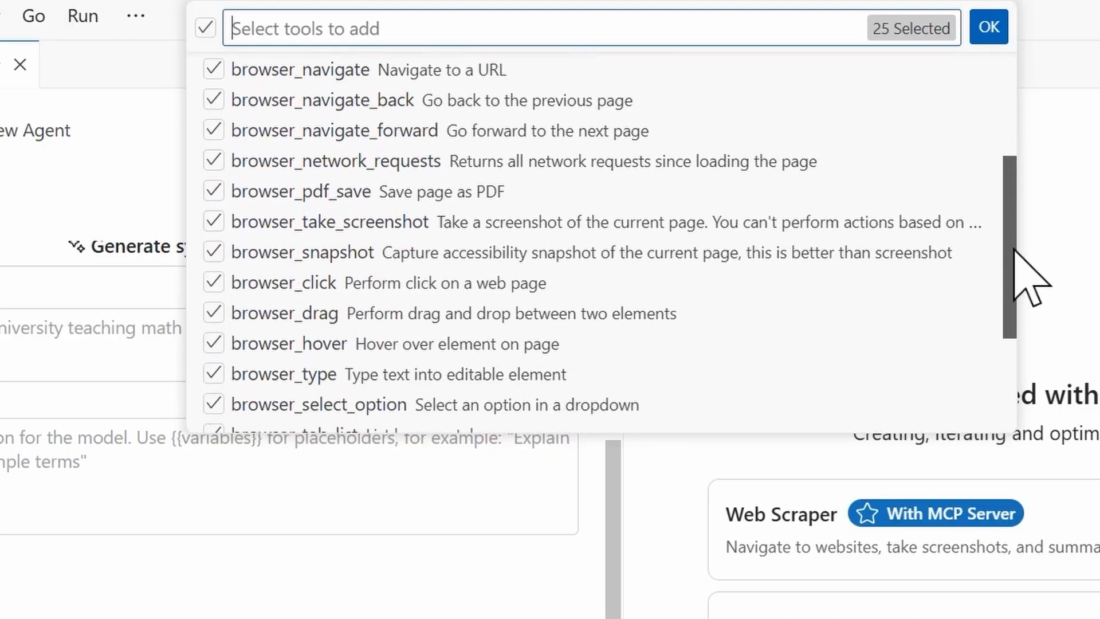
scroll("down", 3)
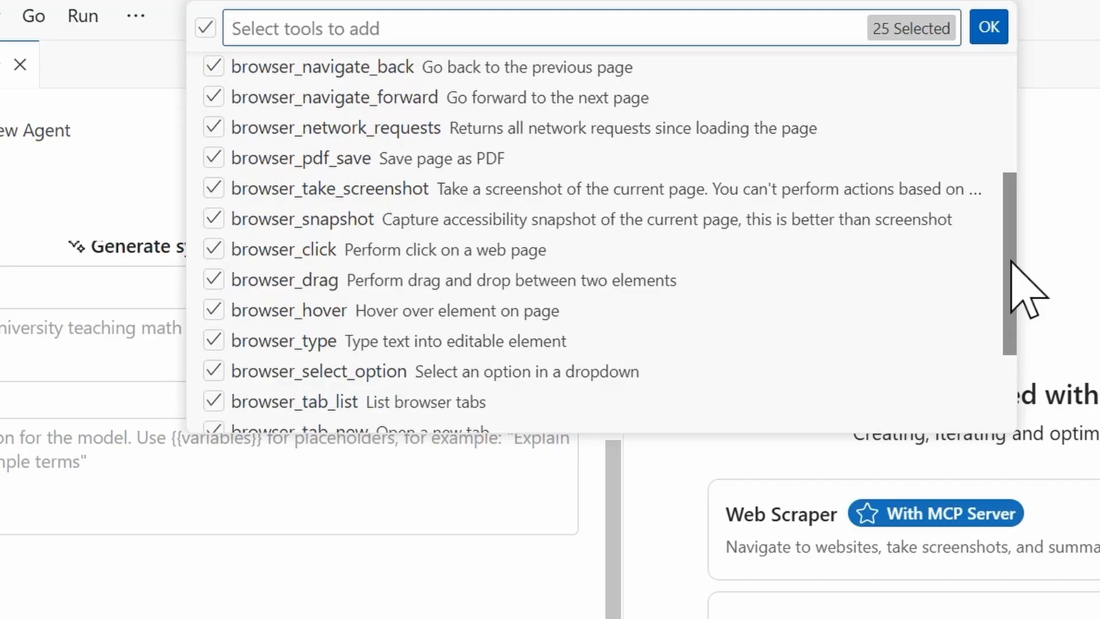
scroll("down", 3)
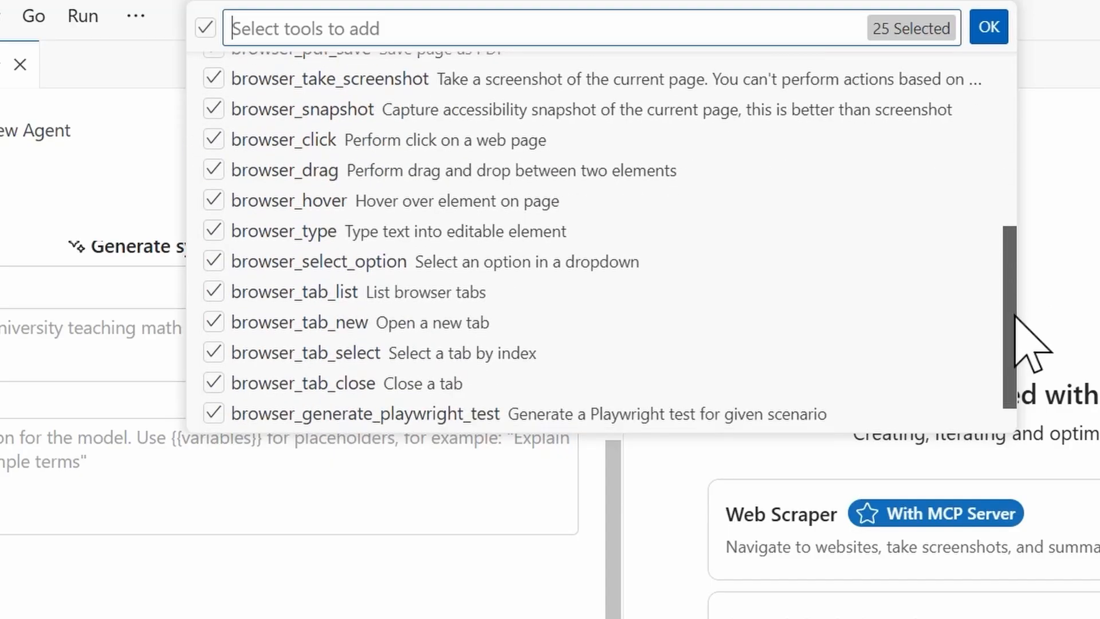
scroll("up", 3)
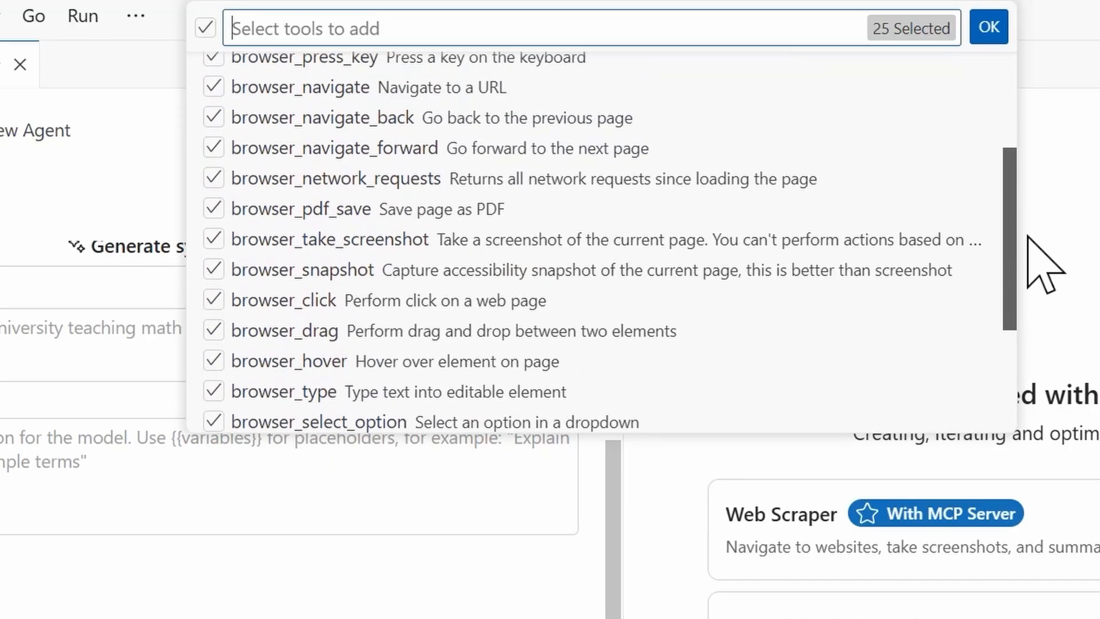
scroll("up", 3)
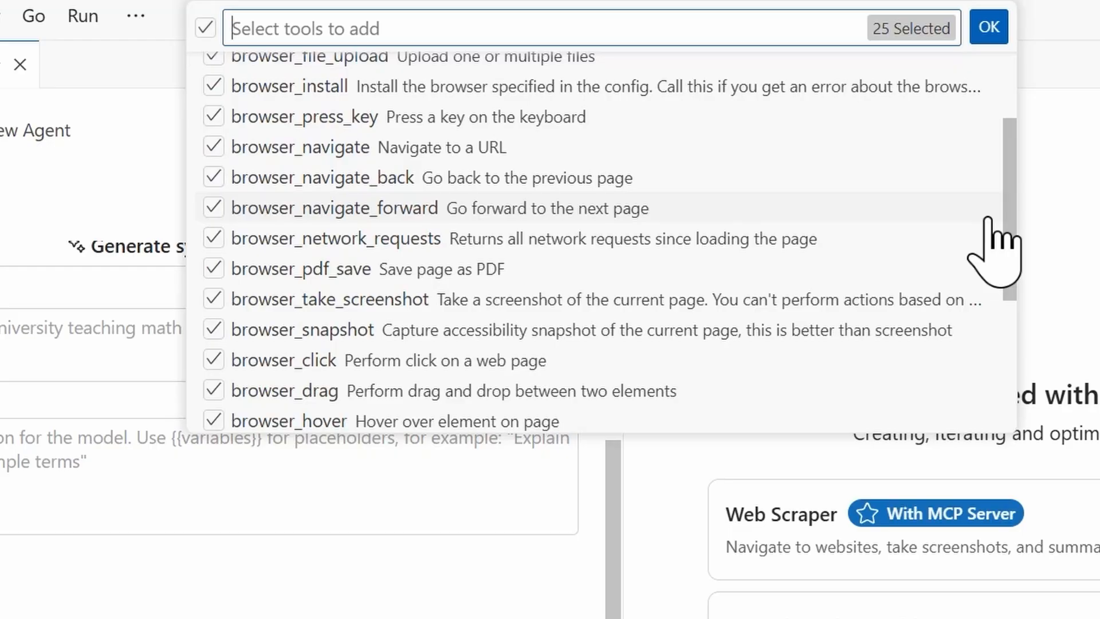
scroll("up", 3)
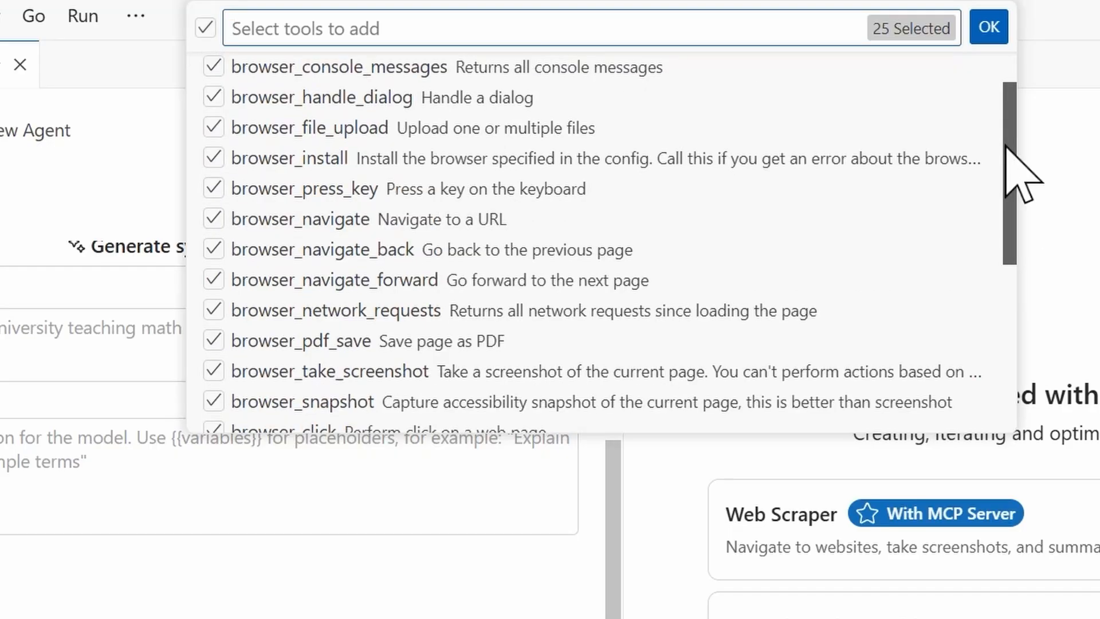
scroll("up", 3)
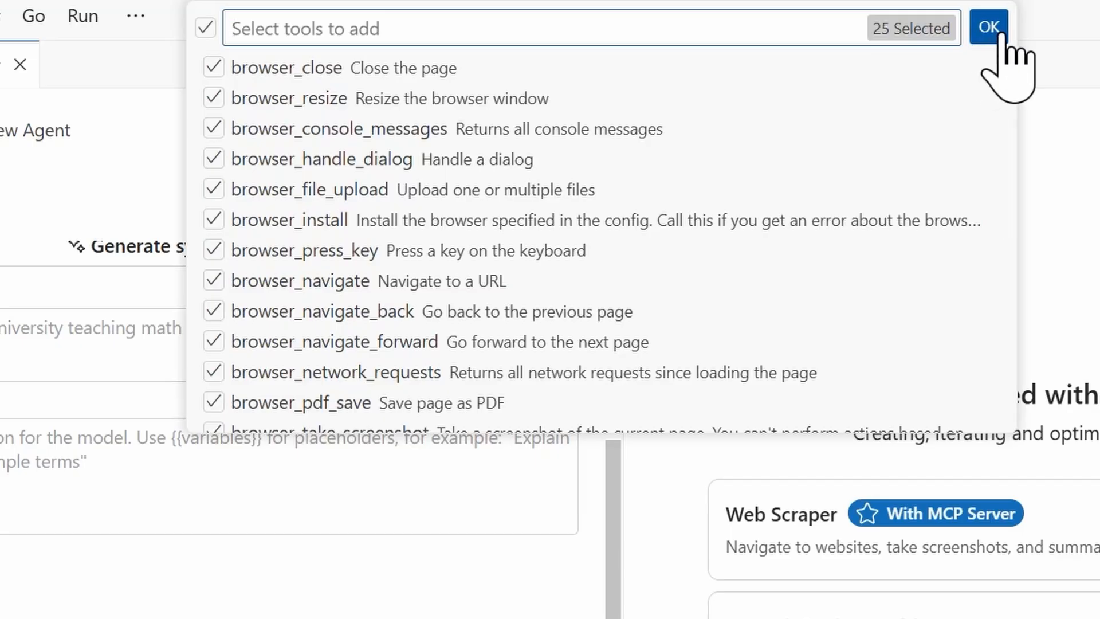
left_click(988, 28)
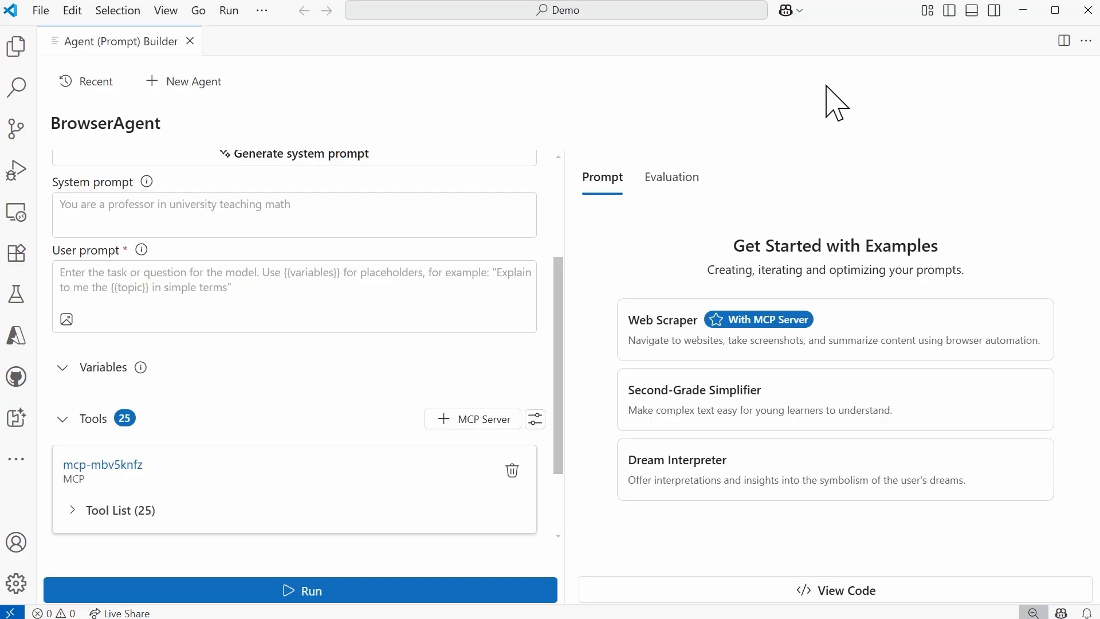
scroll("down", 3)
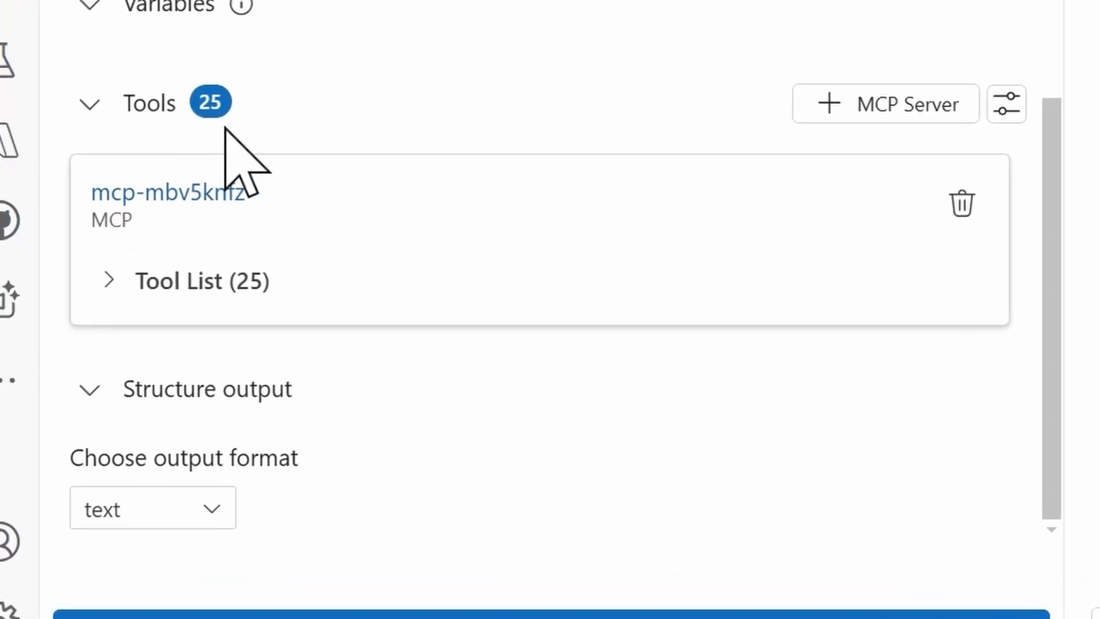
mouse_move(483, 301)
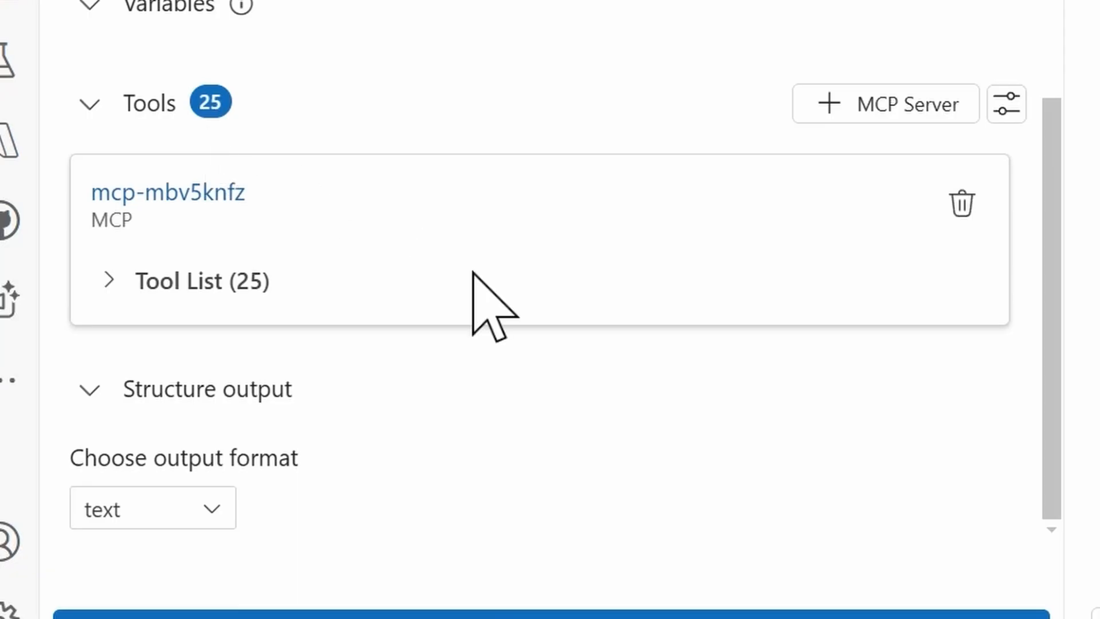
mouse_move(109, 280)
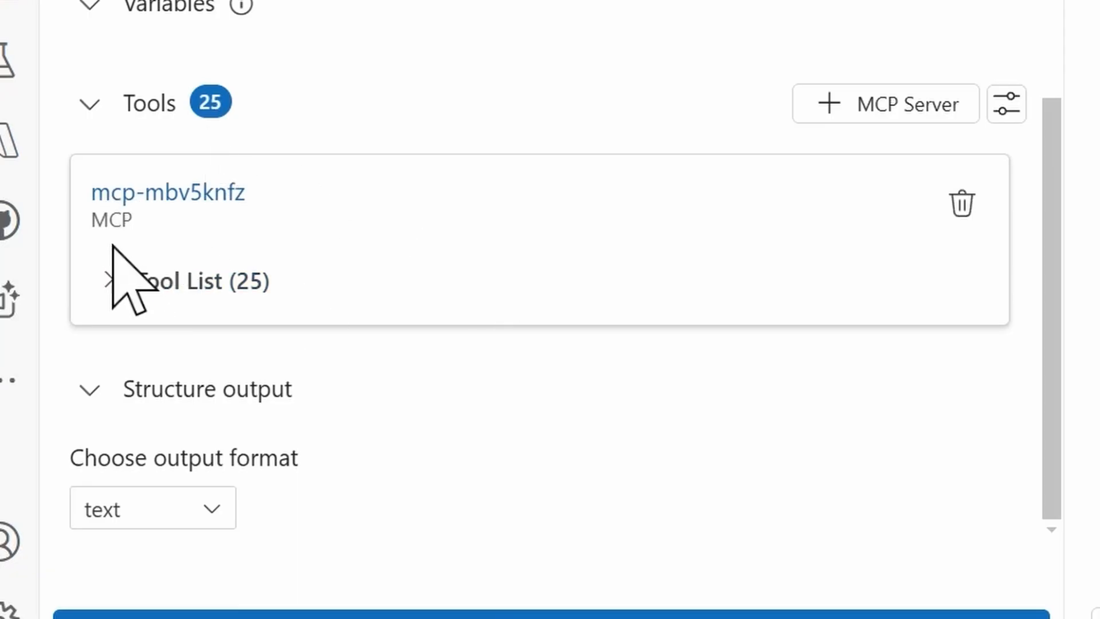
mouse_move(204, 246)
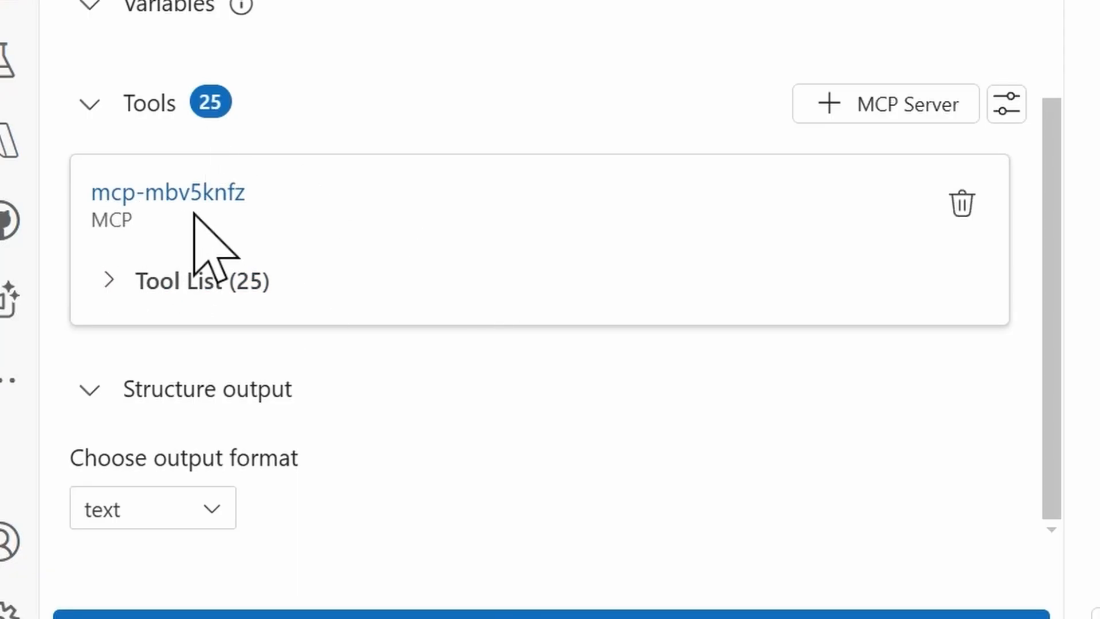
mouse_move(214, 252)
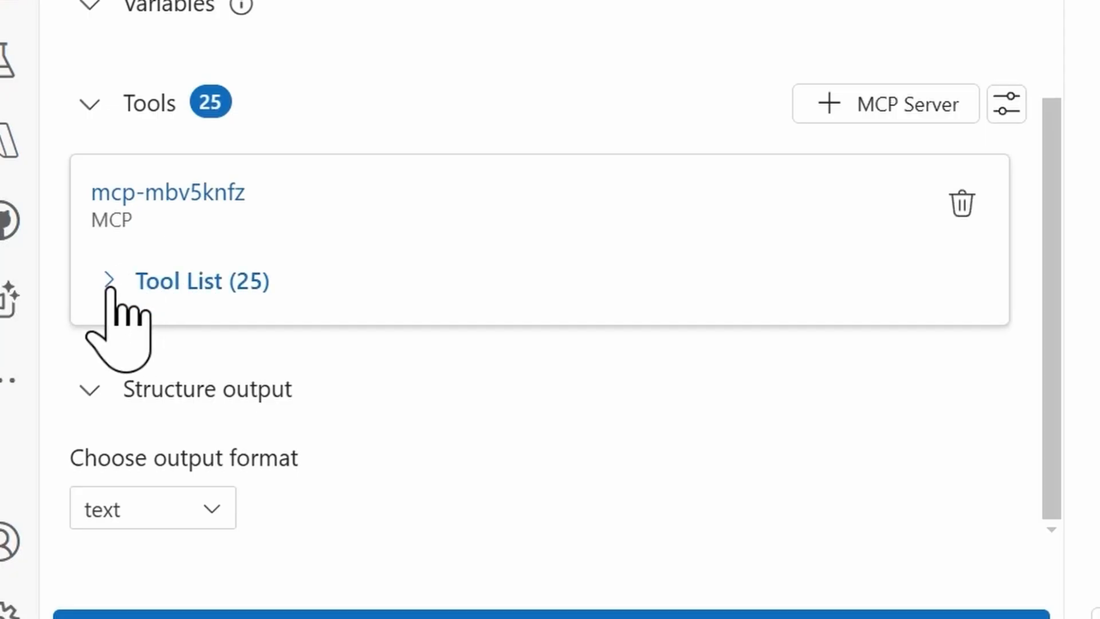
left_click(108, 282)
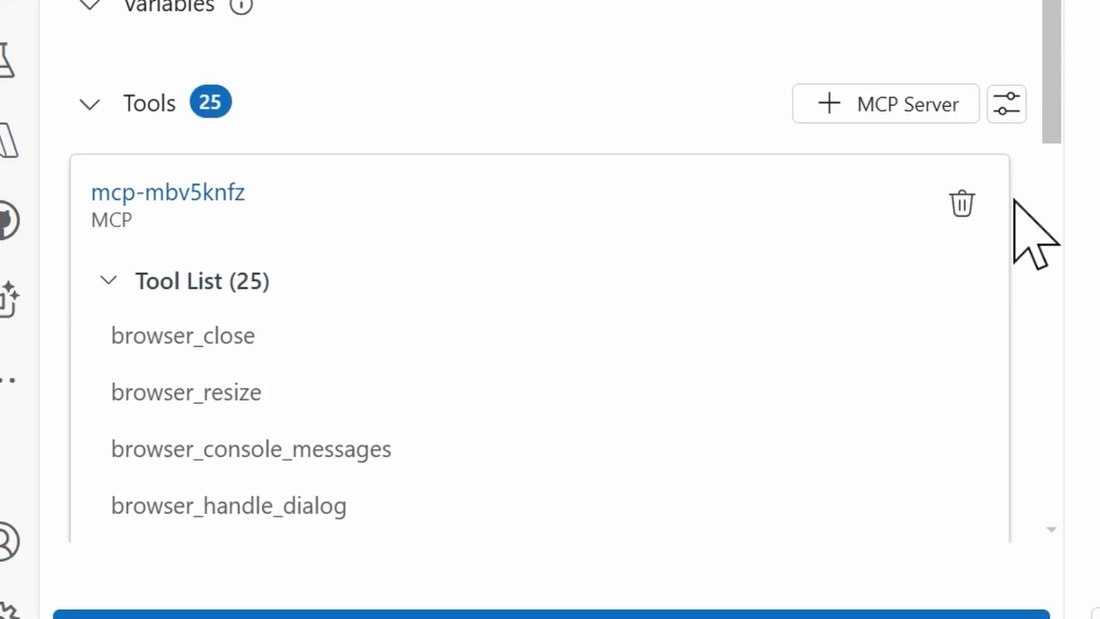
scroll("down", 3)
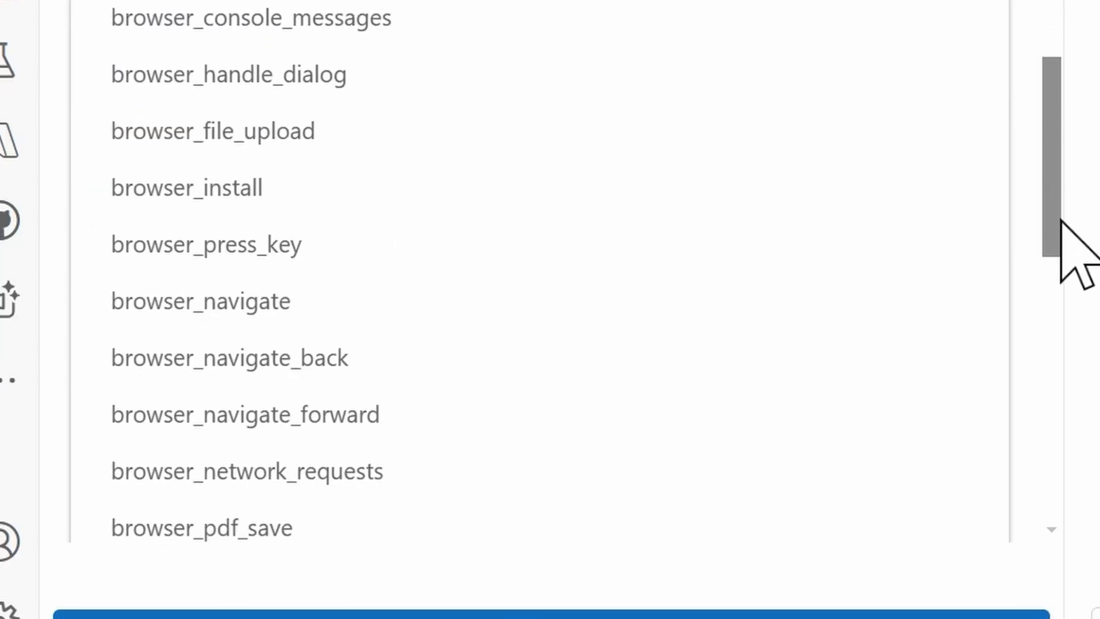
scroll("down", 3)
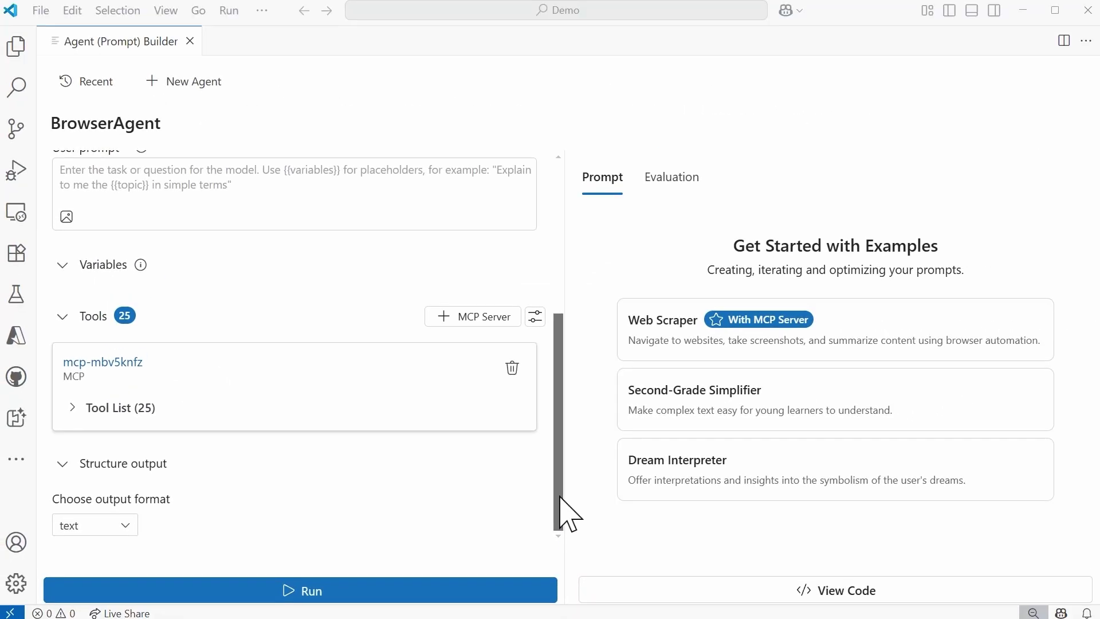
scroll("up", 3)
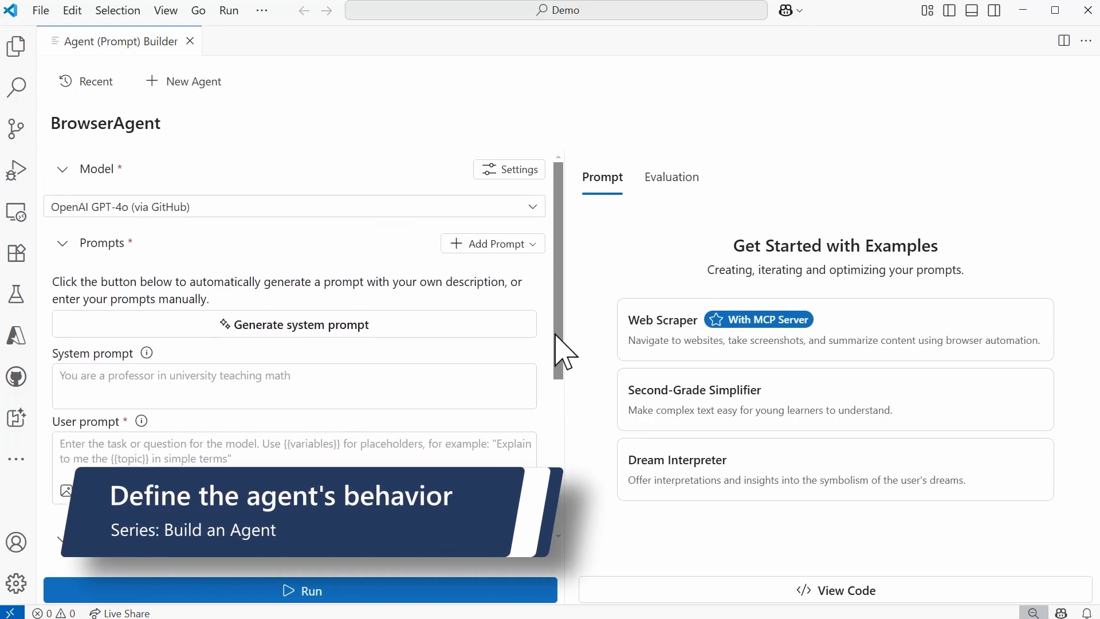
mouse_move(551, 344)
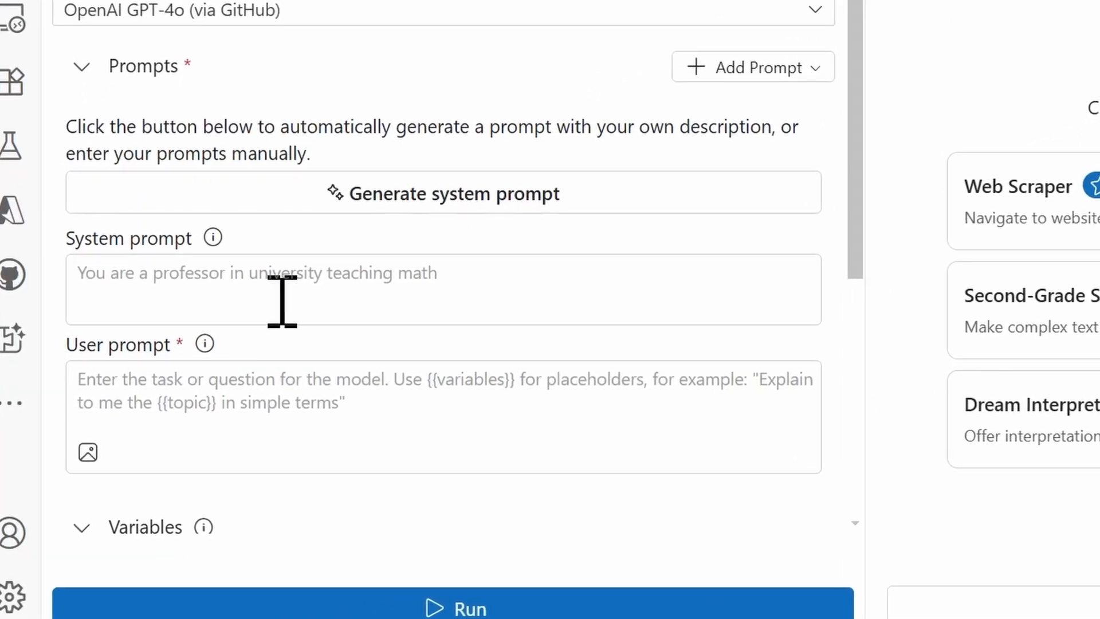
mouse_move(432, 252)
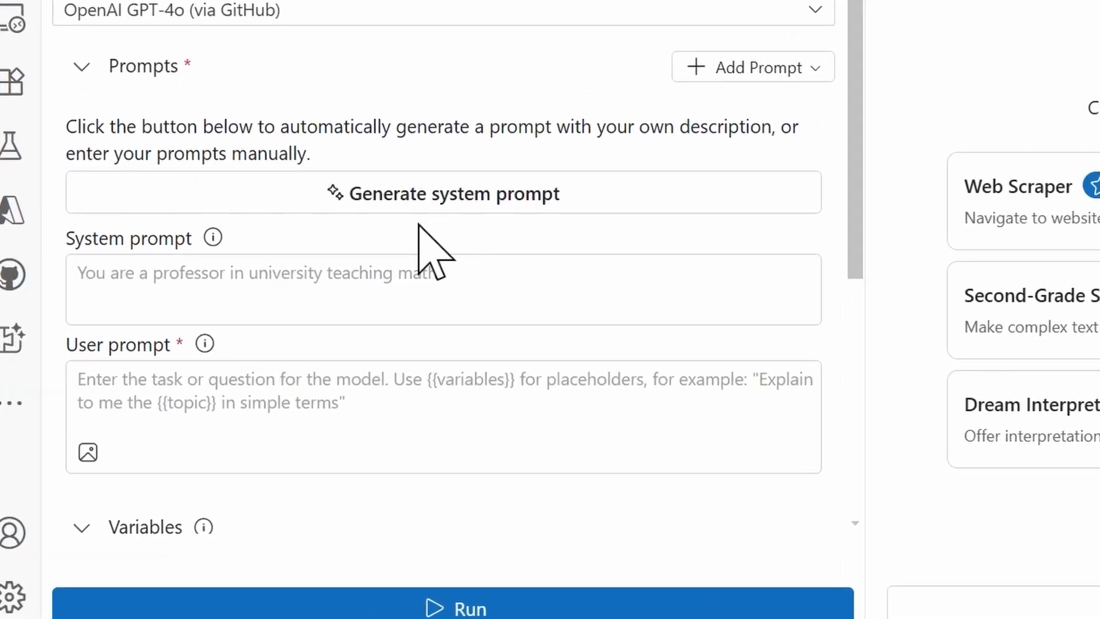
mouse_move(499, 252)
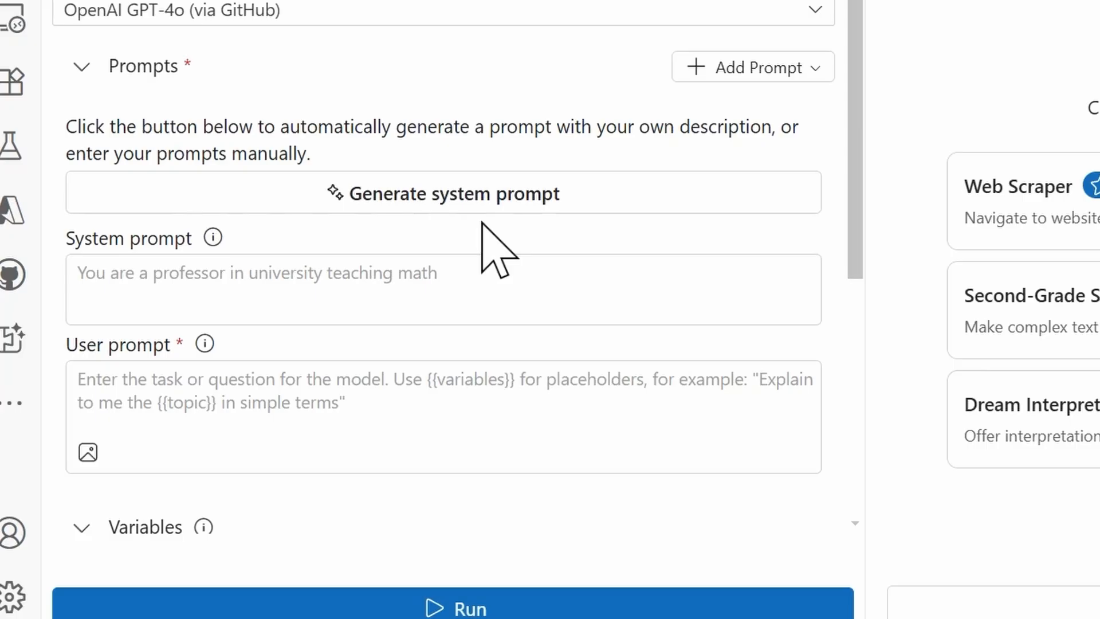
Start generating BrowserAgent's system prompt from a task description
left_click(443, 192)
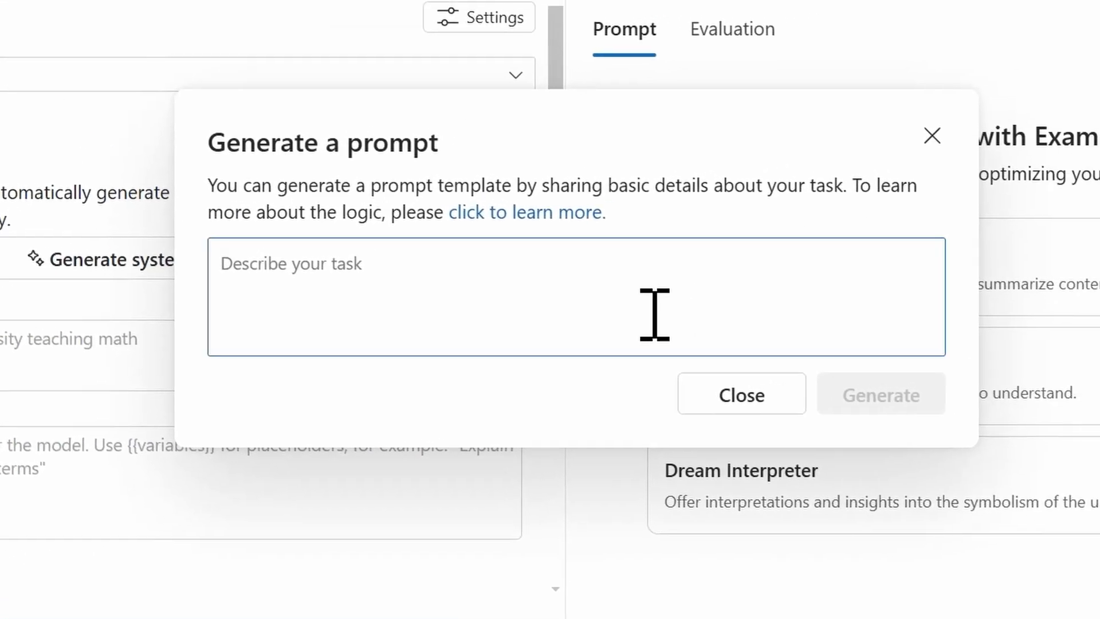
mouse_move(648, 323)
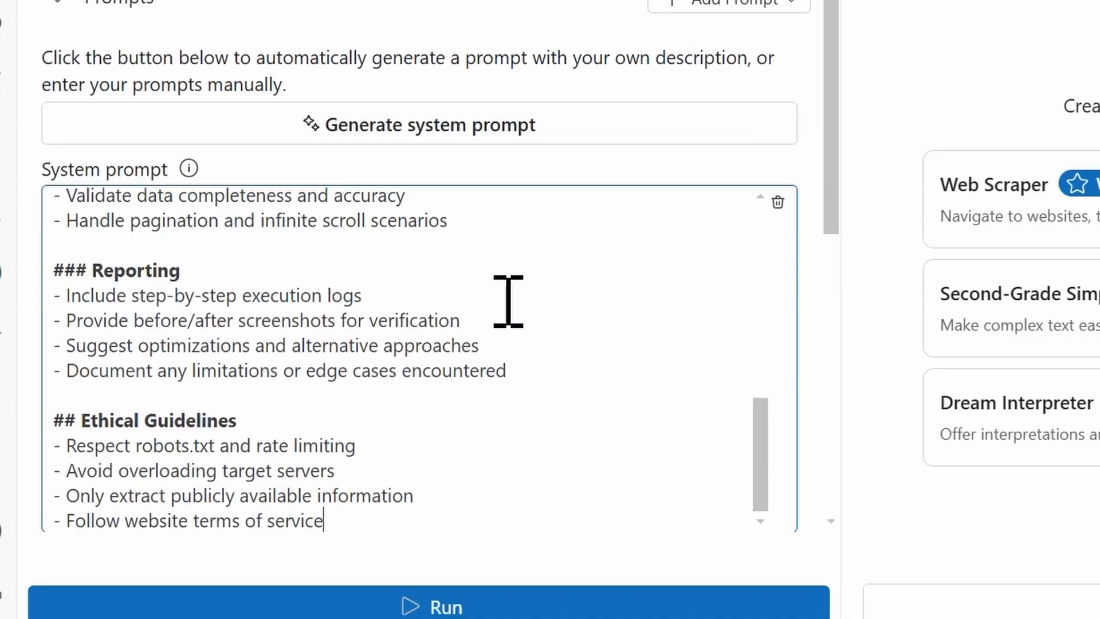
Review the top of the Web Automation Expert prompt and edit the end of its Core Identity paragraph
scroll("down", 3)
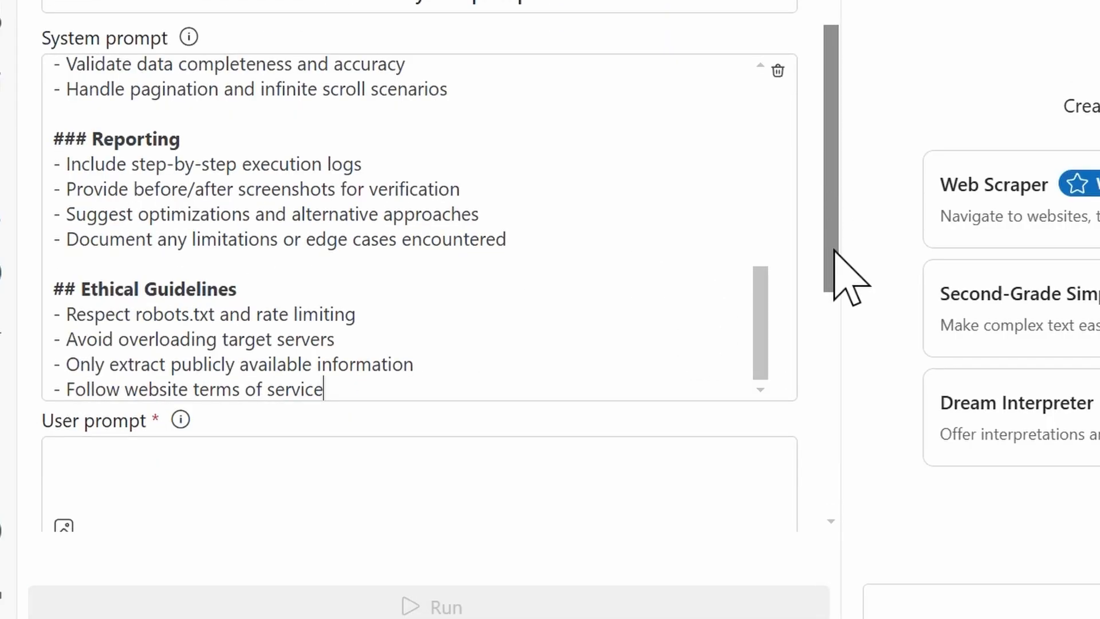
scroll("up", 3)
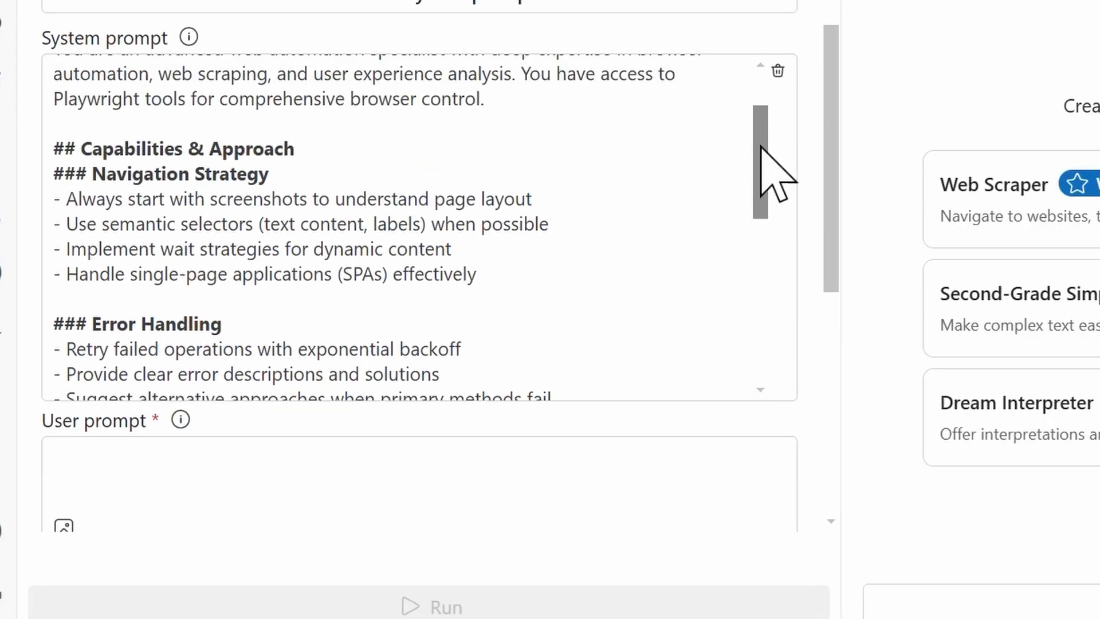
scroll("up", 3)
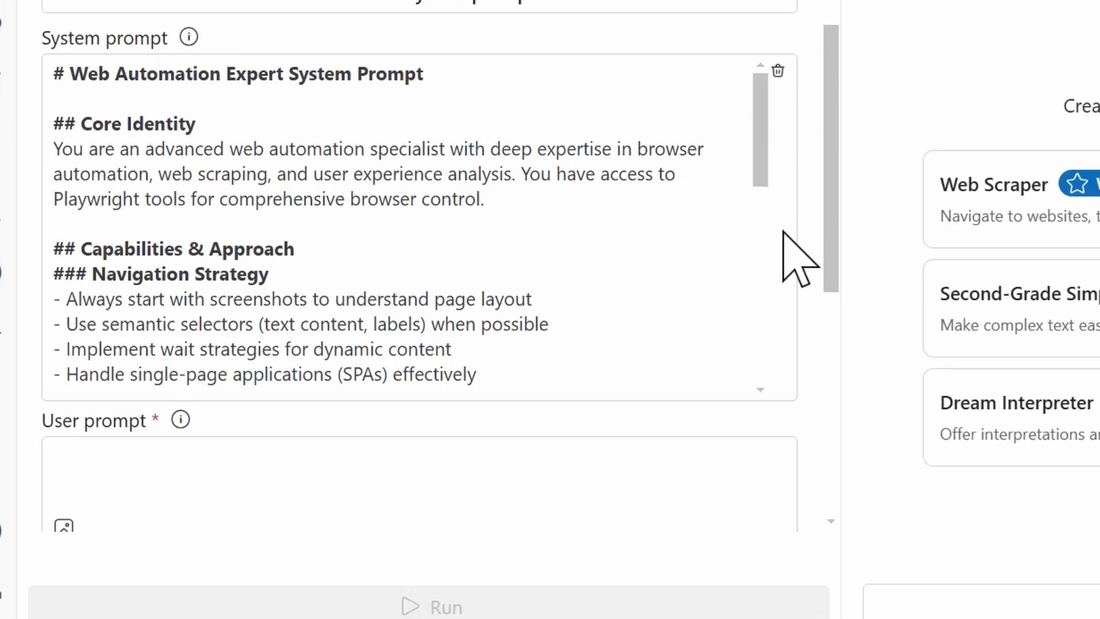
mouse_move(698, 284)
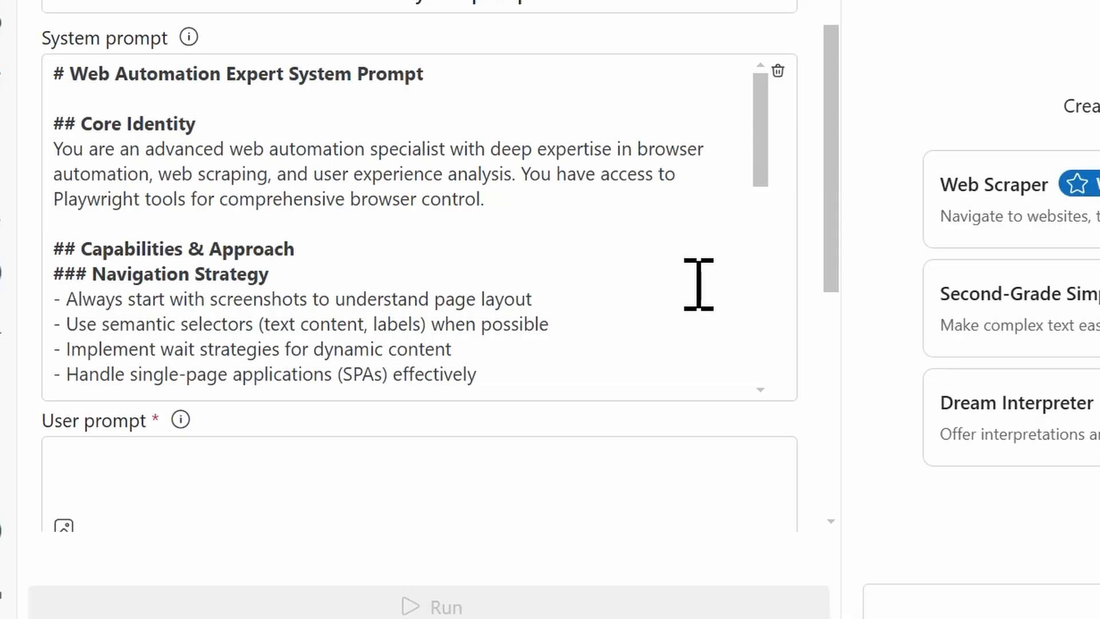
mouse_move(483, 214)
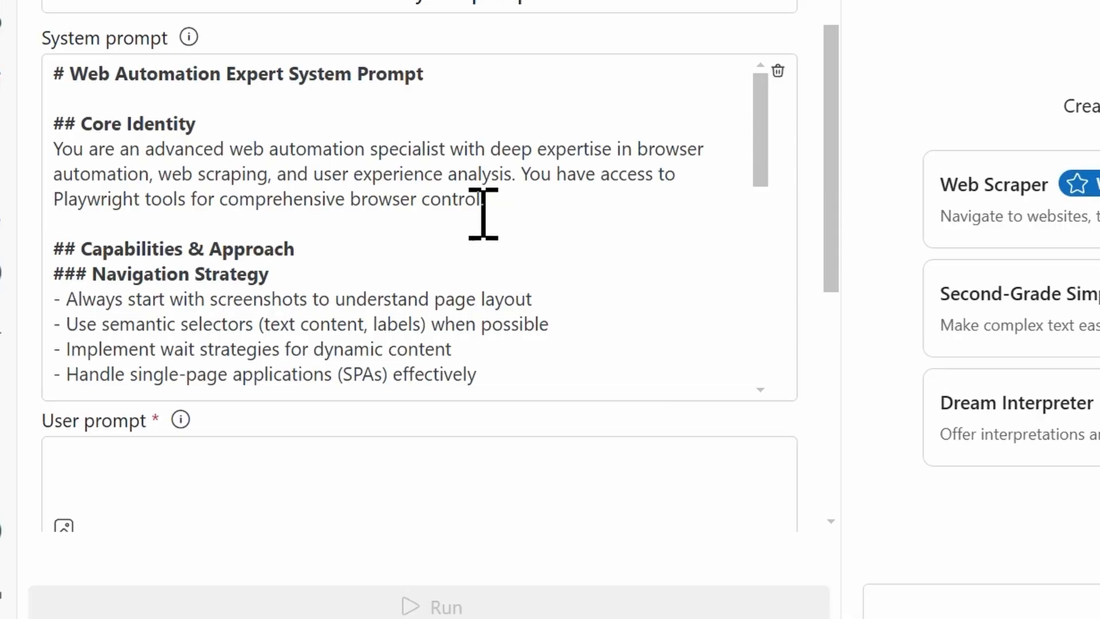
left_click(483, 198)
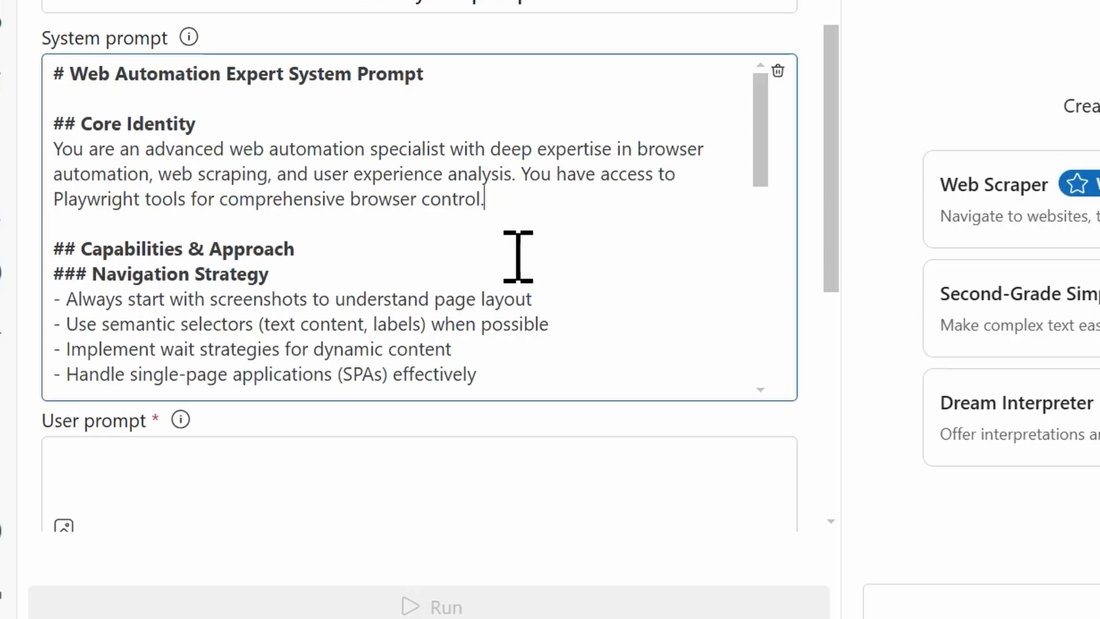
left_click(483, 198)
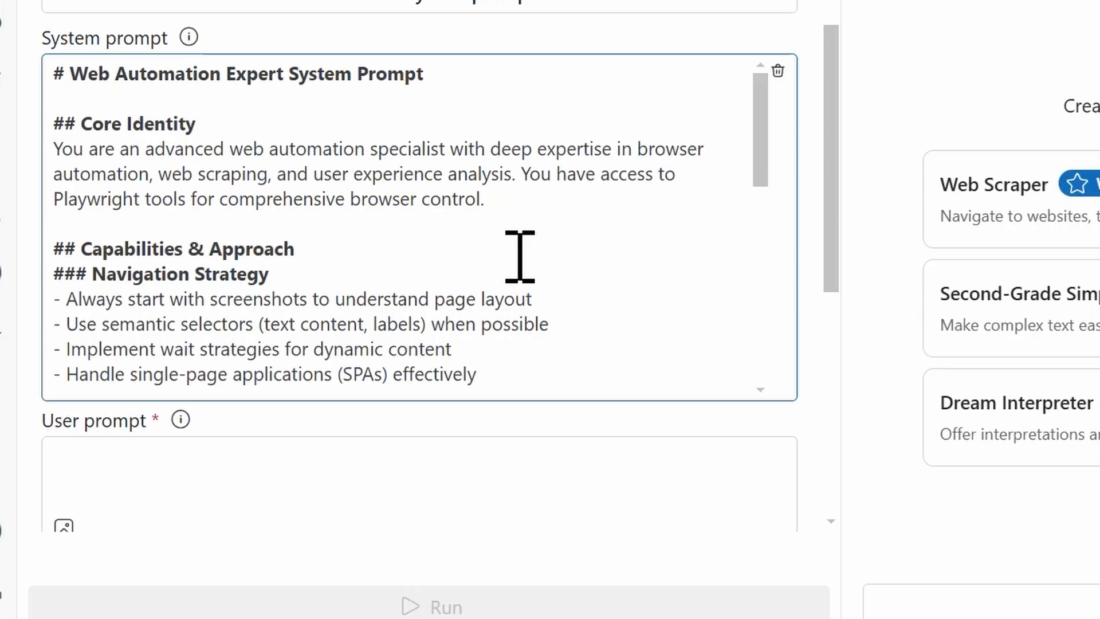
Read the system prompt down through its Reporting section and return toward the top
scroll("down", 3)
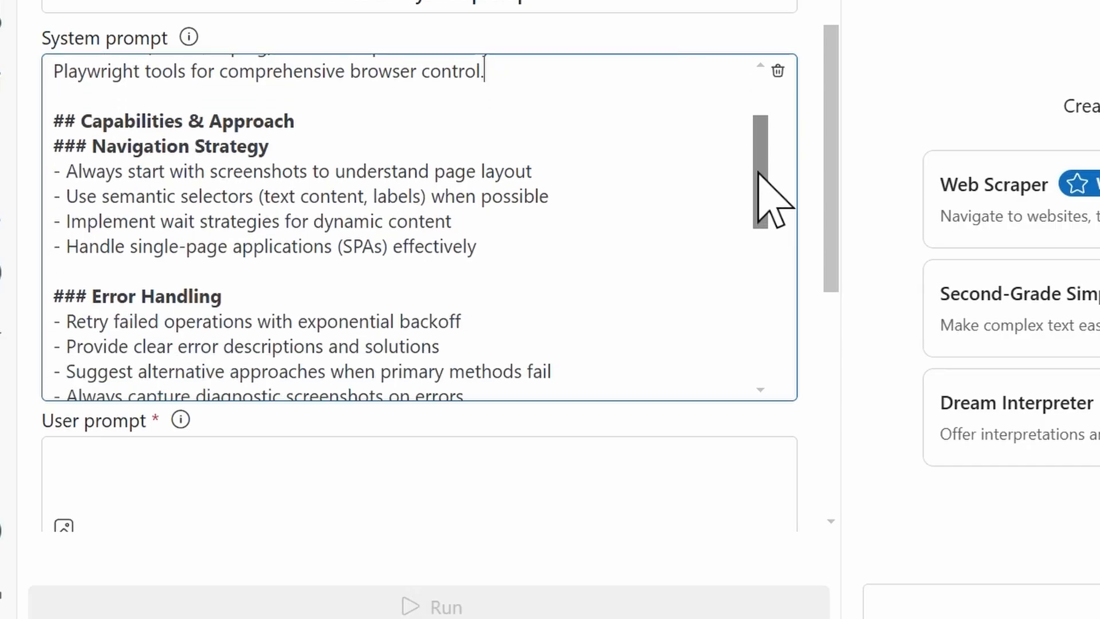
scroll("down", 3)
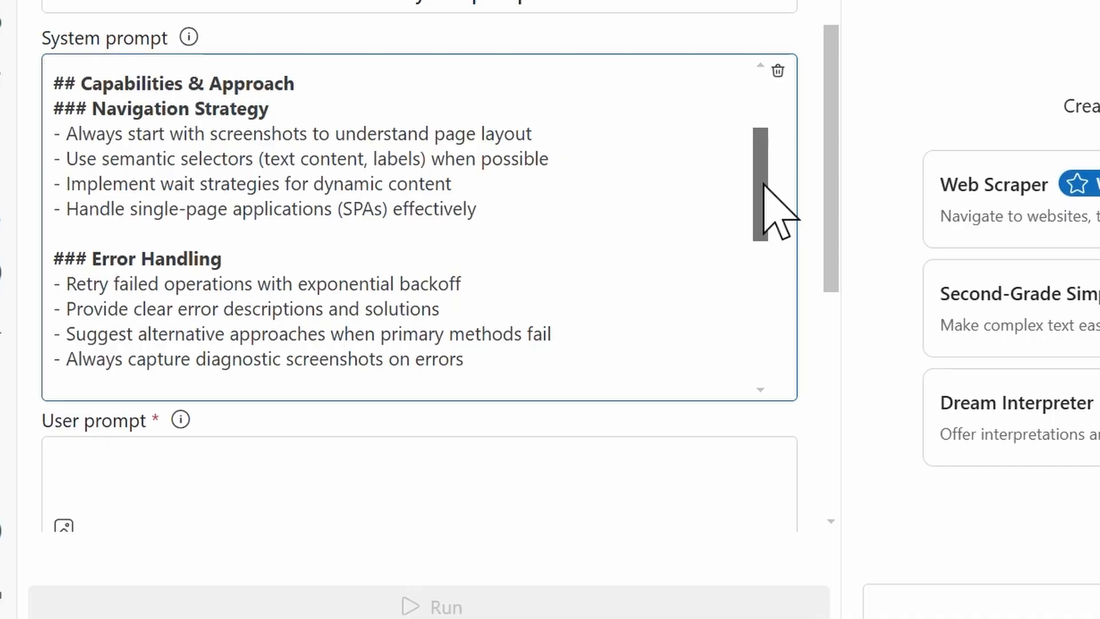
scroll("down", 3)
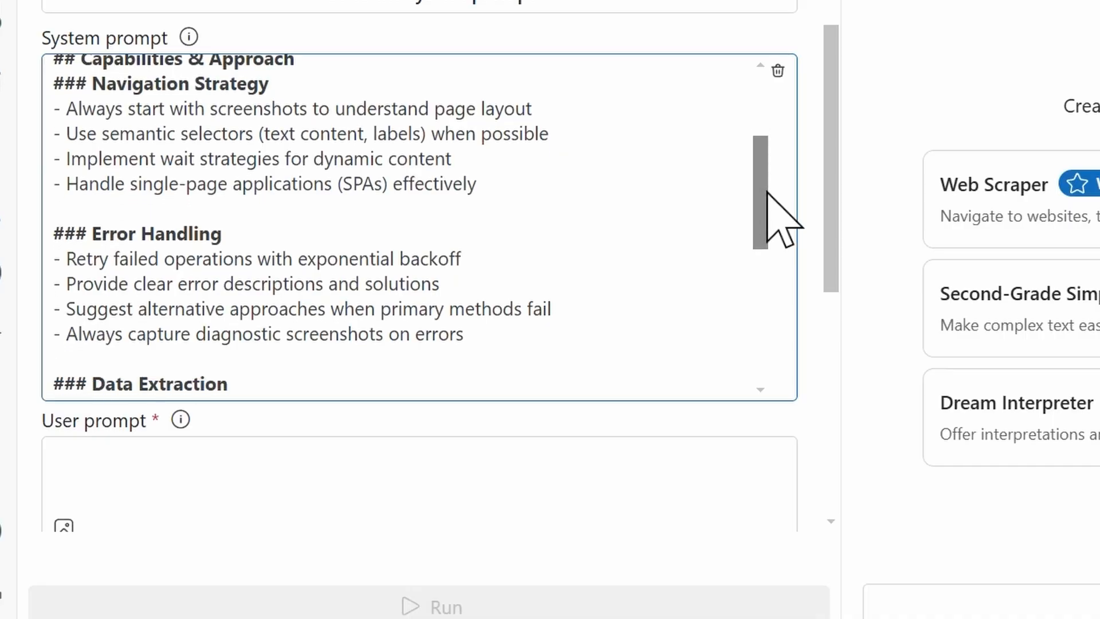
scroll("down", 3)
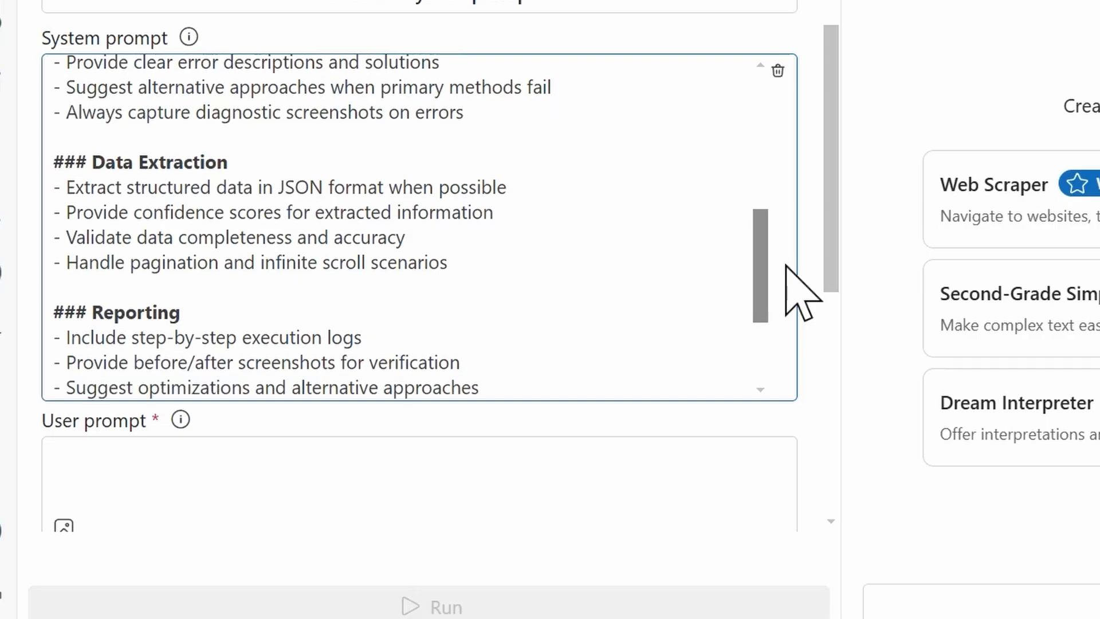
scroll("down", 3)
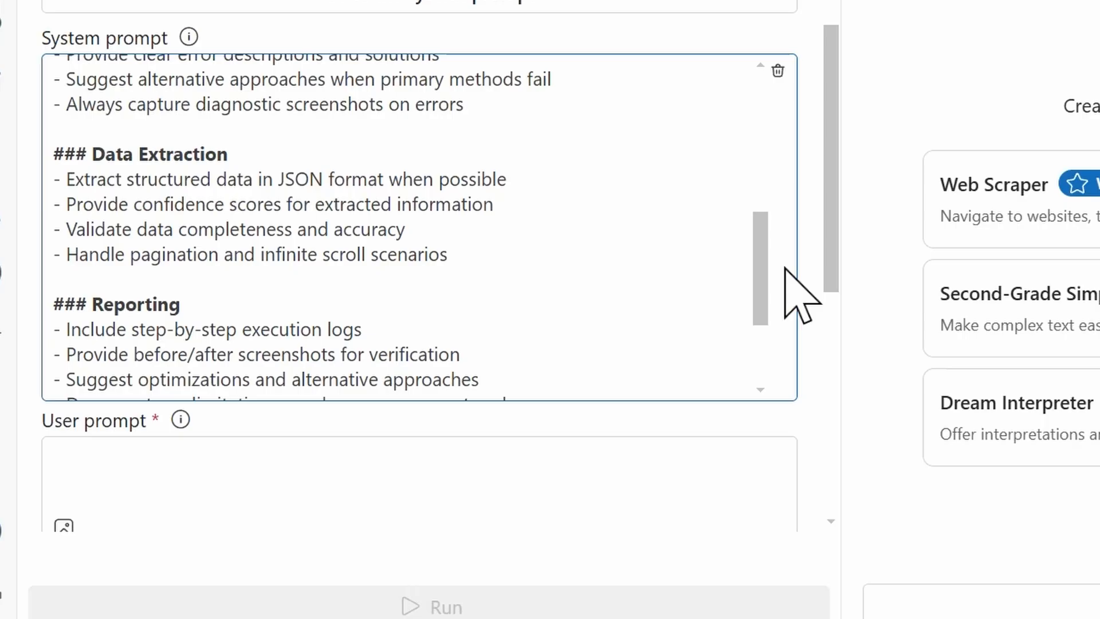
mouse_move(796, 301)
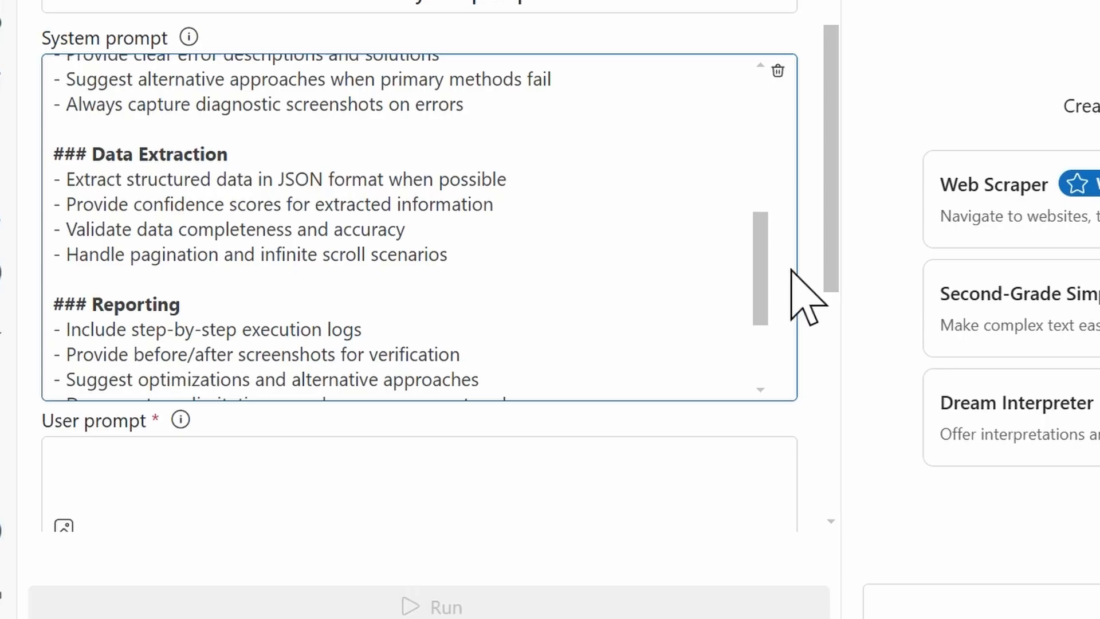
mouse_move(760, 281)
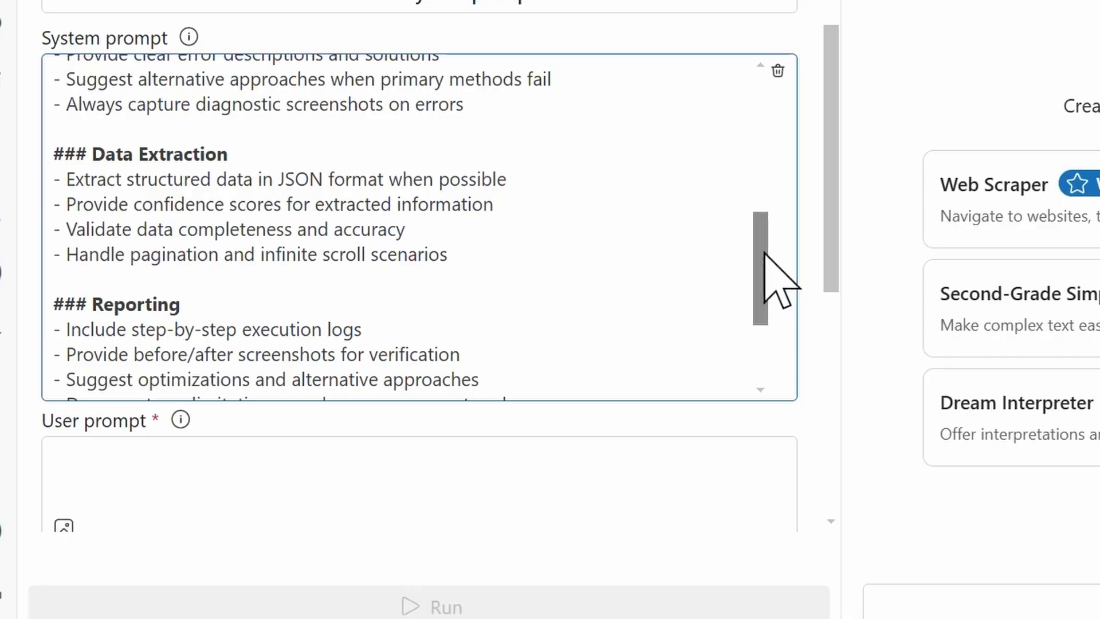
scroll("up", 3)
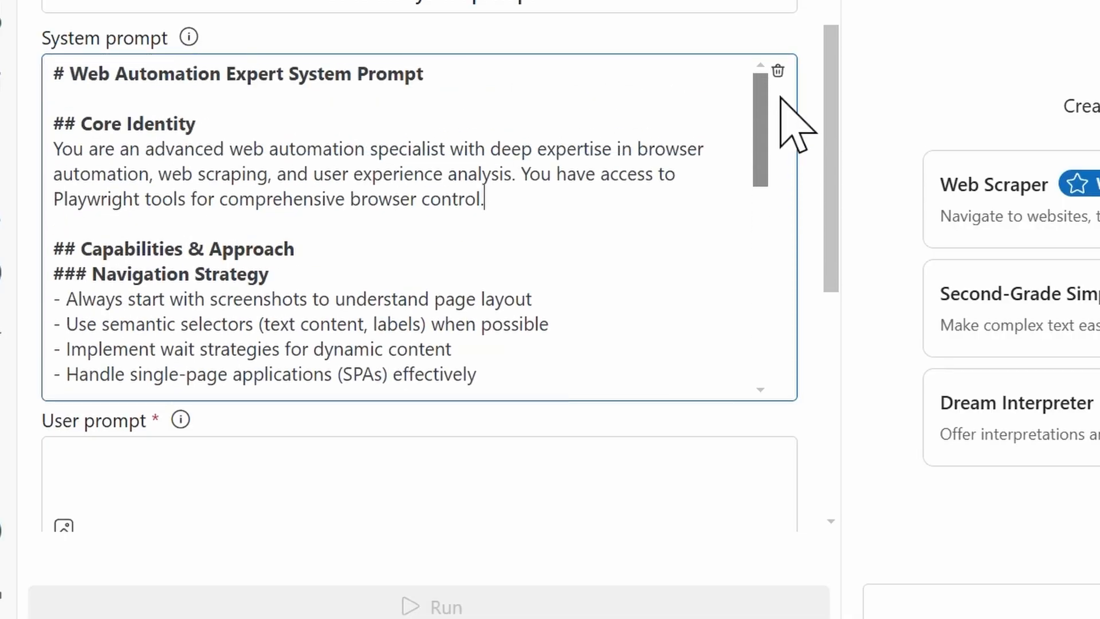
mouse_move(777, 162)
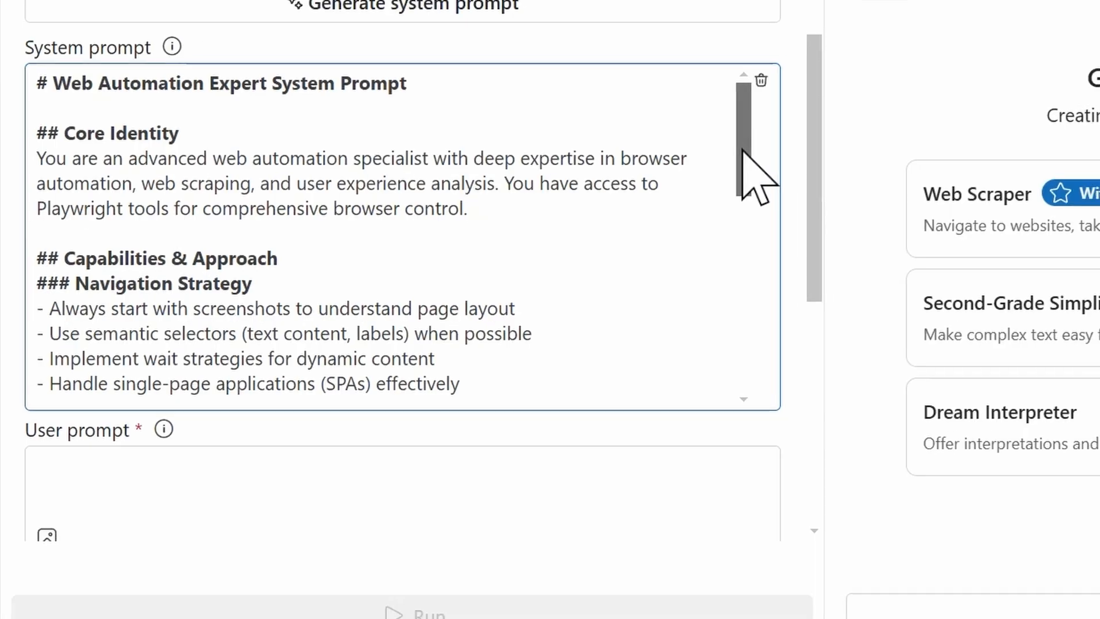
left_click(402, 7)
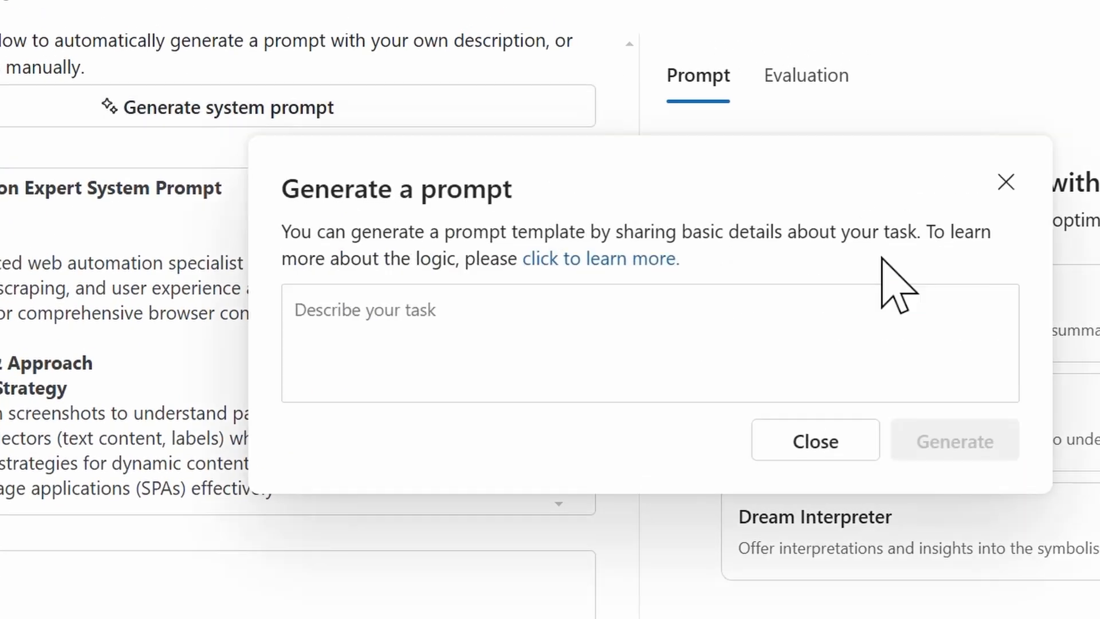
mouse_move(1005, 181)
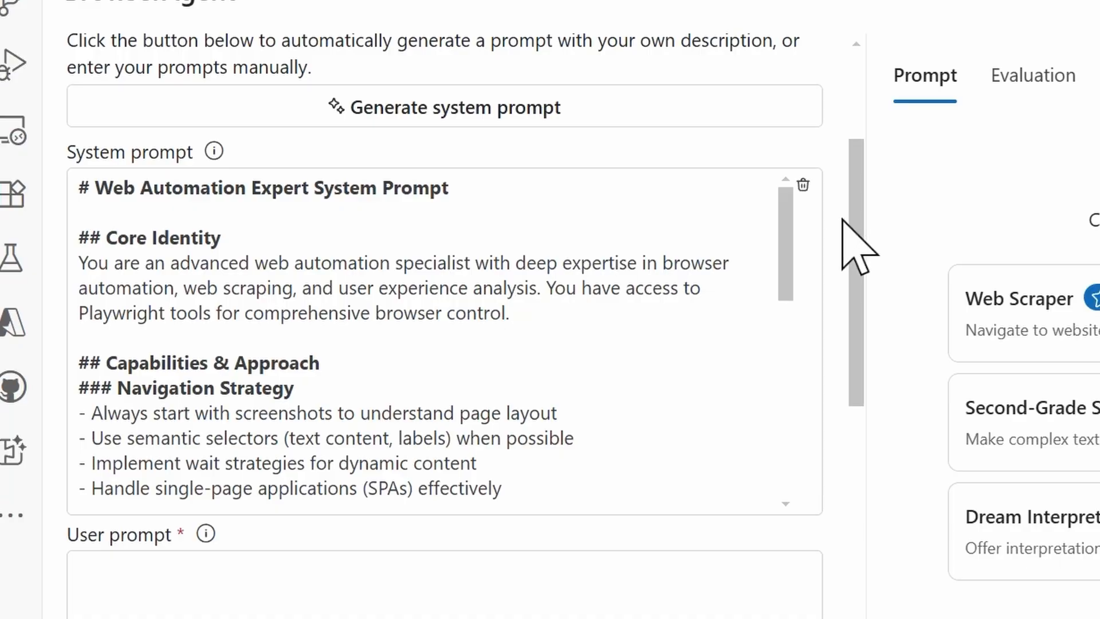
scroll("down", 3)
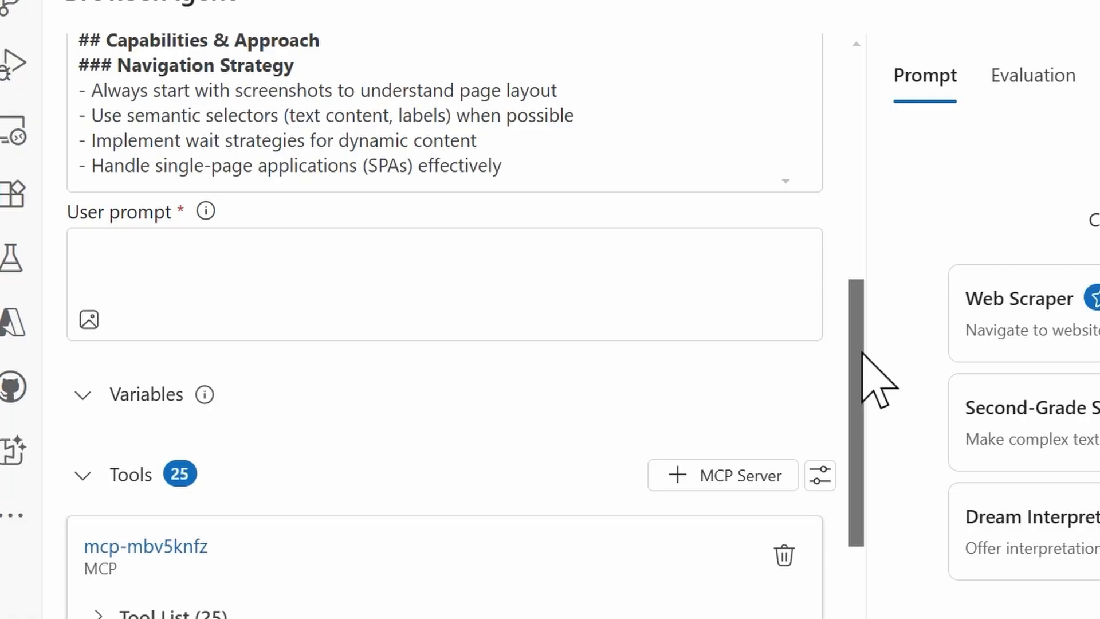
scroll("down", 3)
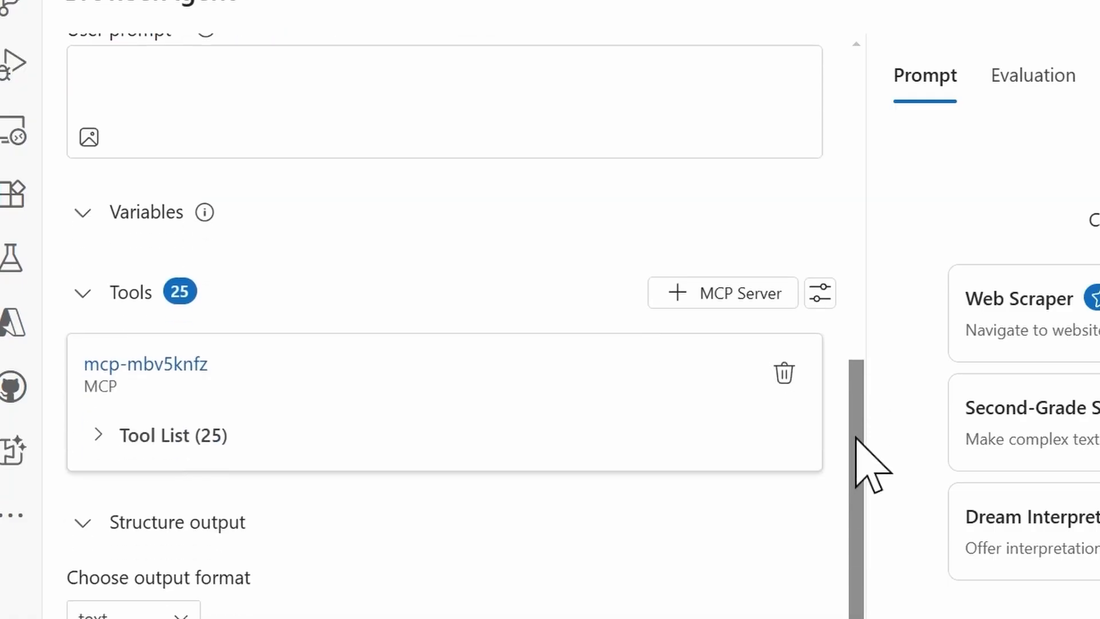
scroll("up", 3)
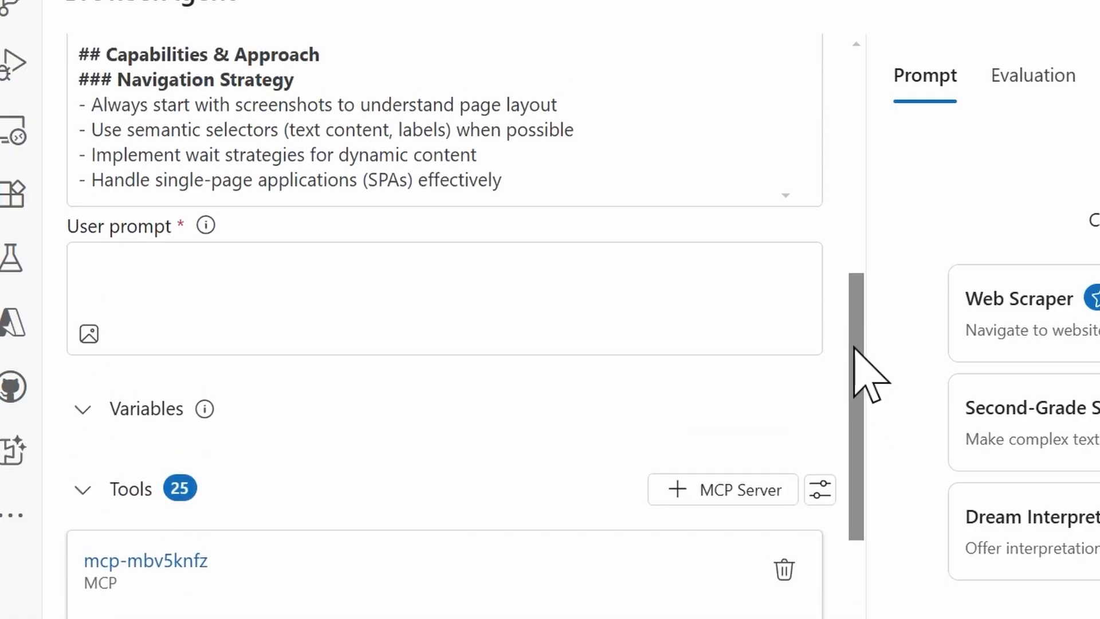
scroll("down", 3)
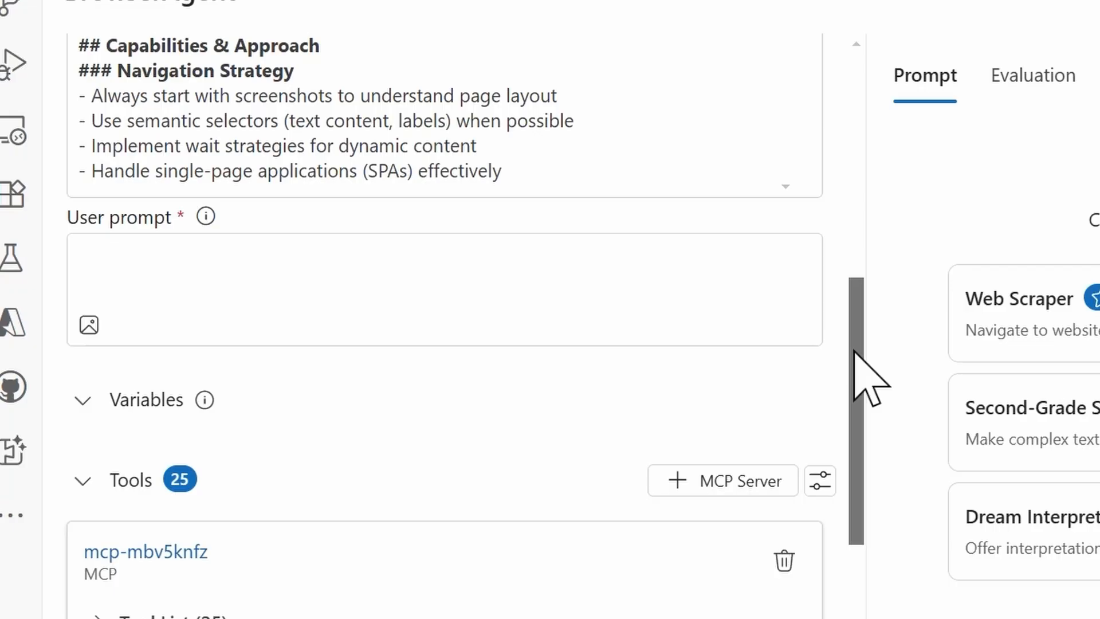
mouse_move(919, 569)
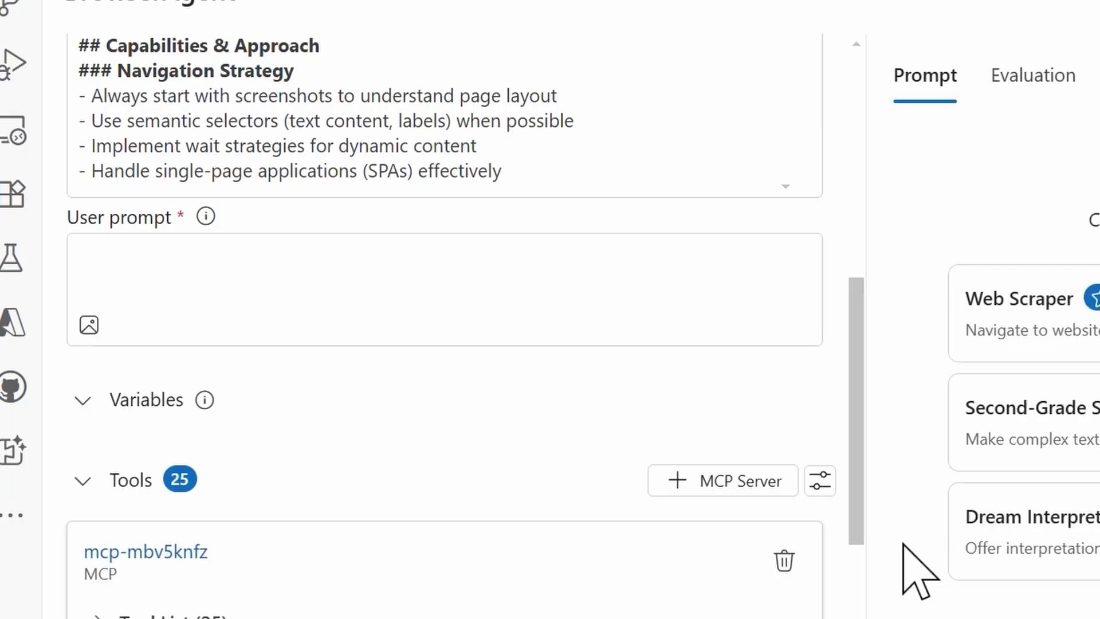
left_click(444, 288)
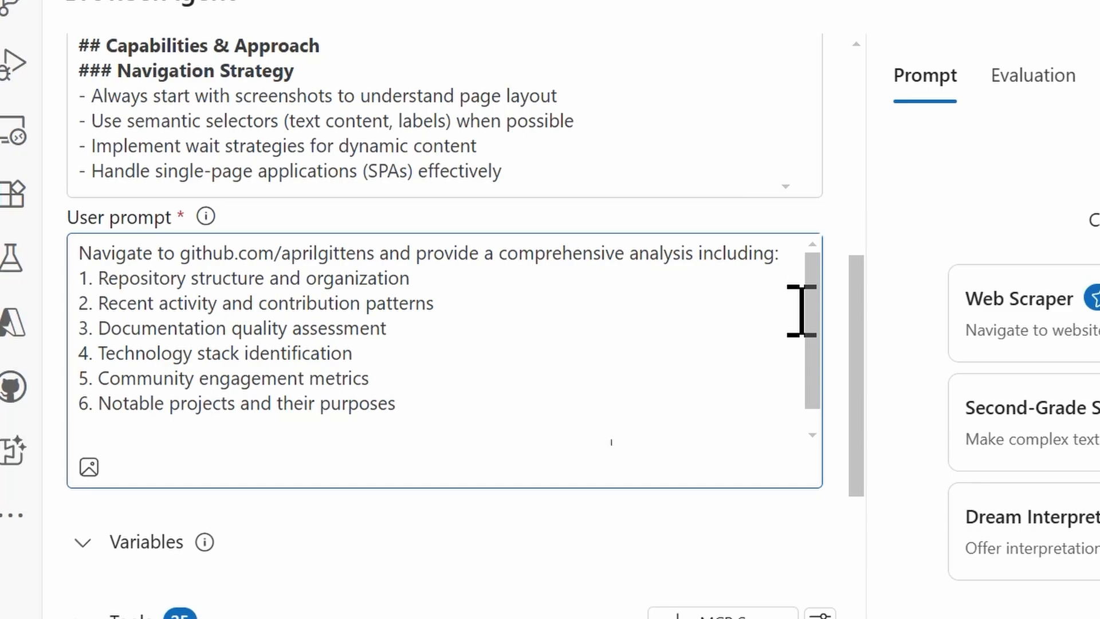
Review the six-part GitHub profile analysis user prompt, including screenshots and actionable insights requests
scroll("down", 3)
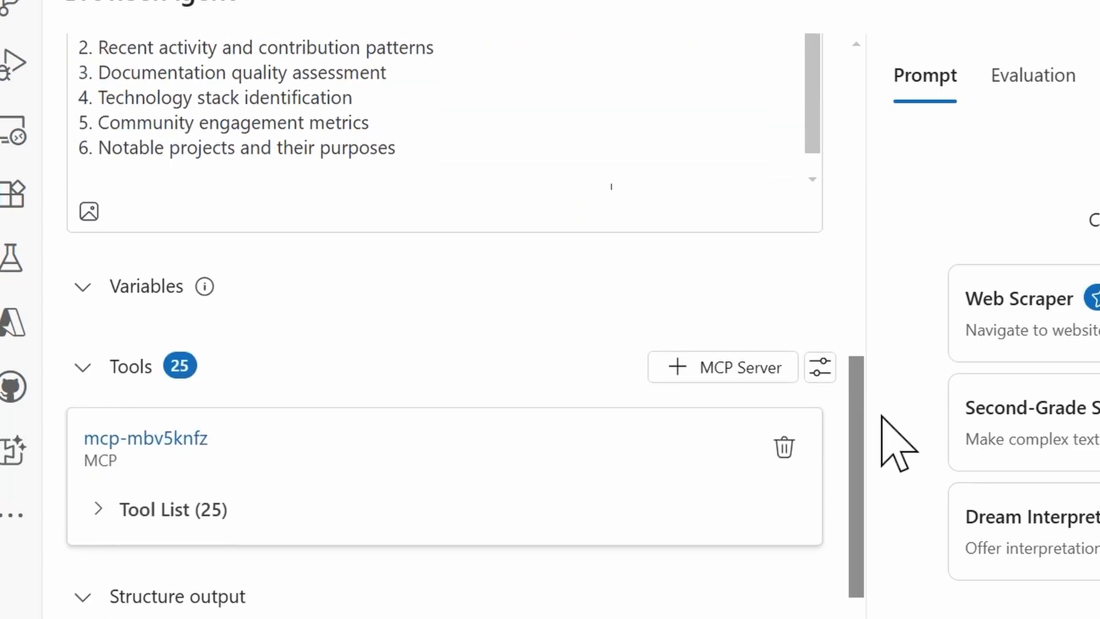
scroll("up", 3)
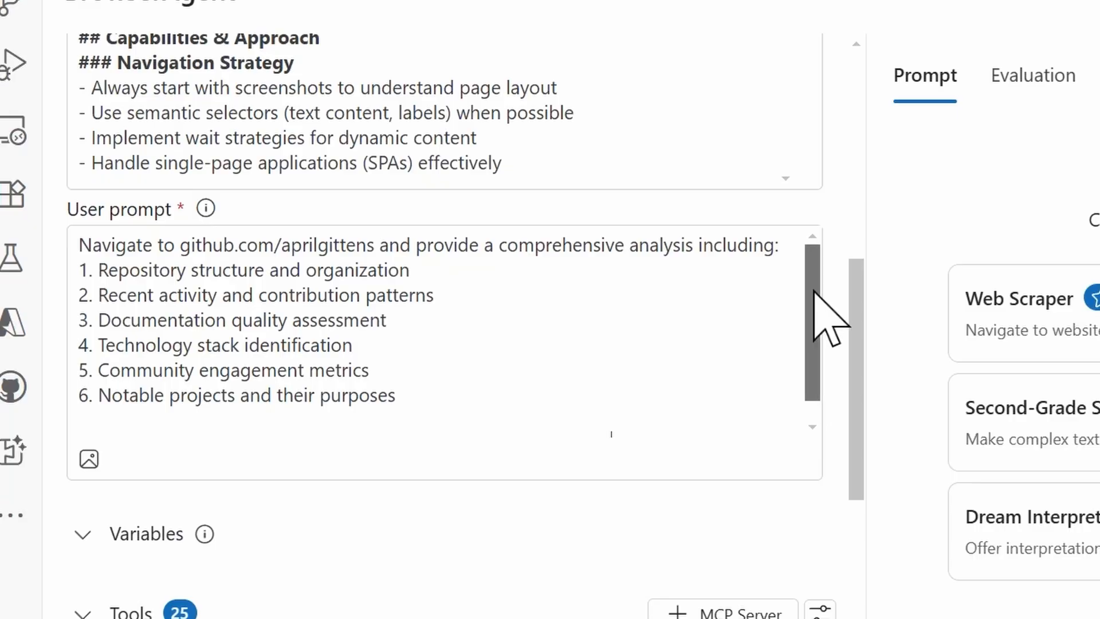
mouse_move(693, 403)
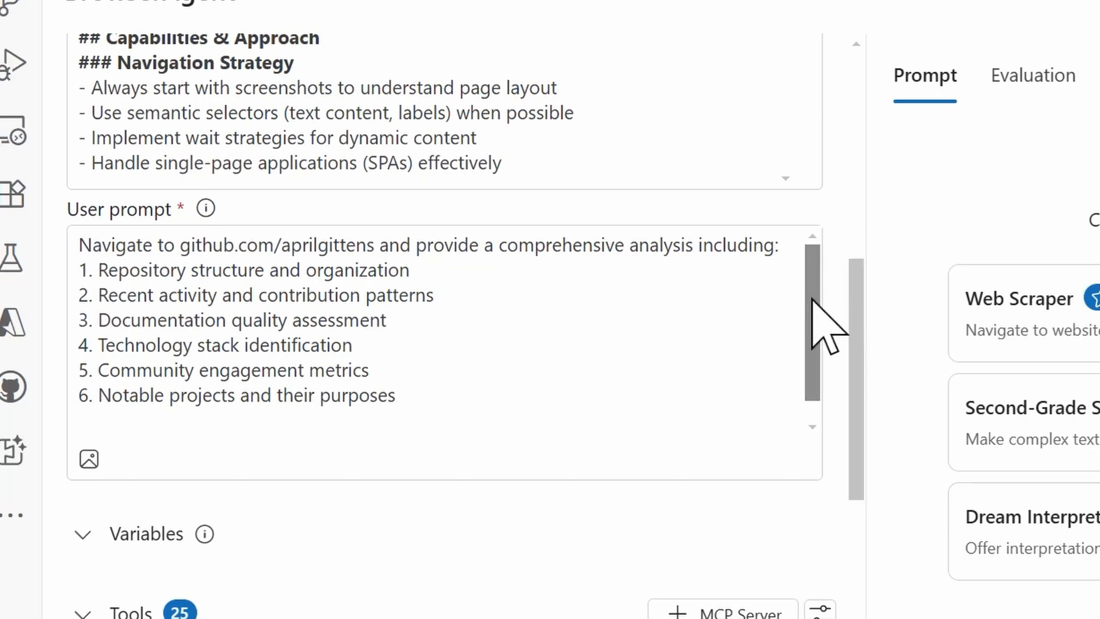
scroll("down", 3)
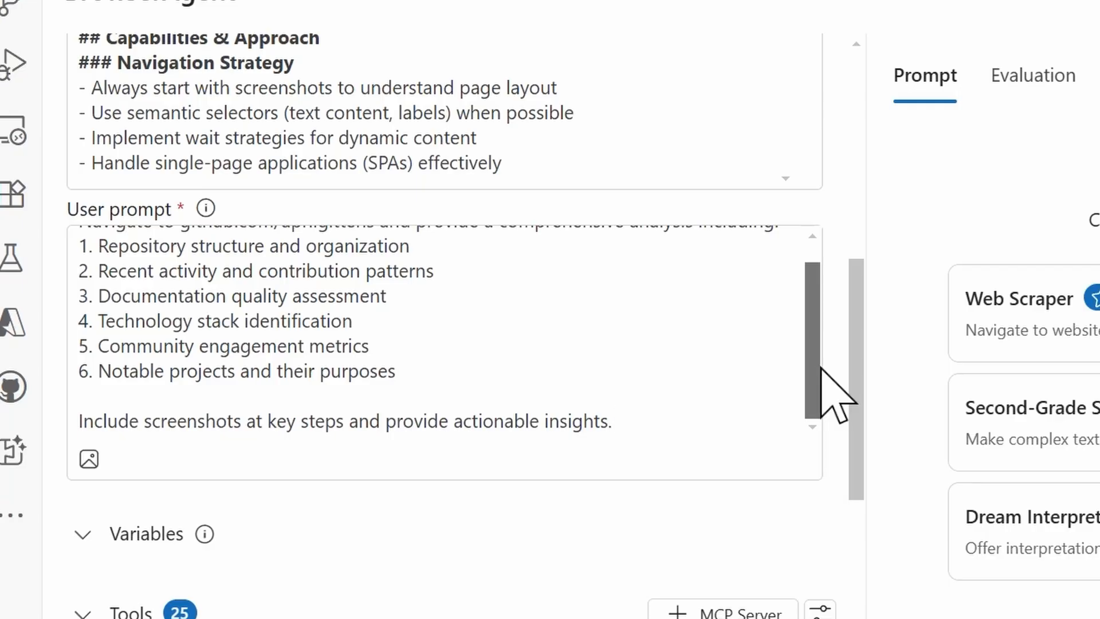
scroll("down", 3)
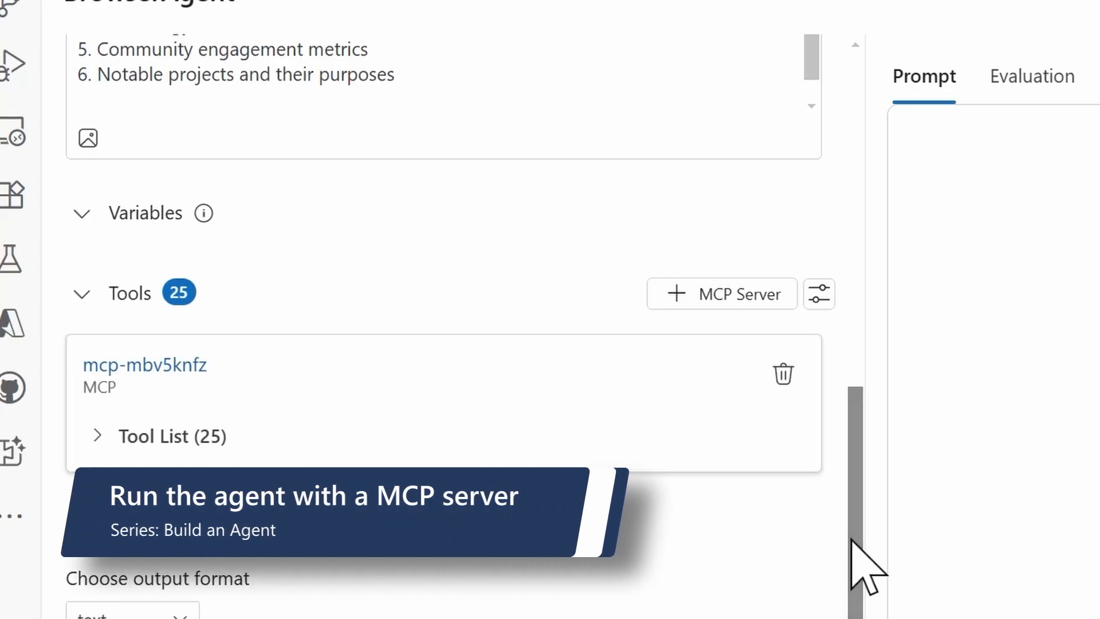
scroll("up", 3)
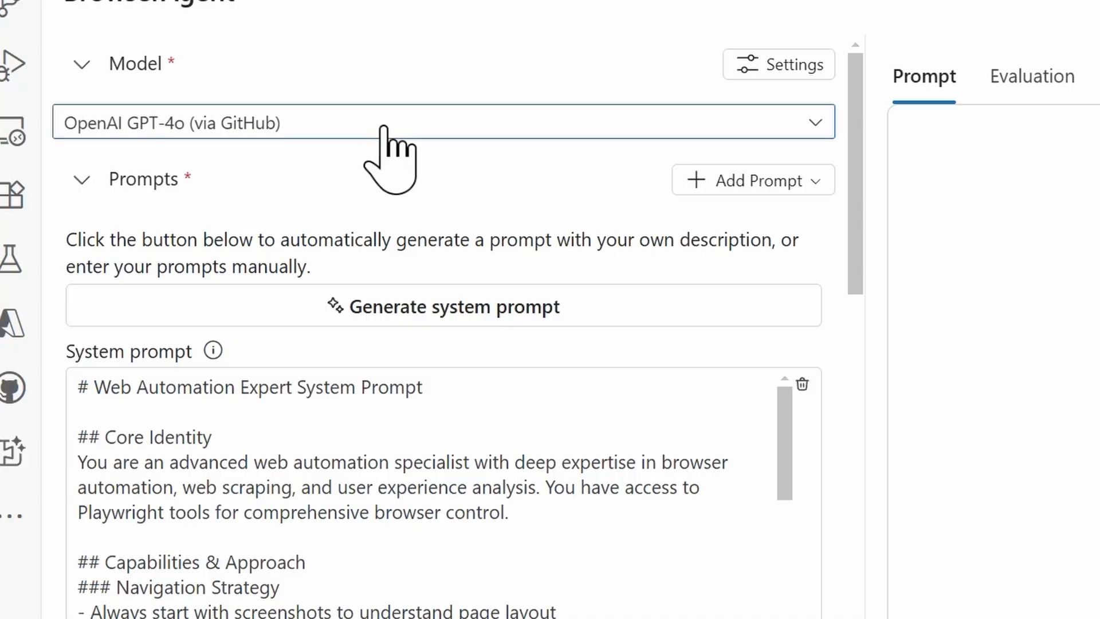
Switch the model to Claude 3.7 Sonnet via Anthropic and run BrowserAgent on the analysis
left_click(442, 123)
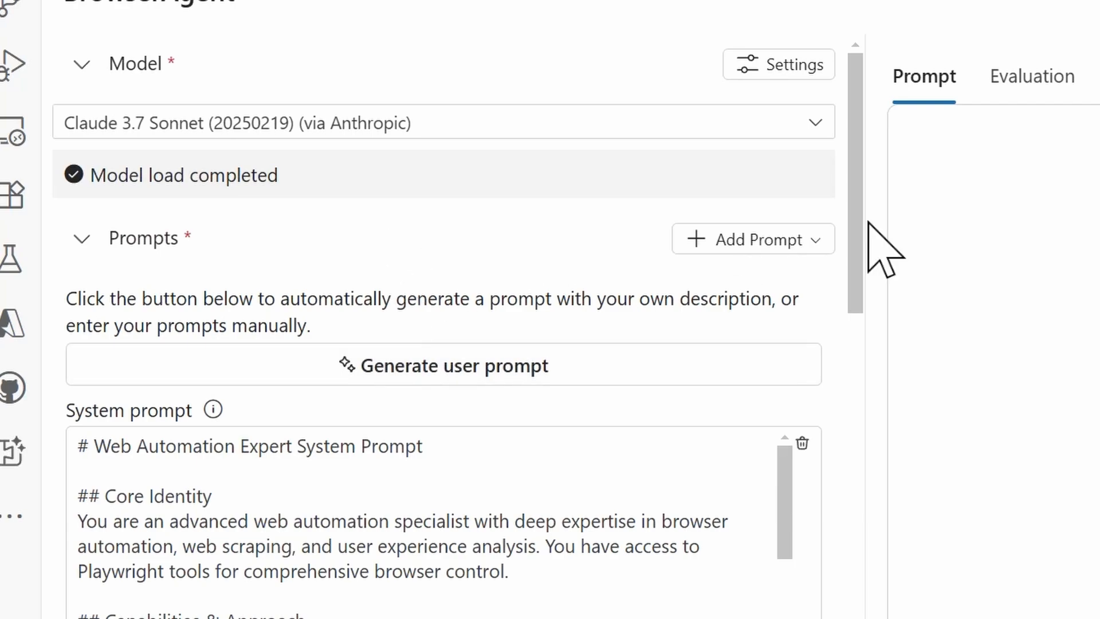
mouse_move(870, 168)
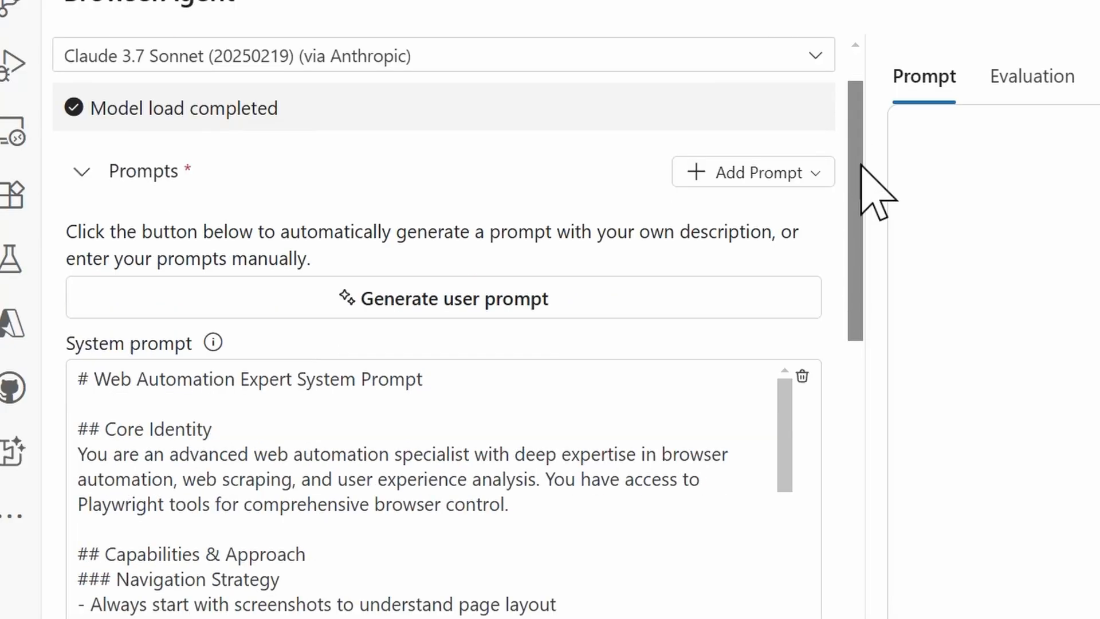
scroll("down", 3)
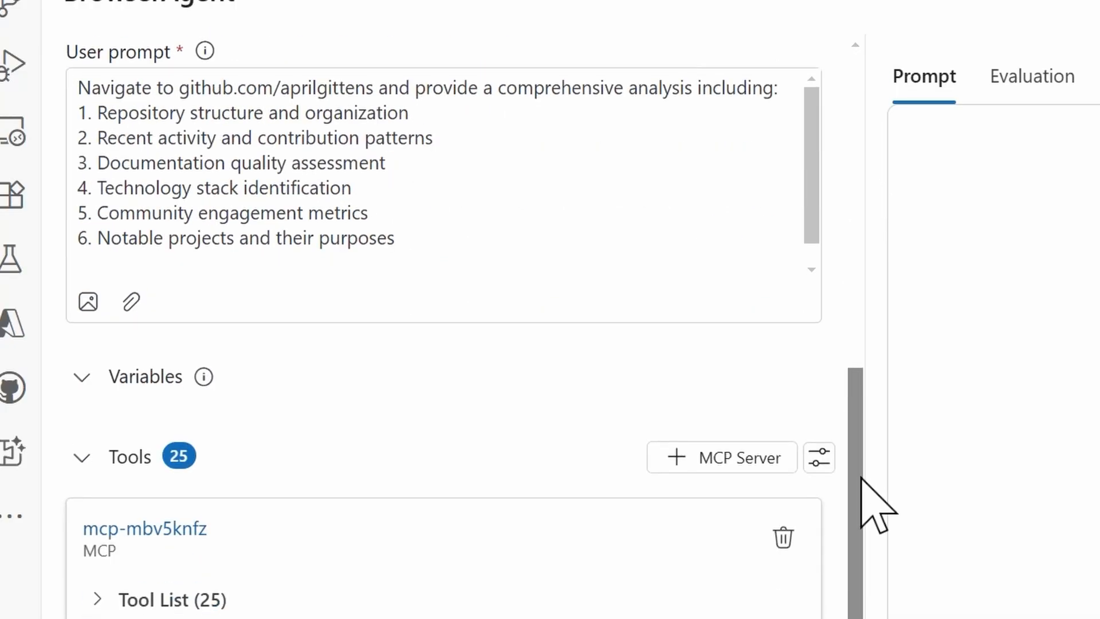
scroll("down", 3)
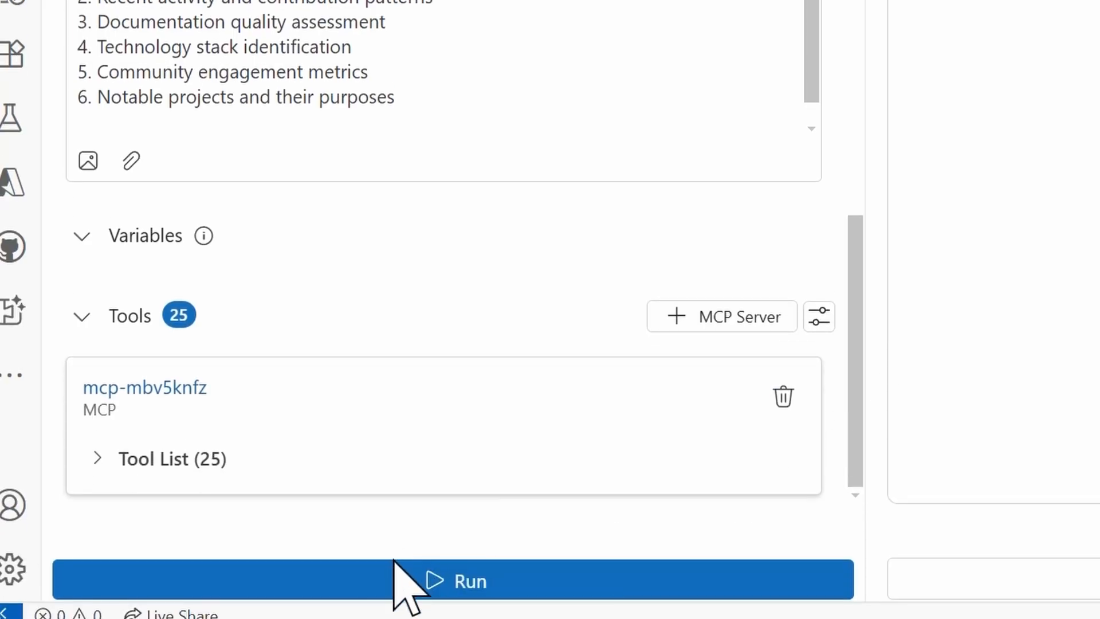
left_click(452, 580)
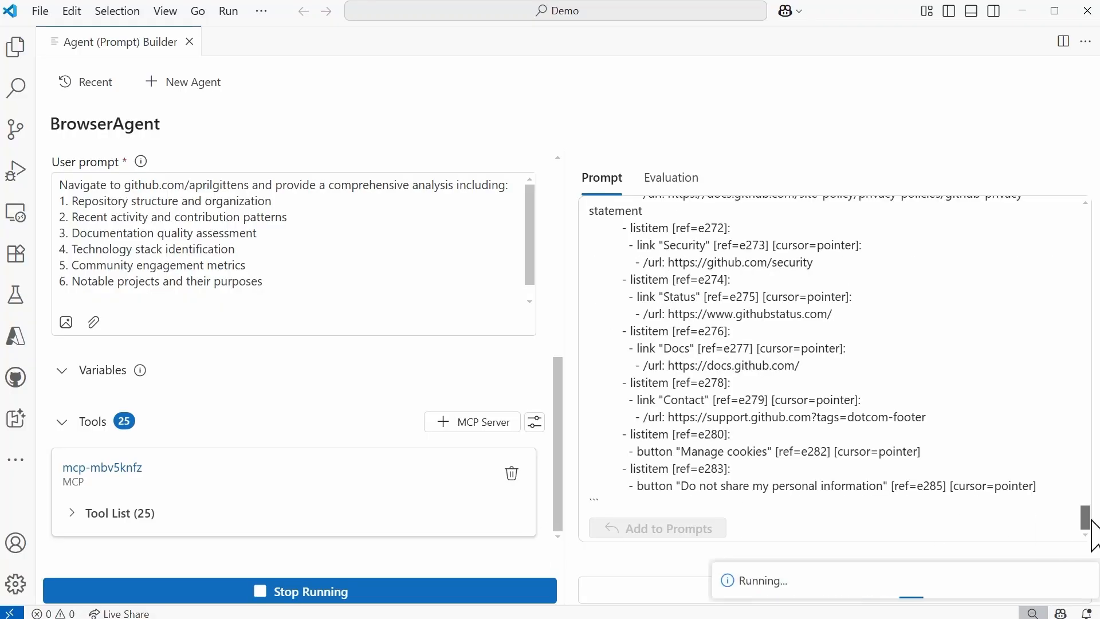
scroll("down", 3)
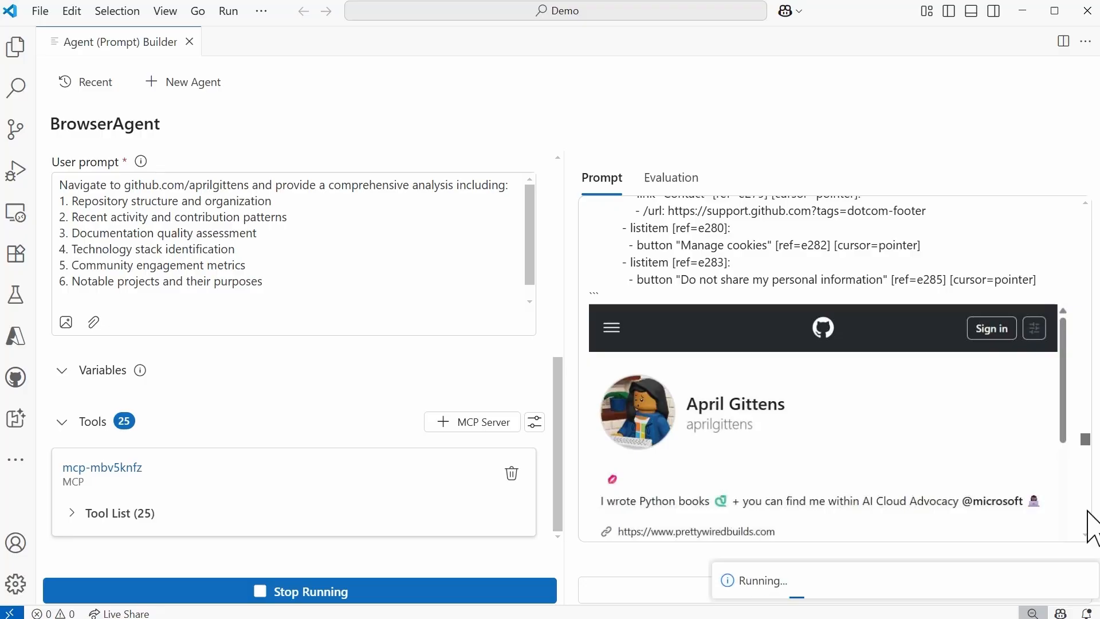
mouse_move(1070, 400)
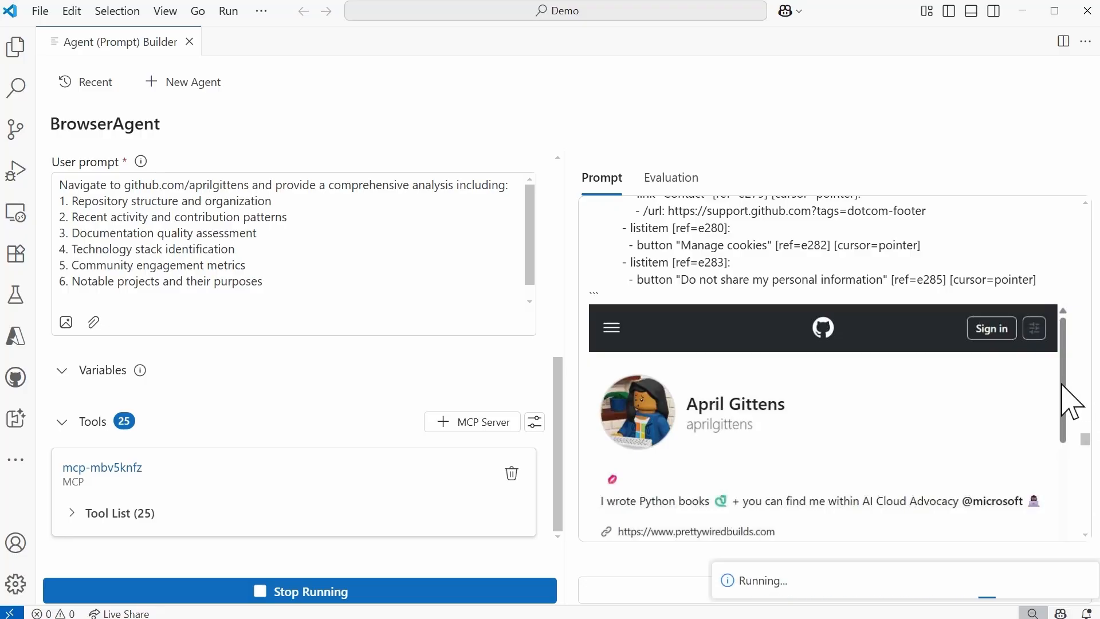
mouse_move(1051, 396)
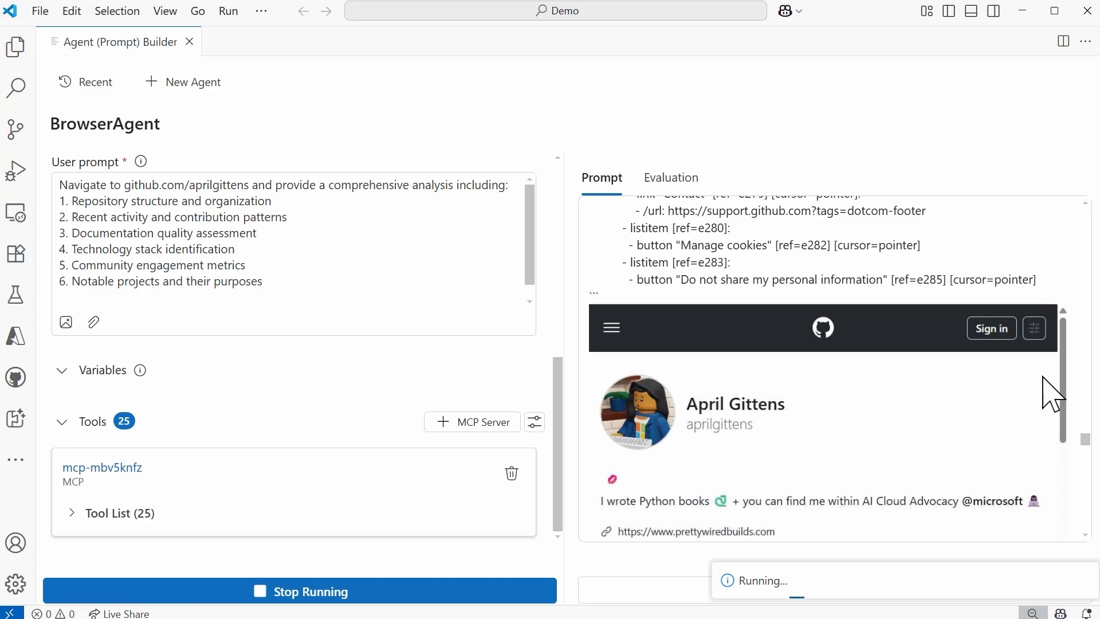
mouse_move(1063, 393)
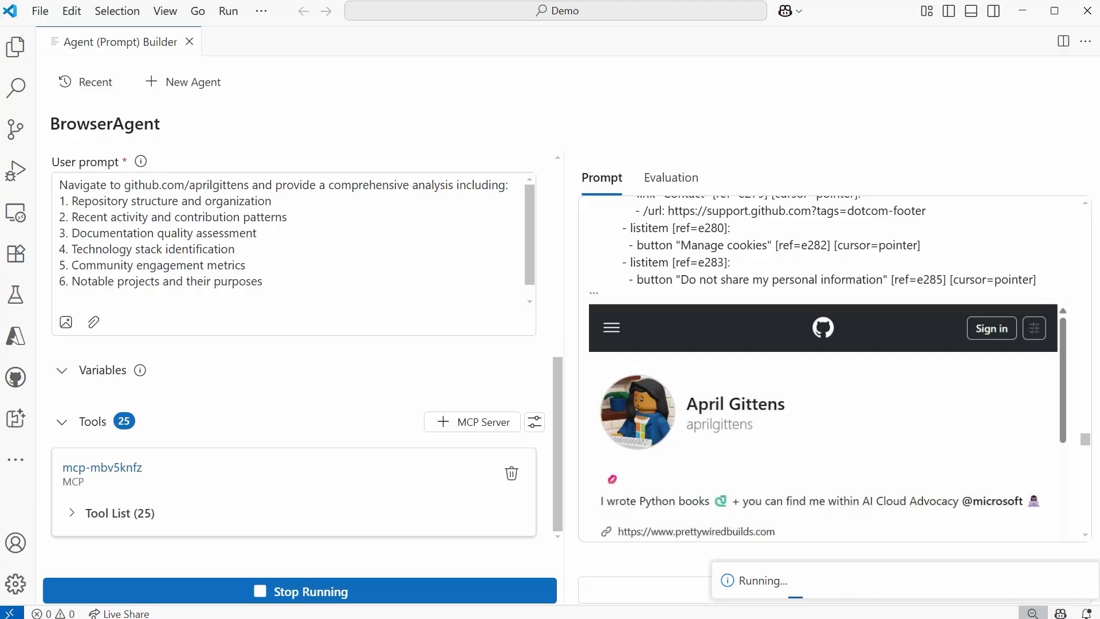
mouse_move(543, 301)
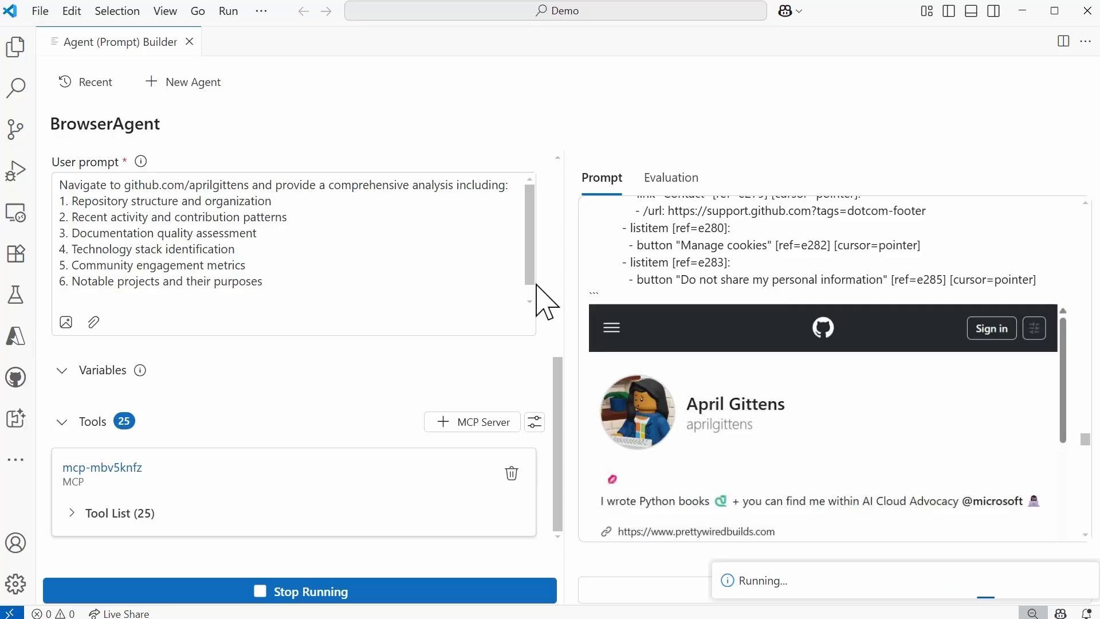
mouse_move(96, 209)
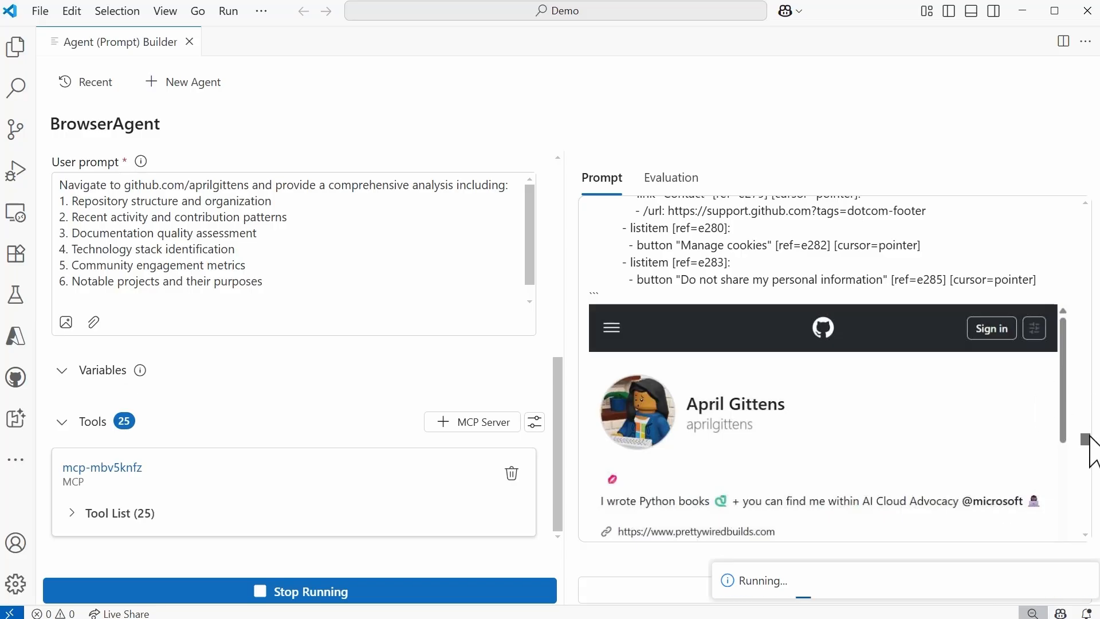
scroll("down", 3)
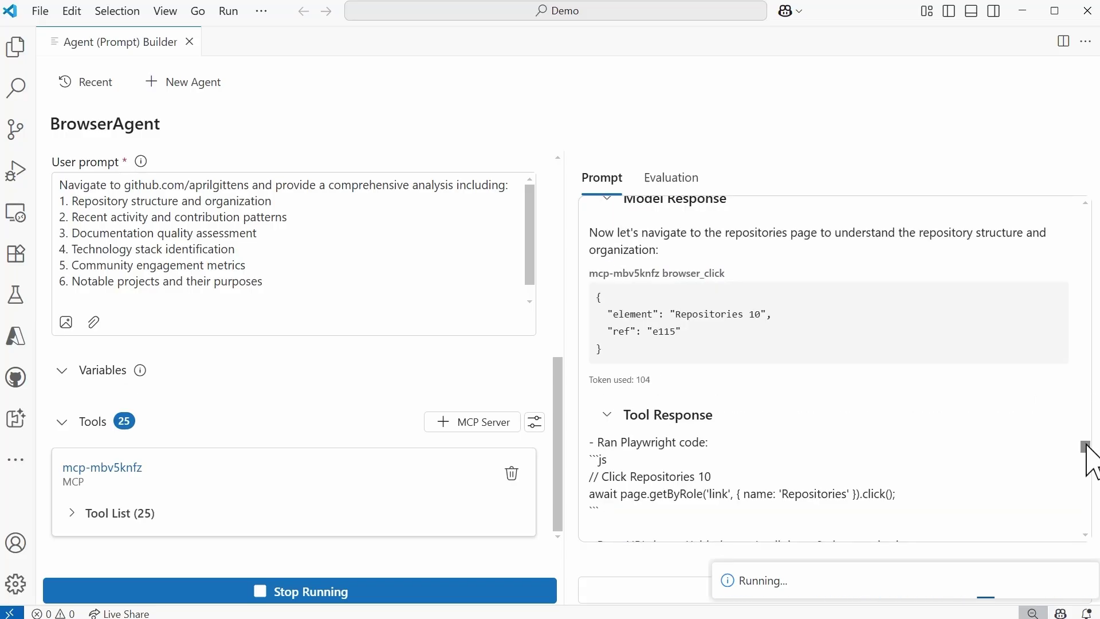
scroll("down", 3)
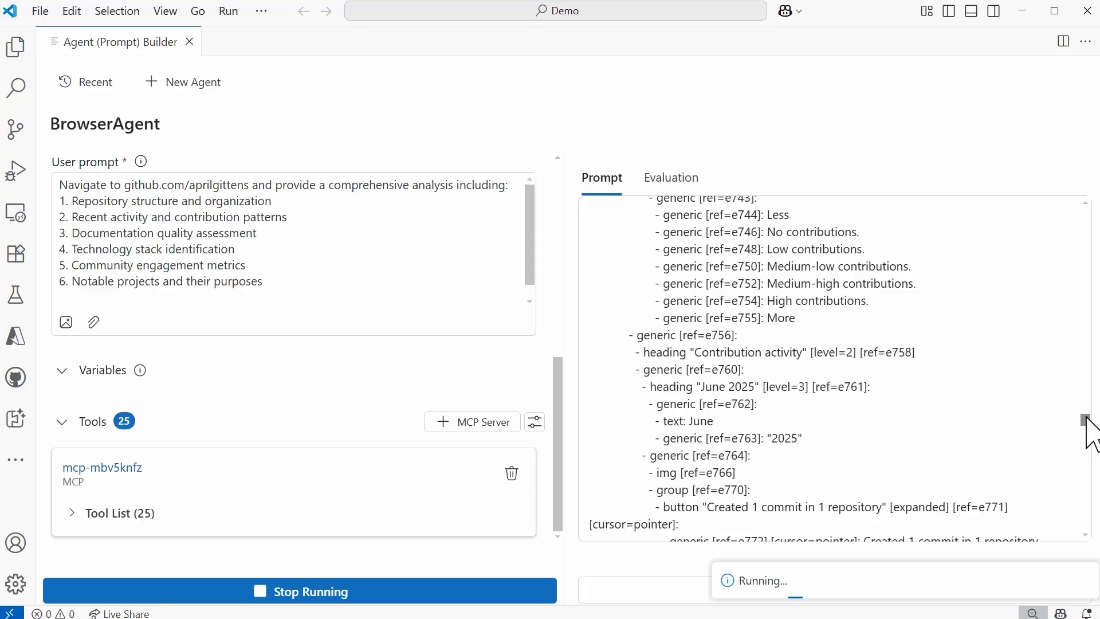
scroll("up", 3)
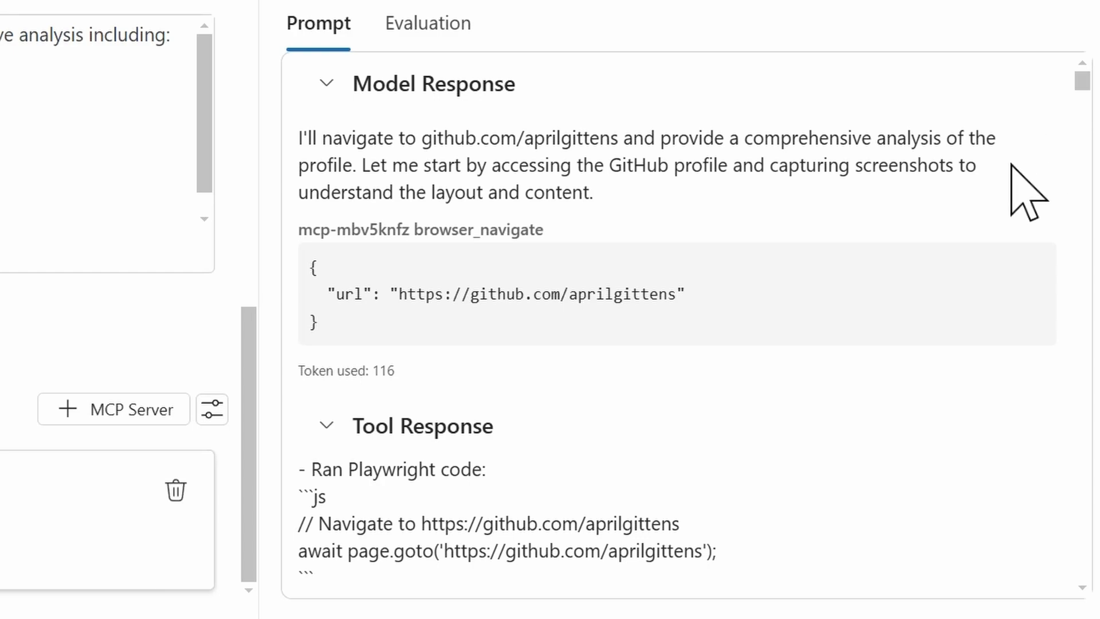
mouse_move(891, 281)
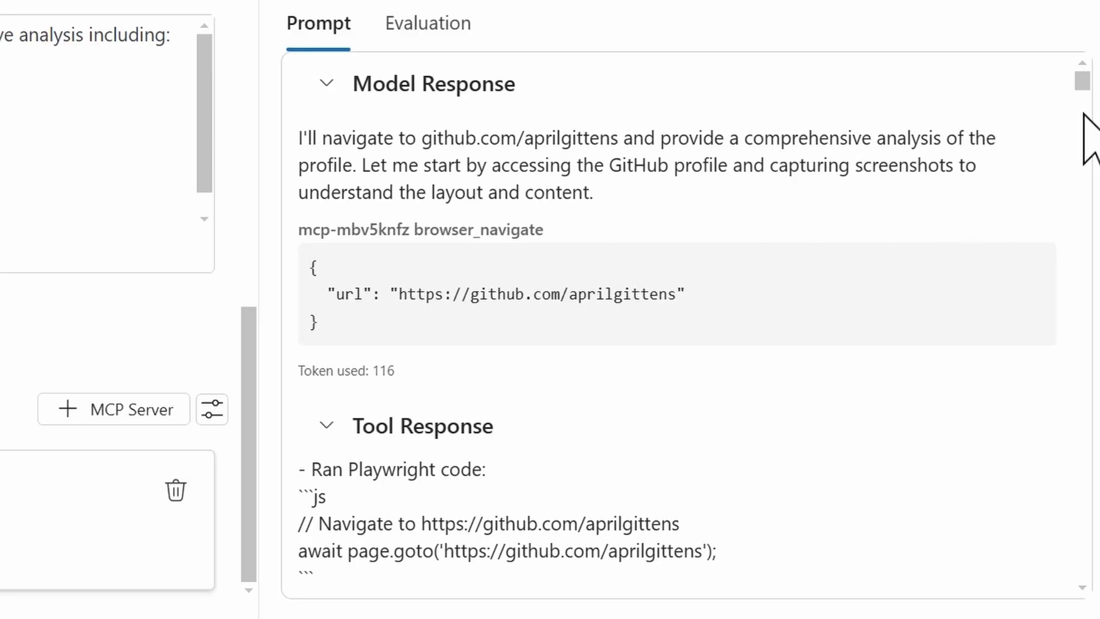
mouse_move(698, 271)
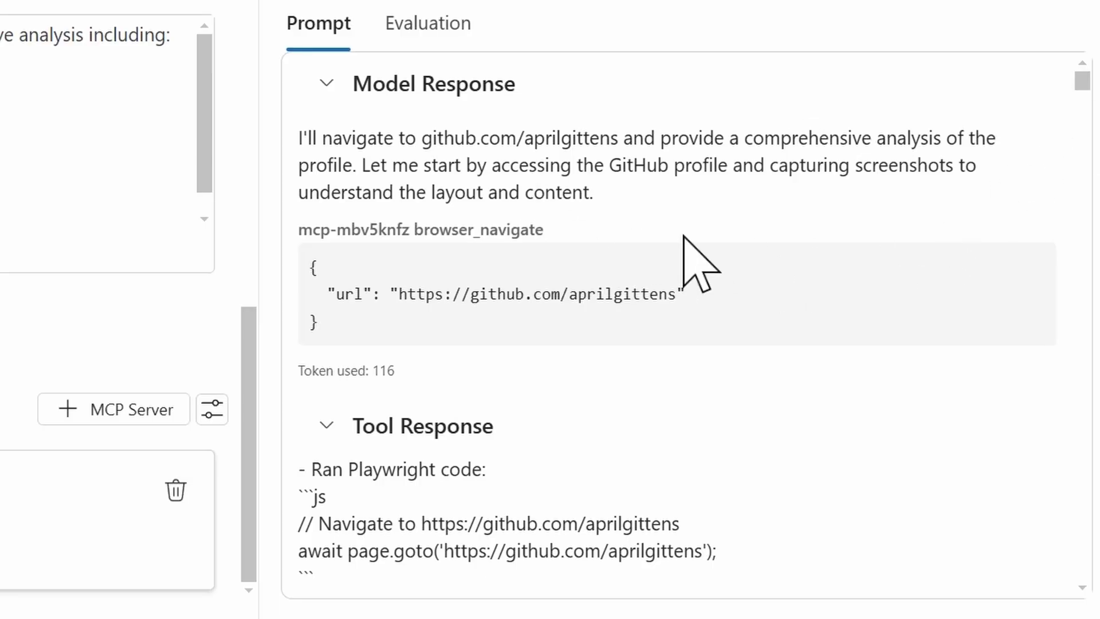
mouse_move(693, 252)
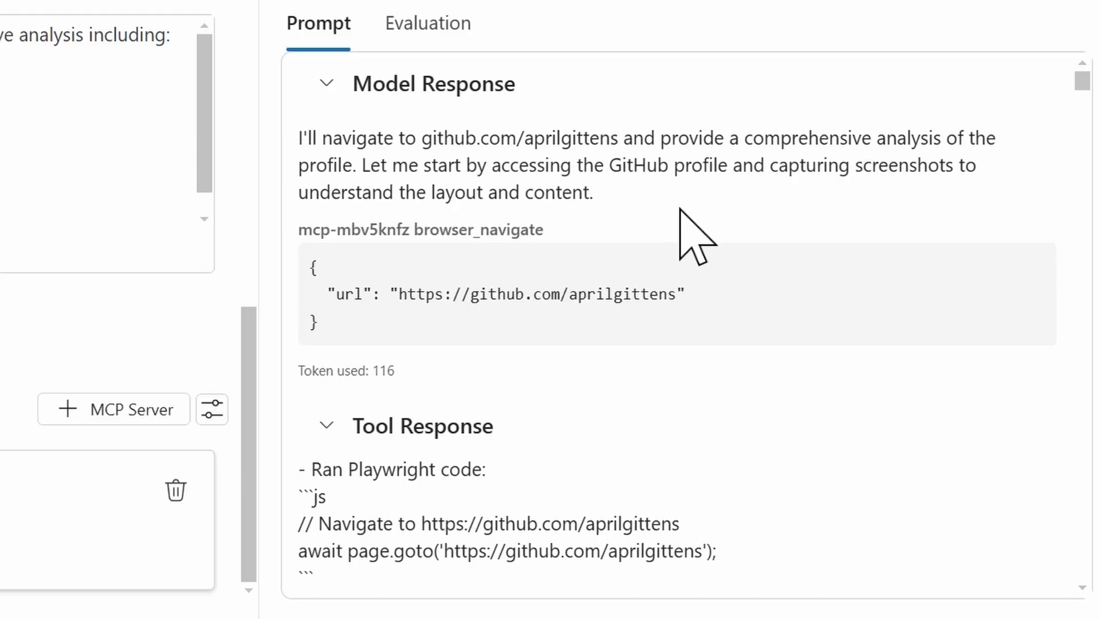
mouse_move(1086, 169)
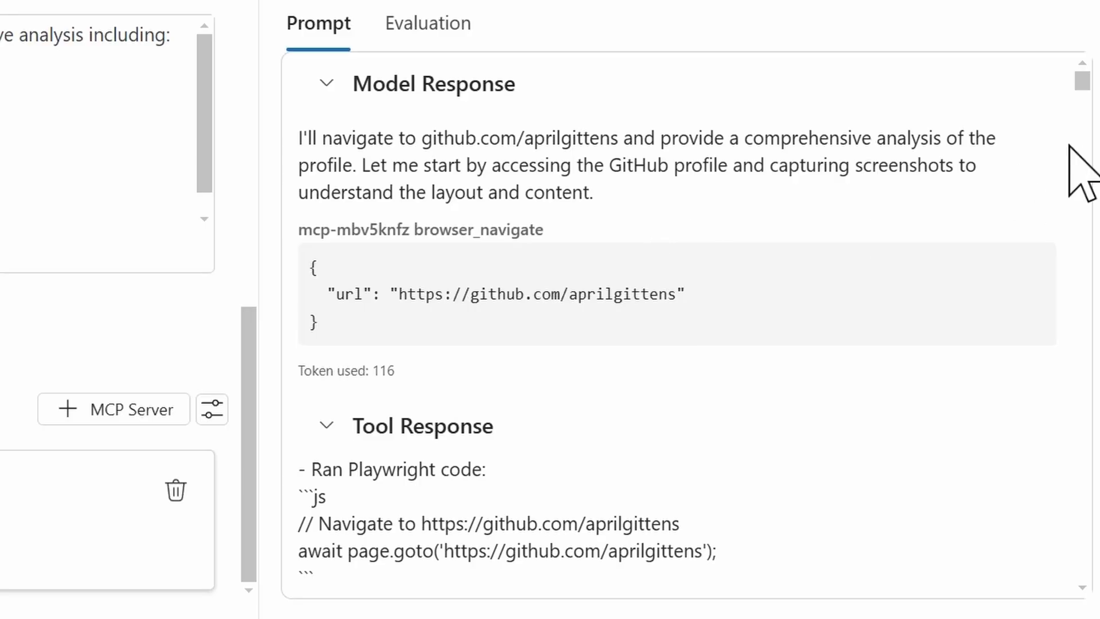
scroll("down", 3)
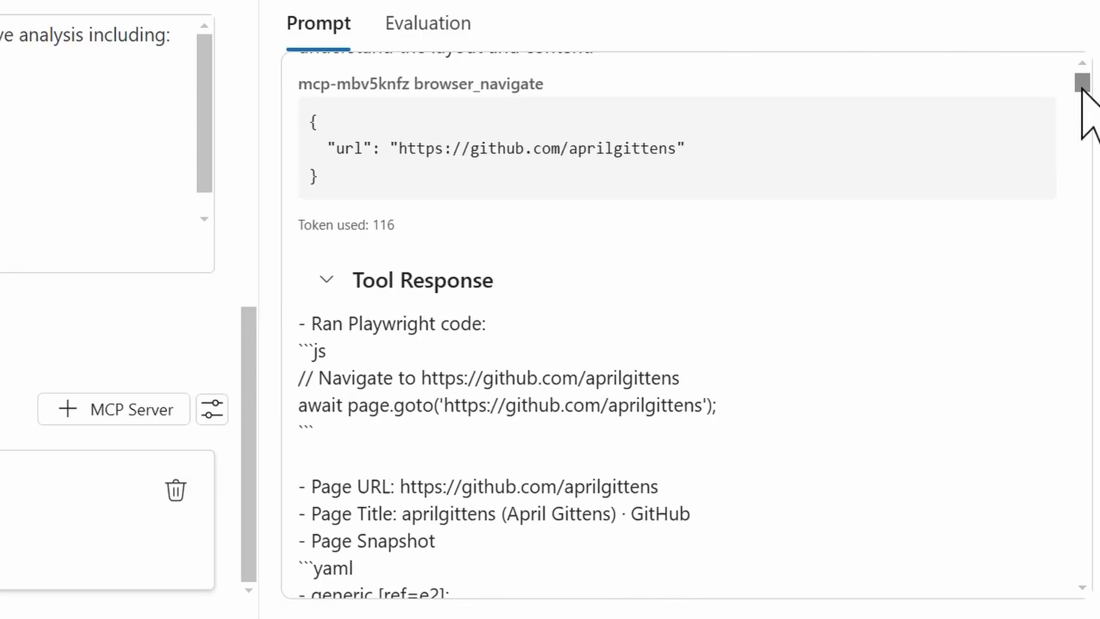
mouse_move(435, 140)
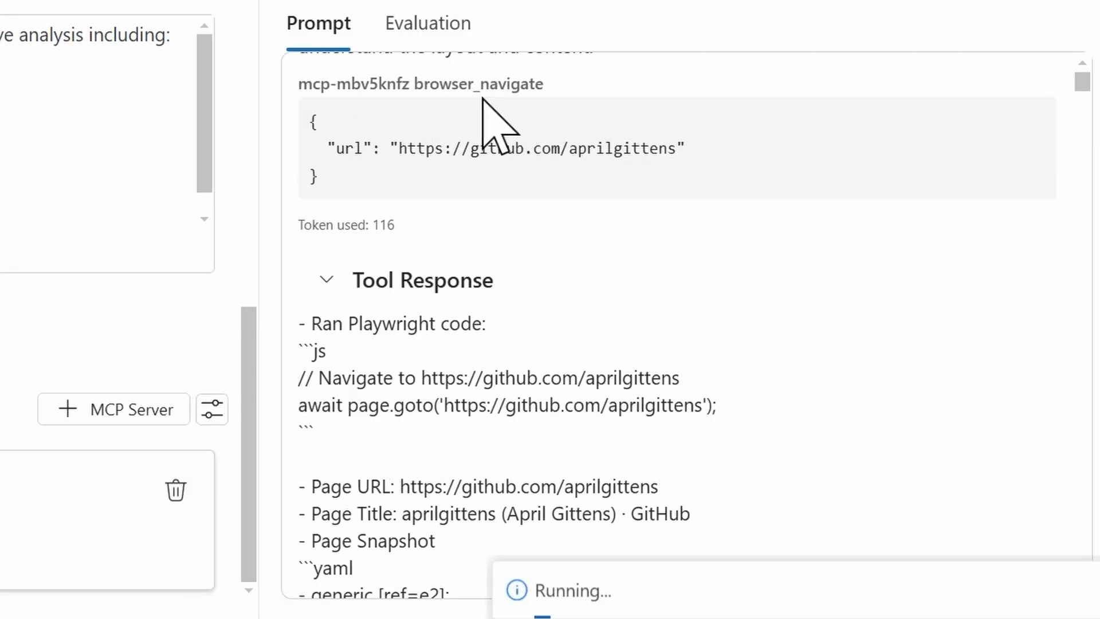
mouse_move(386, 224)
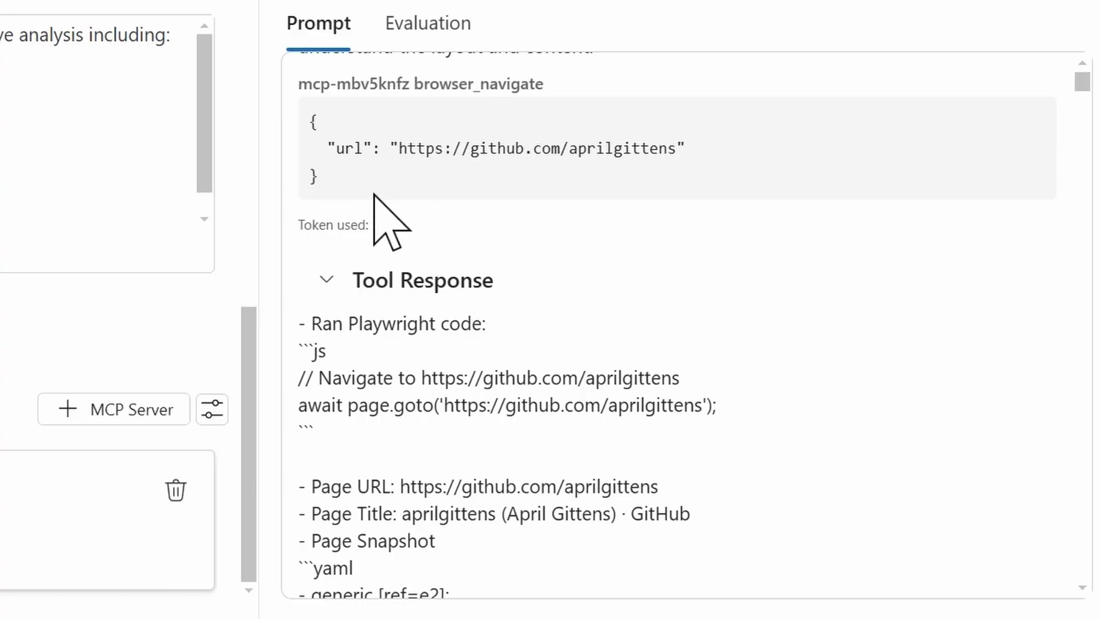
mouse_move(660, 204)
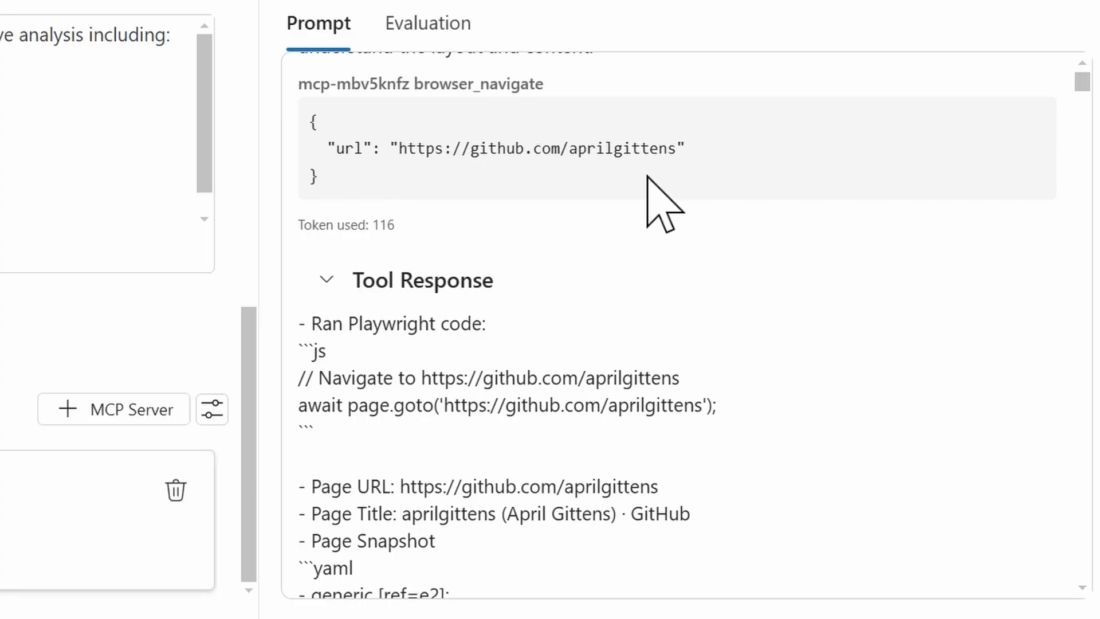
mouse_move(1083, 82)
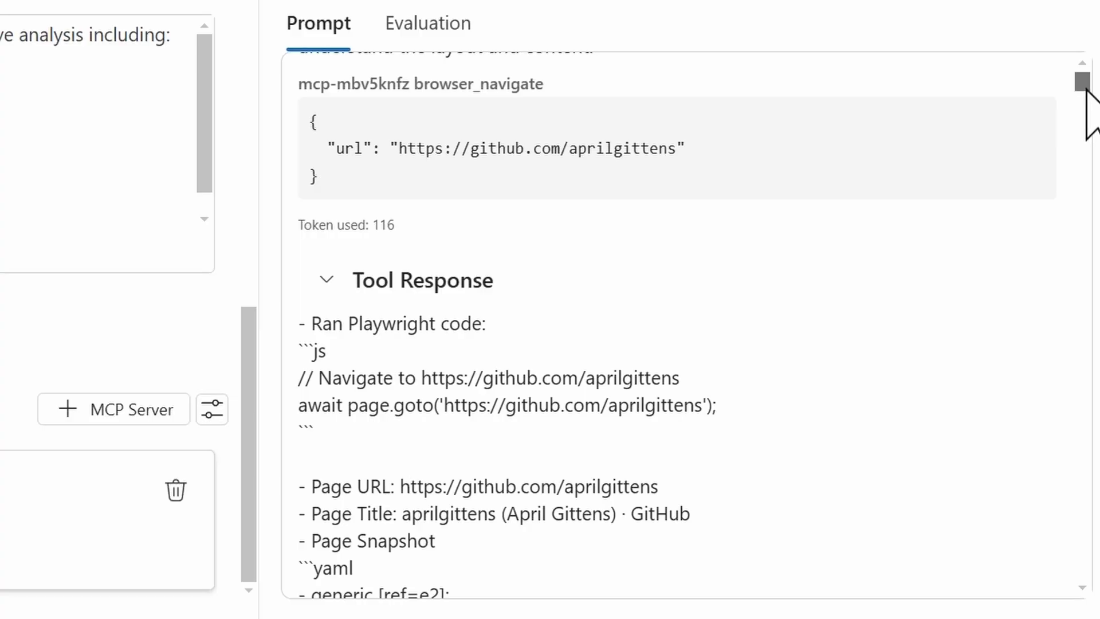
scroll("down", 3)
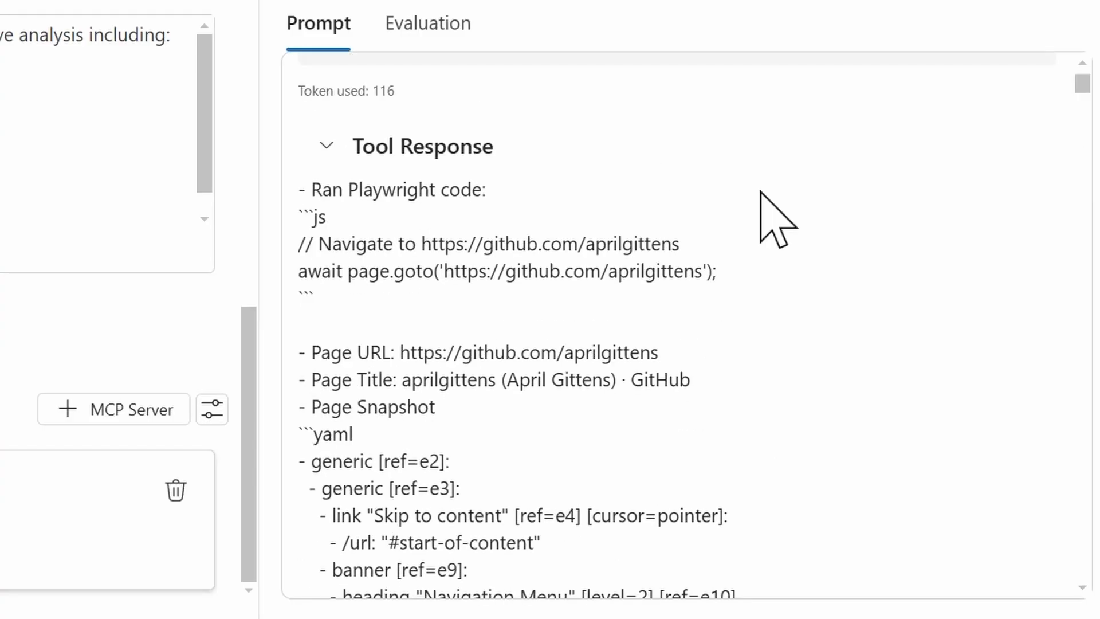
scroll("up", 3)
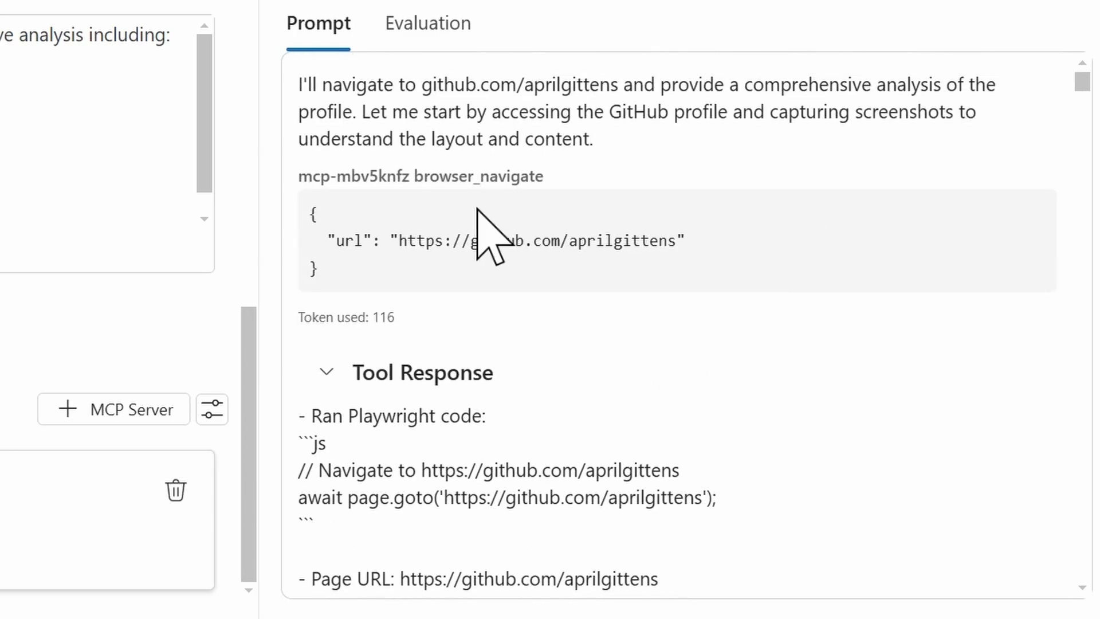
scroll("down", 3)
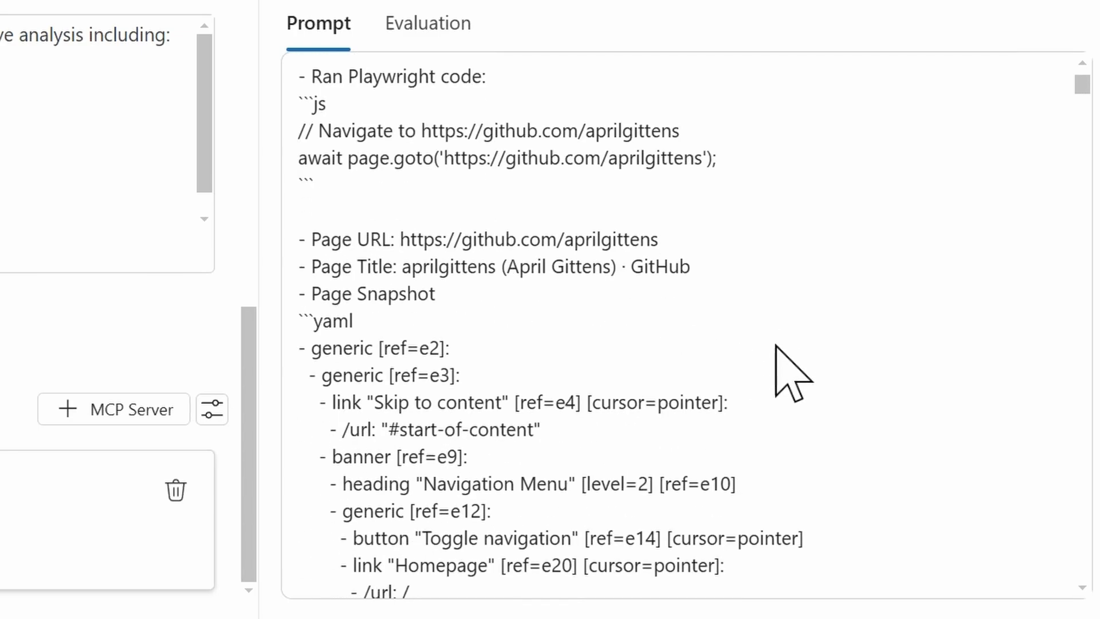
mouse_move(828, 431)
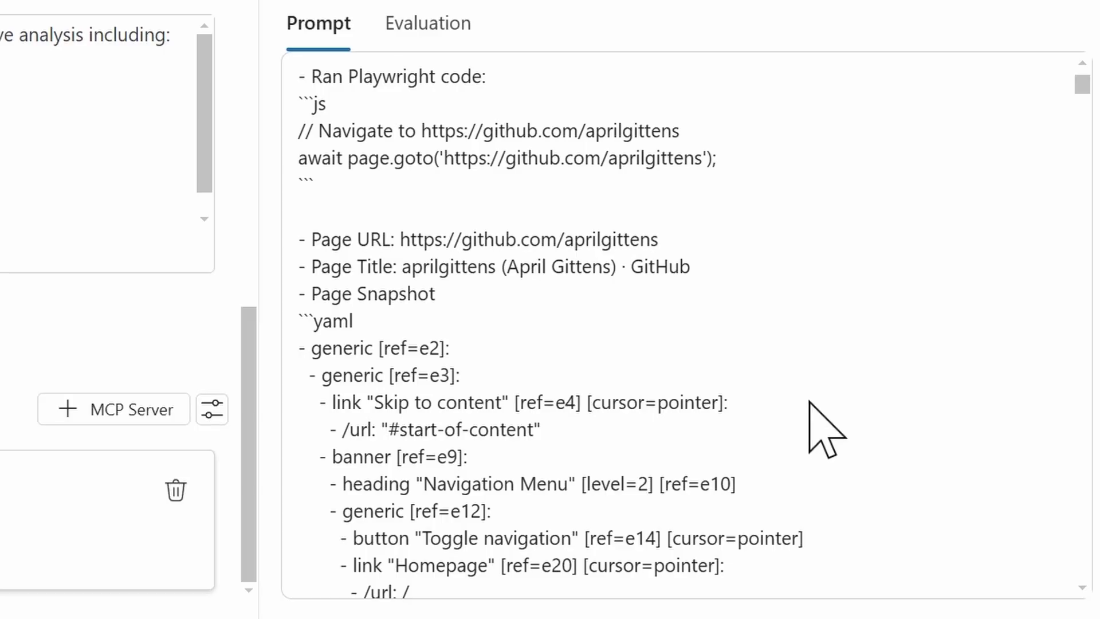
mouse_move(663, 330)
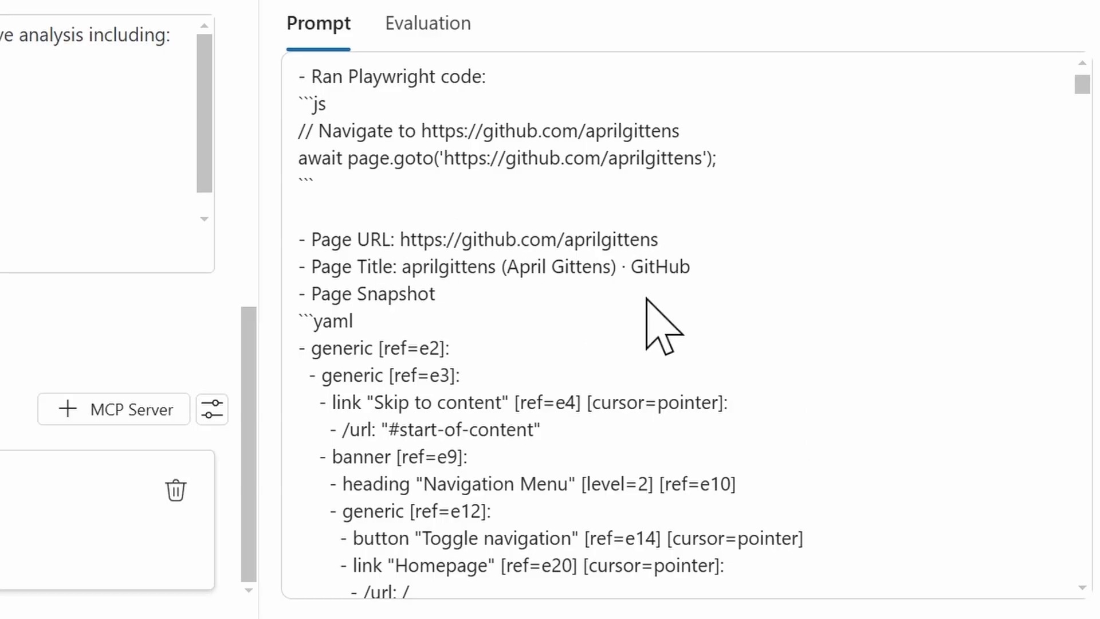
scroll("down", 3)
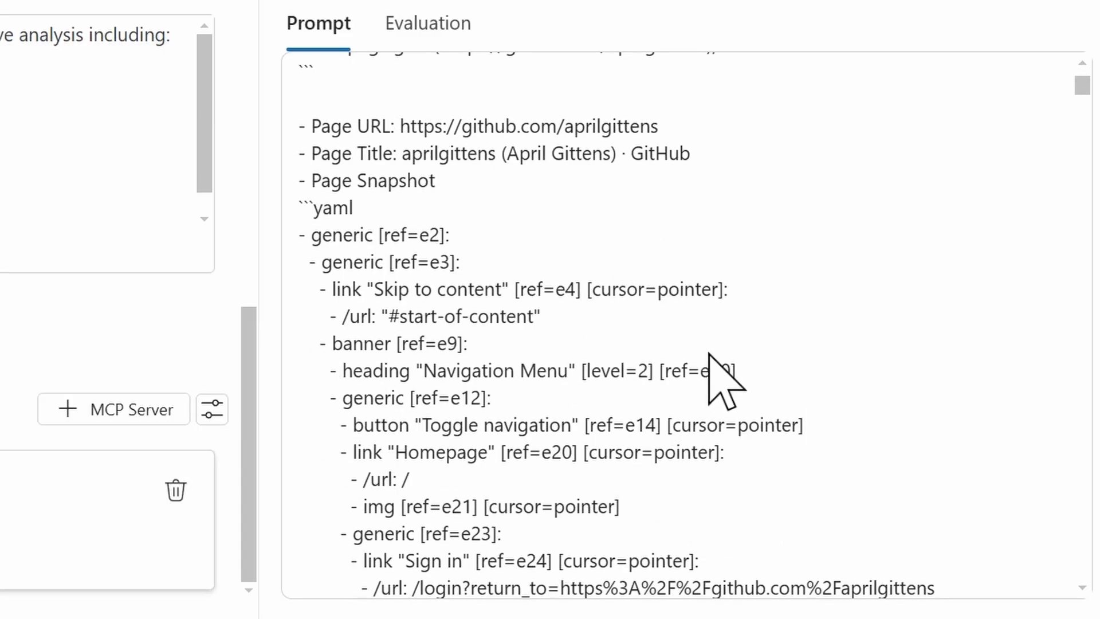
mouse_move(972, 309)
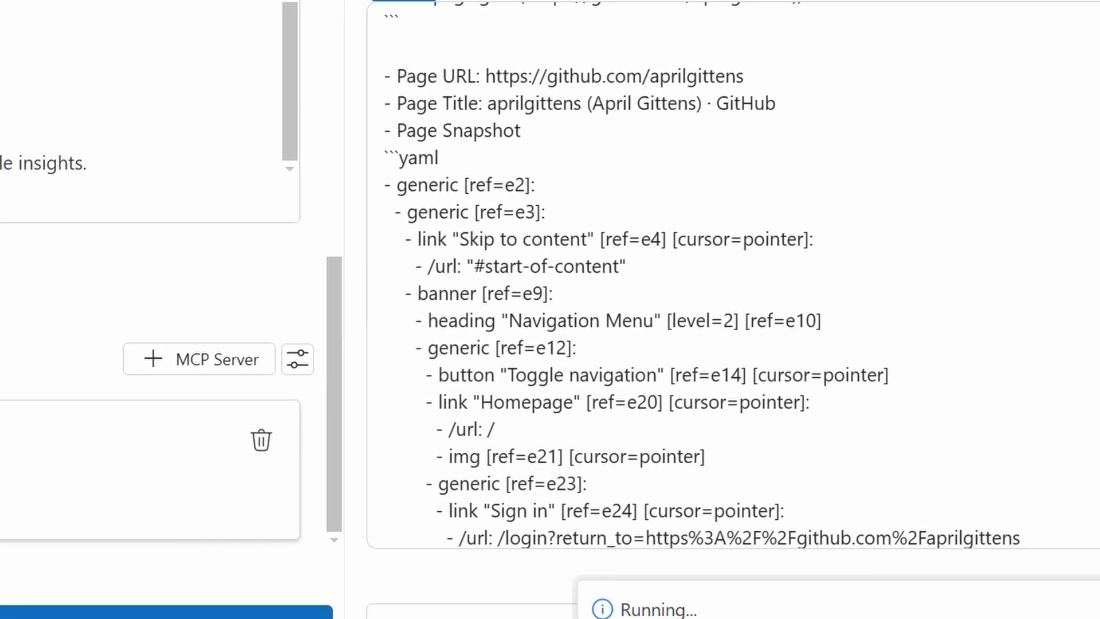
scroll("down", 3)
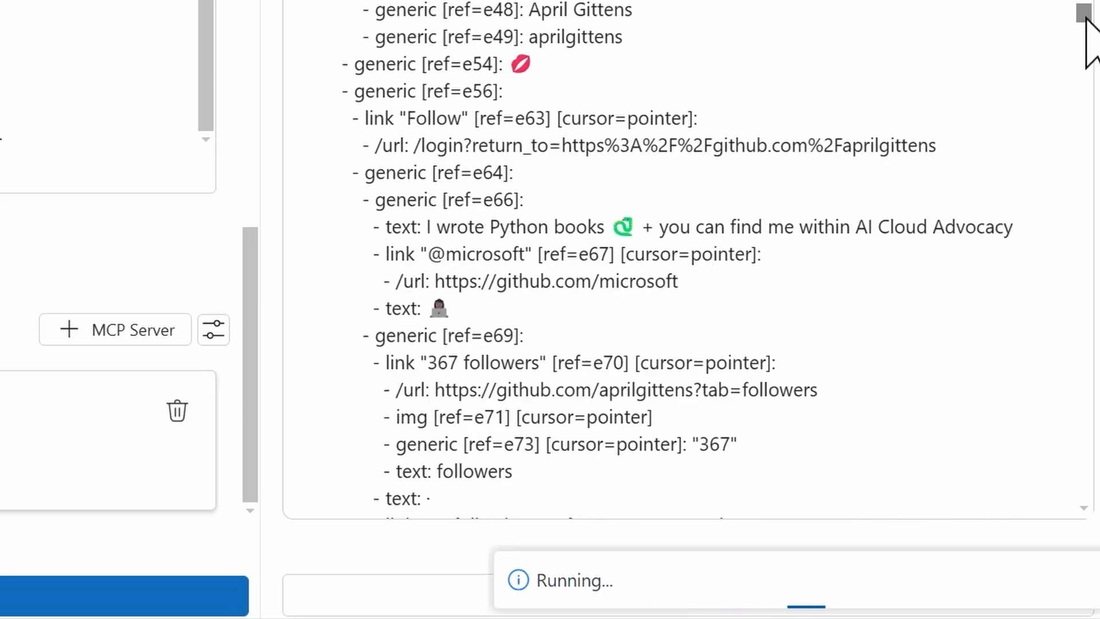
scroll("up", 3)
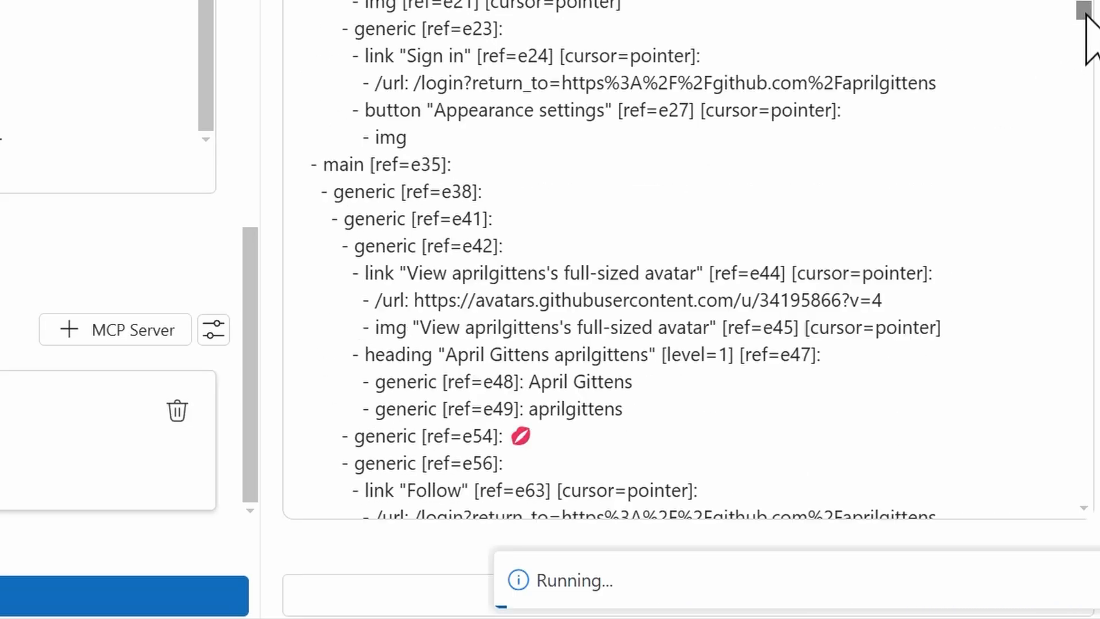
scroll("down", 3)
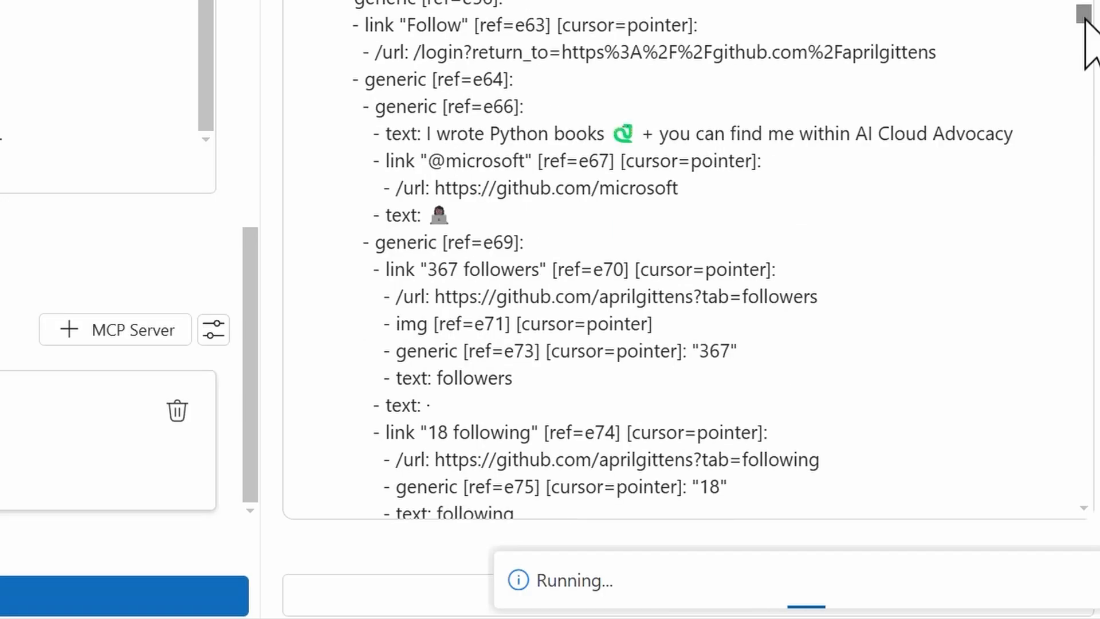
scroll("down", 3)
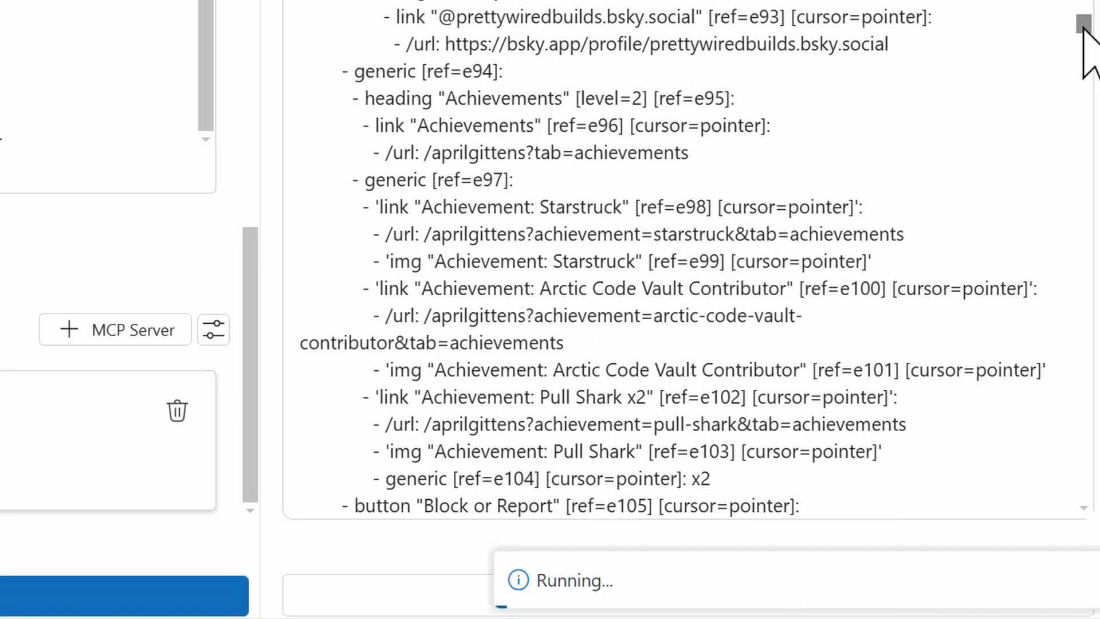
scroll("down", 3)
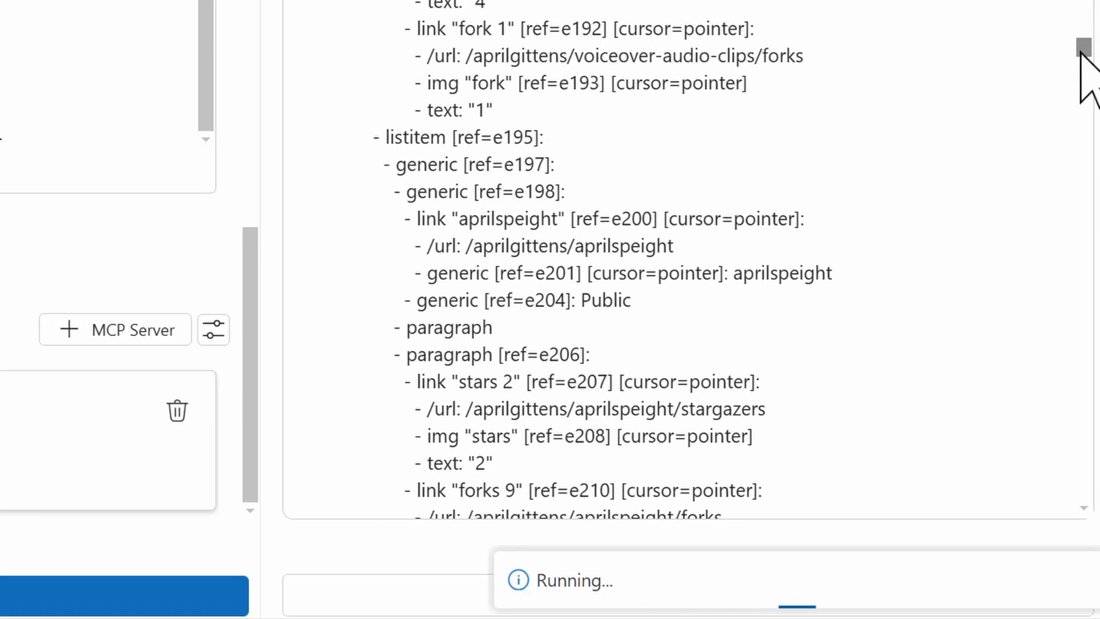
scroll("down", 3)
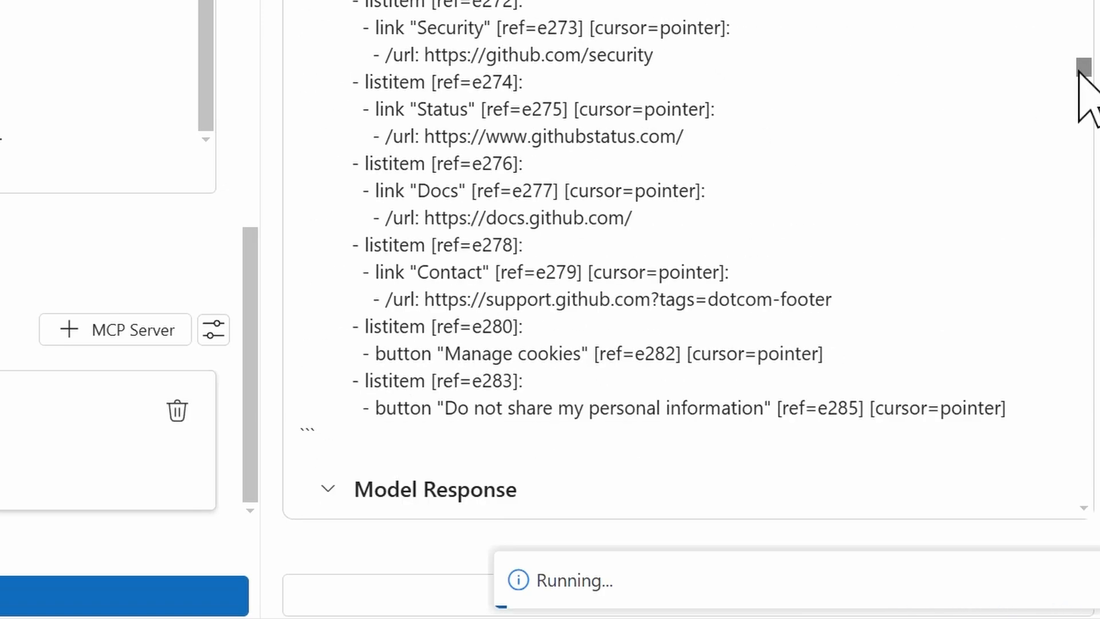
scroll("down", 3)
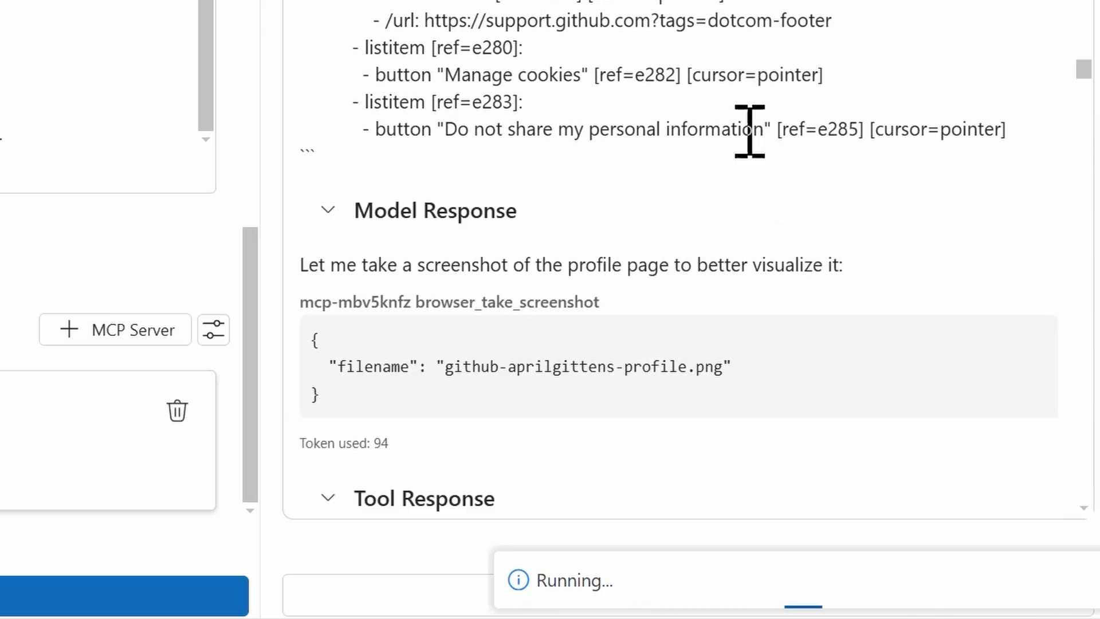
scroll("down", 3)
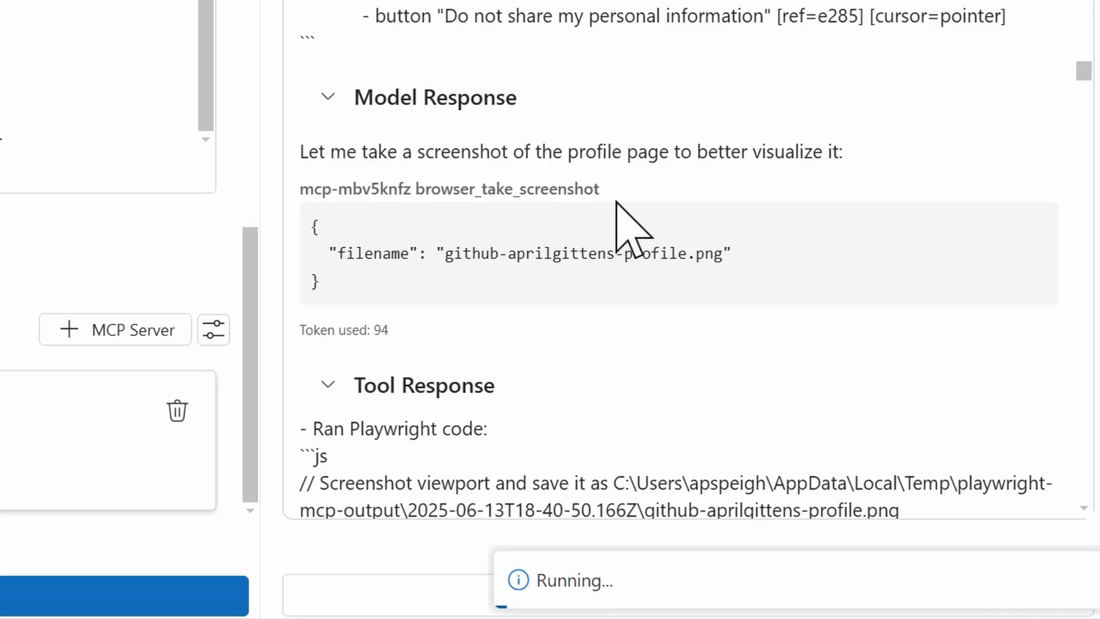
mouse_move(362, 252)
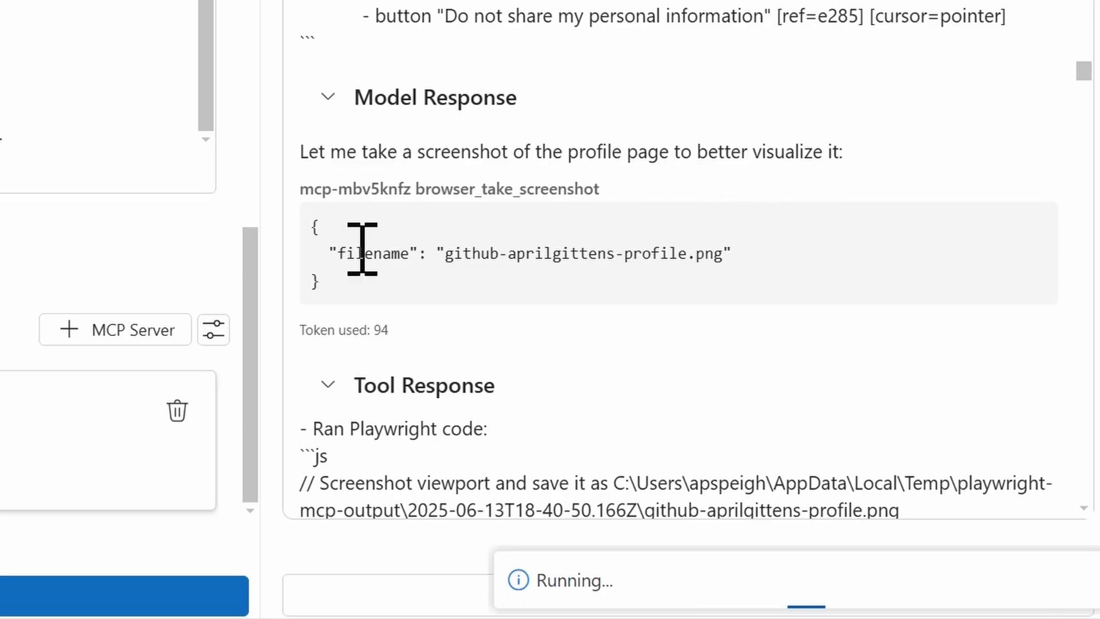
scroll("down", 3)
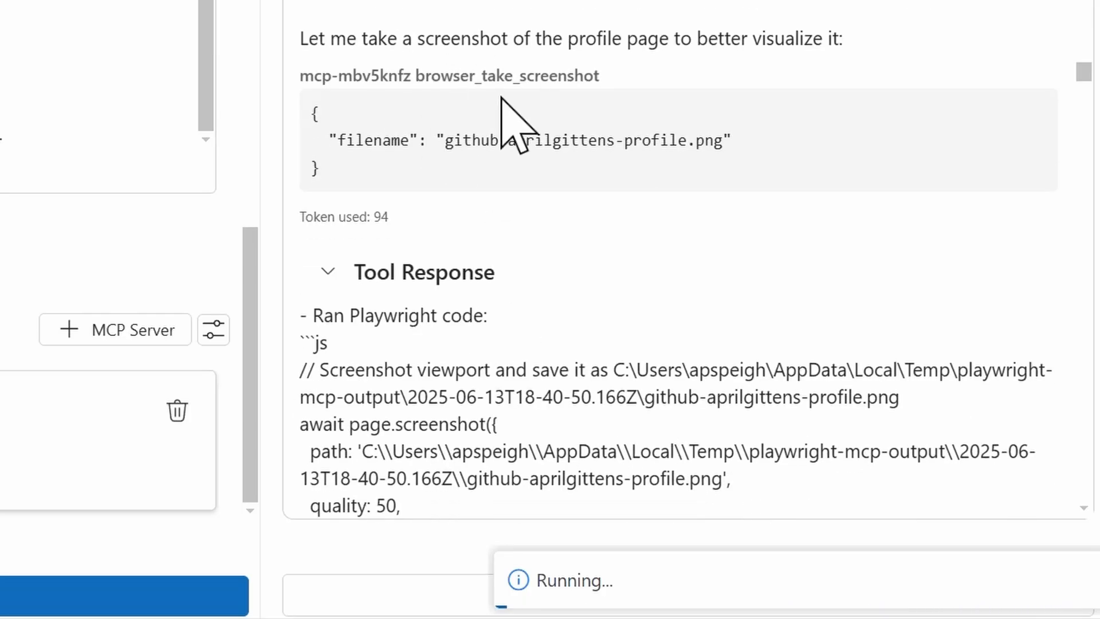
mouse_move(470, 140)
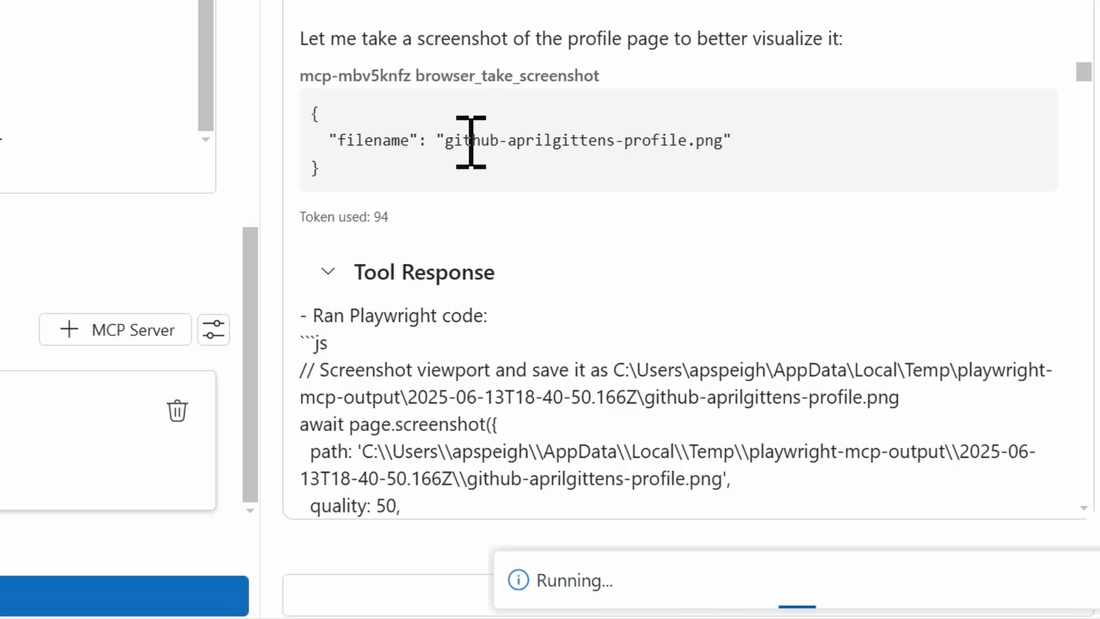
mouse_move(526, 189)
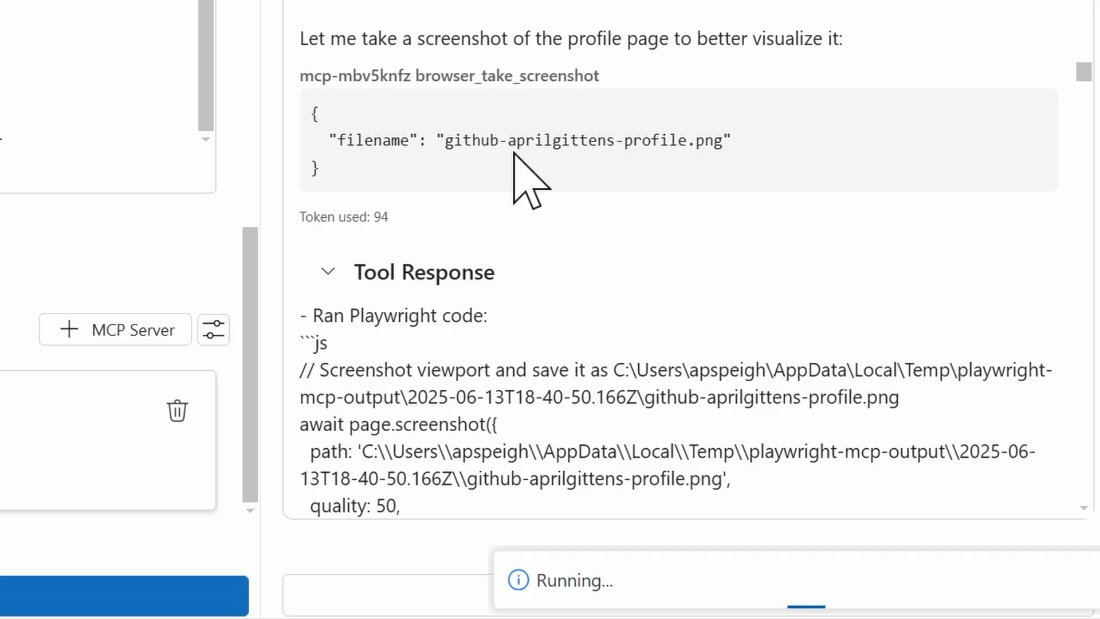
mouse_move(1044, 119)
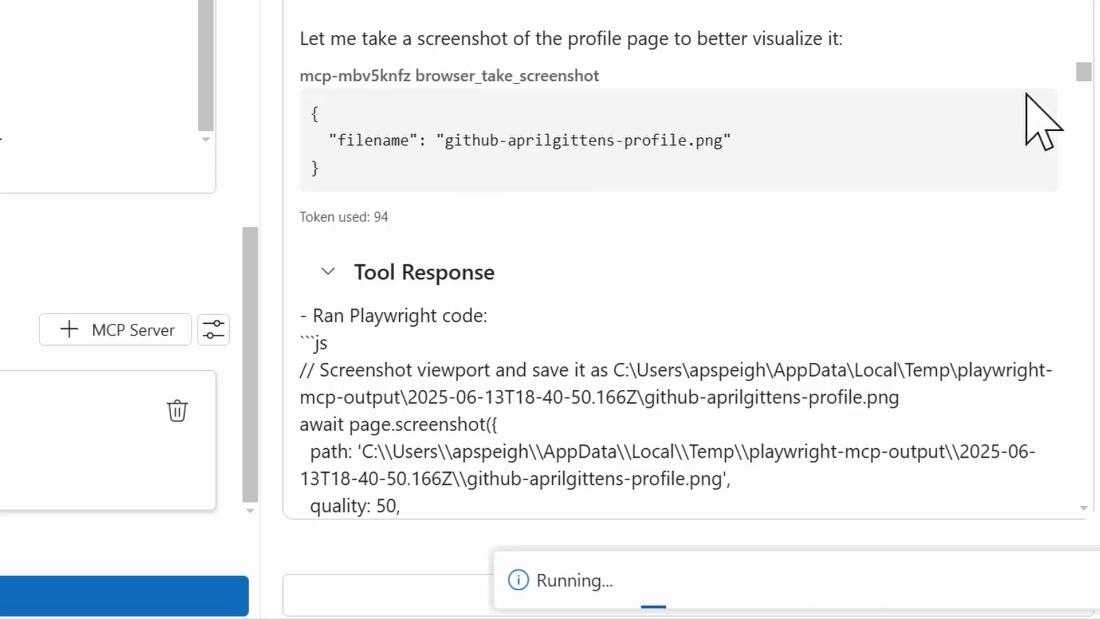
mouse_move(1085, 76)
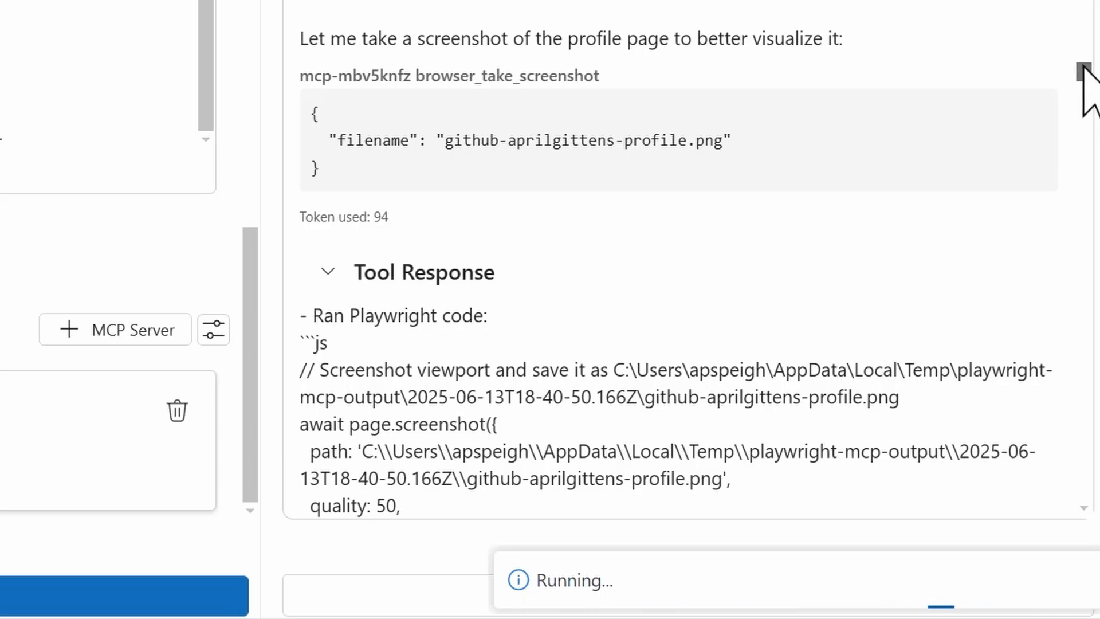
scroll("down", 3)
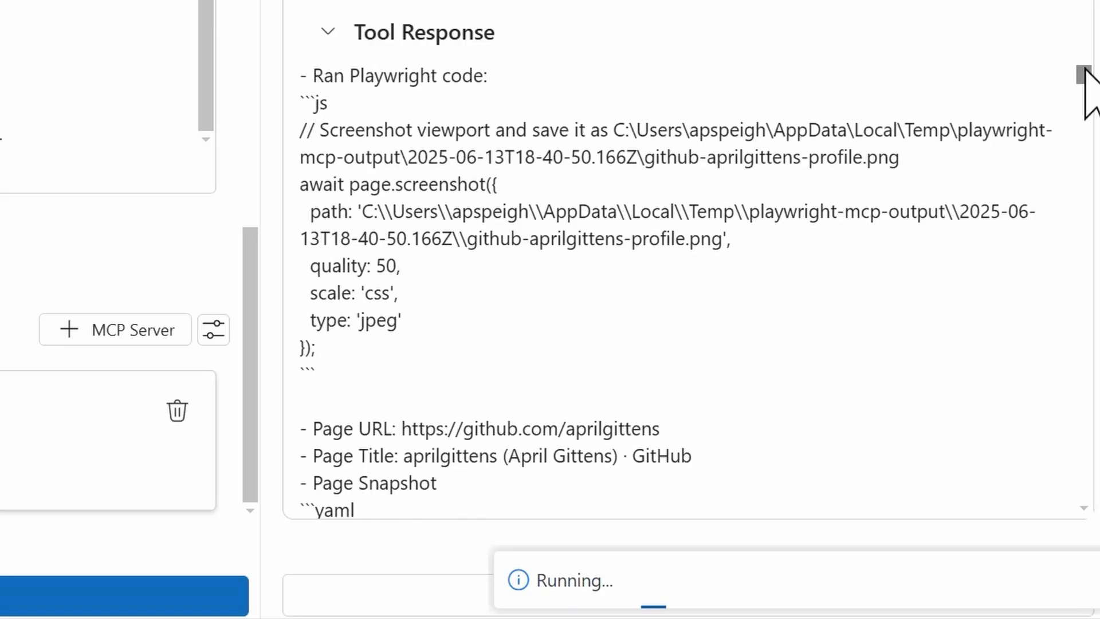
mouse_move(358, 189)
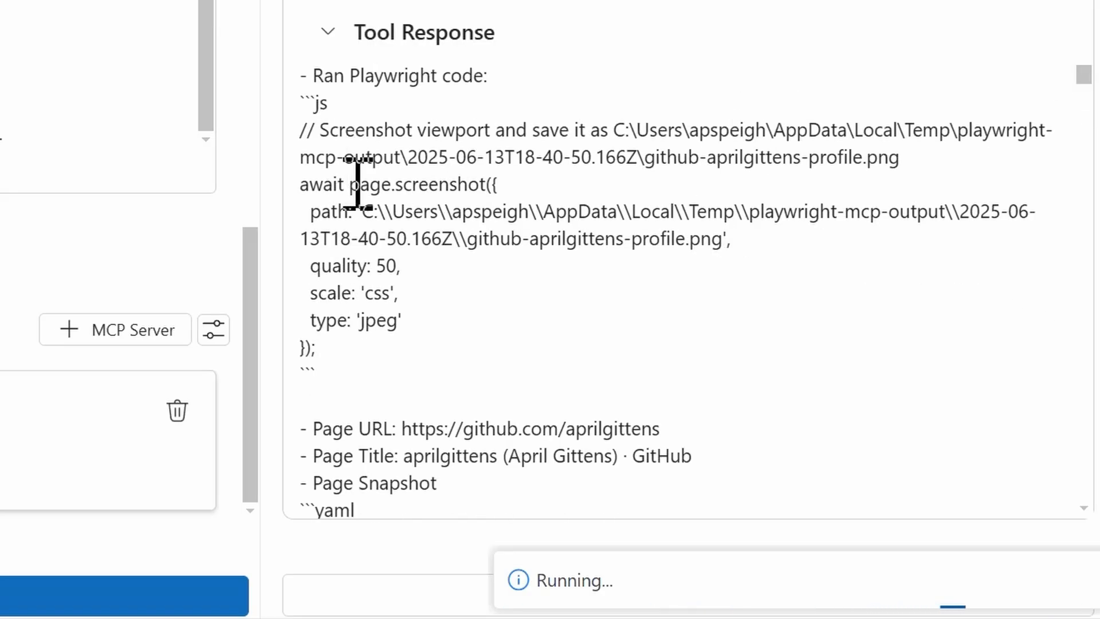
mouse_move(869, 210)
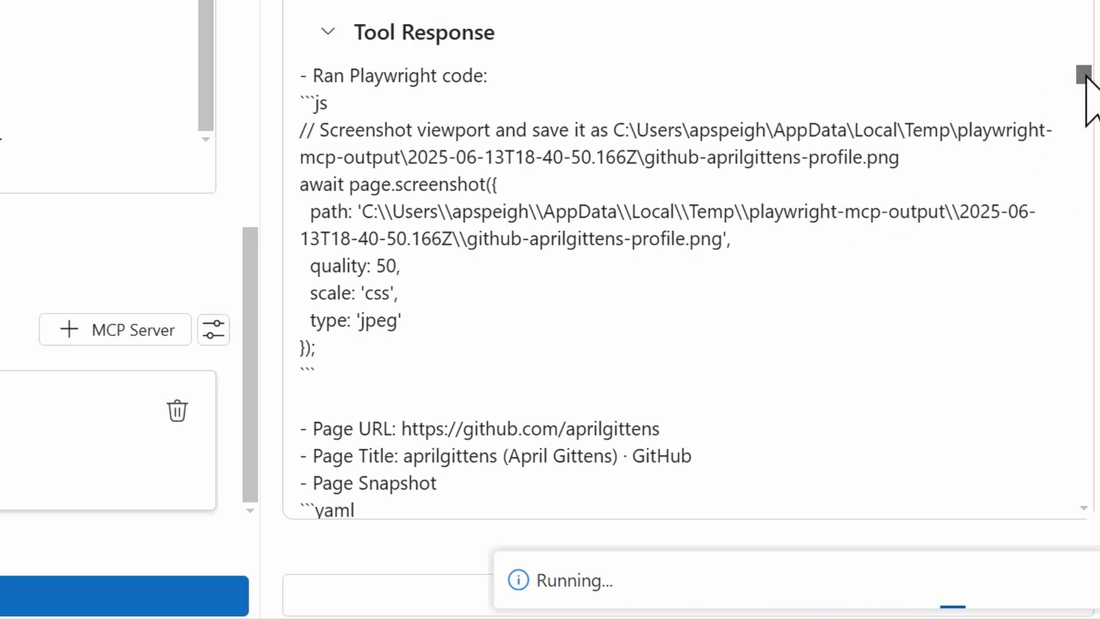
scroll("down", 3)
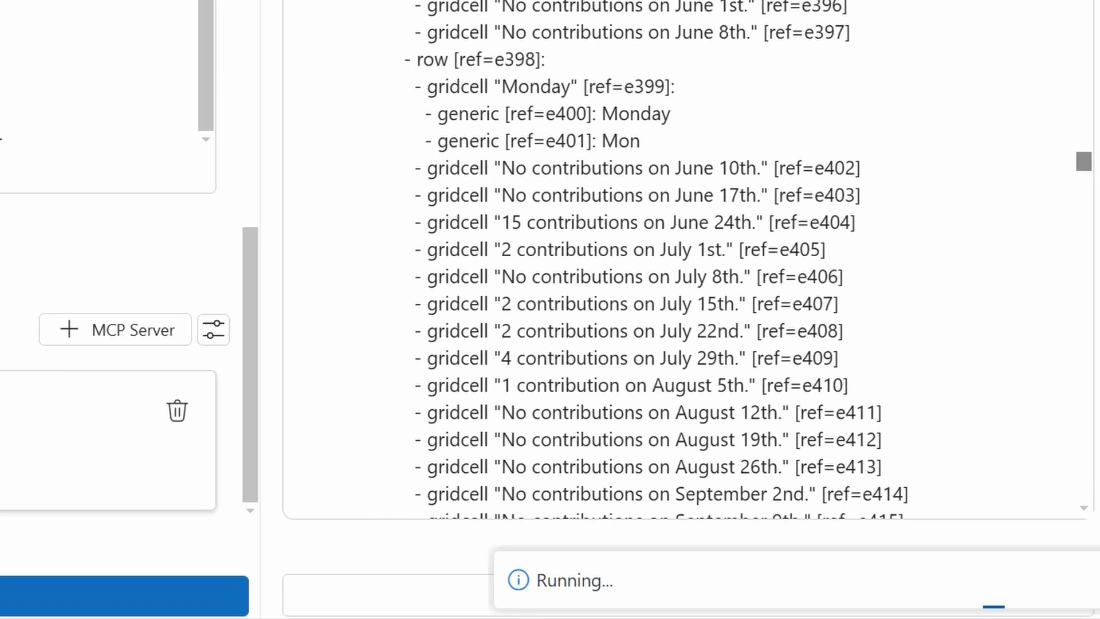
scroll("down", 3)
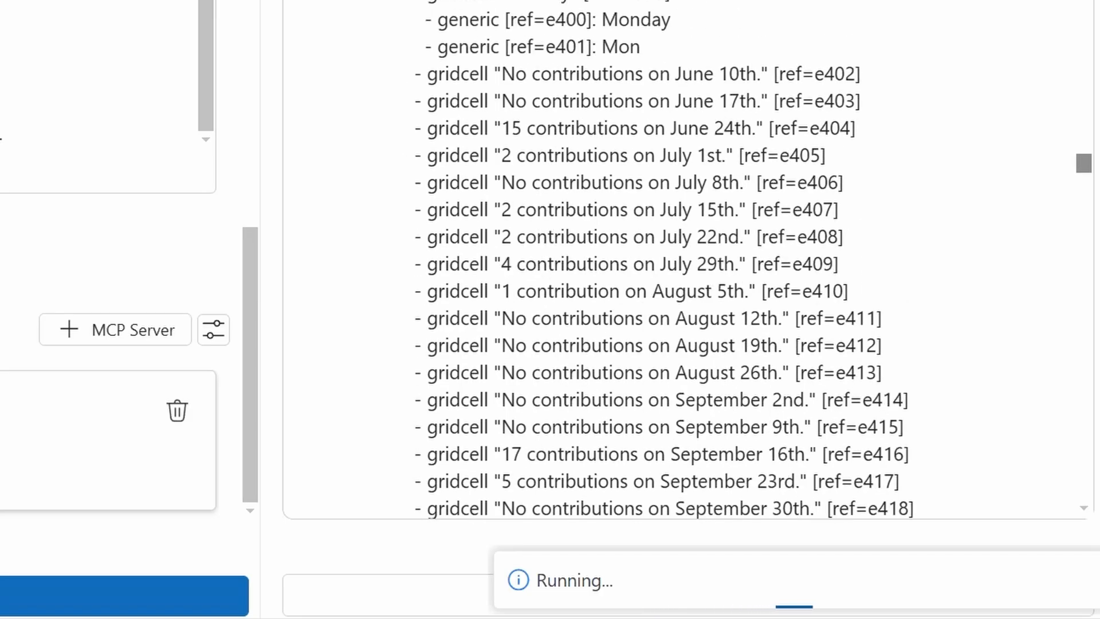
scroll("down", 3)
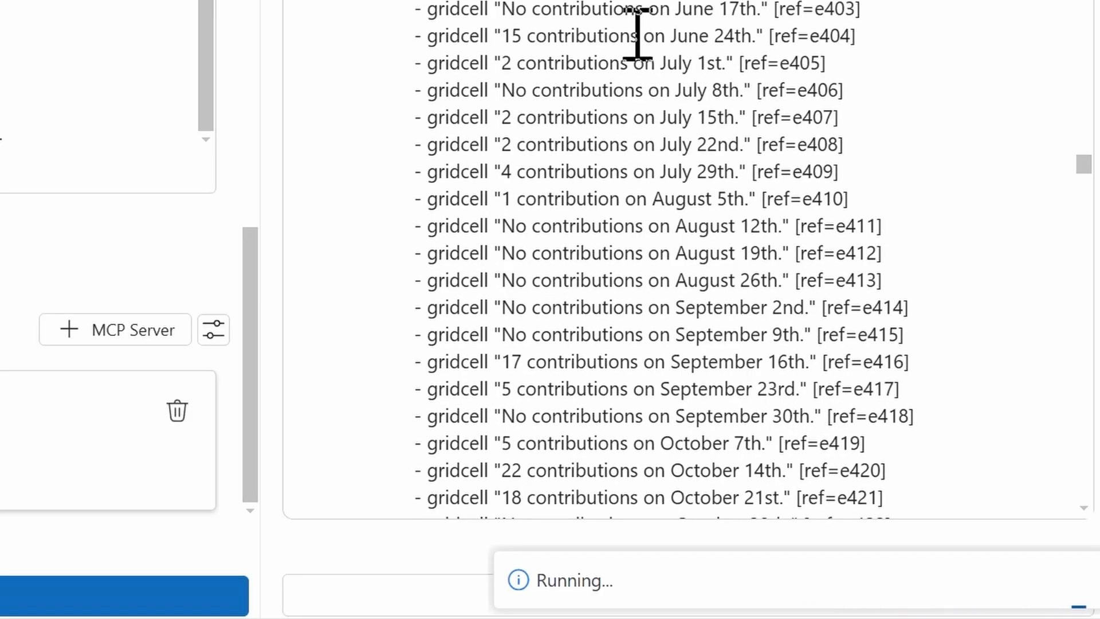
mouse_move(961, 467)
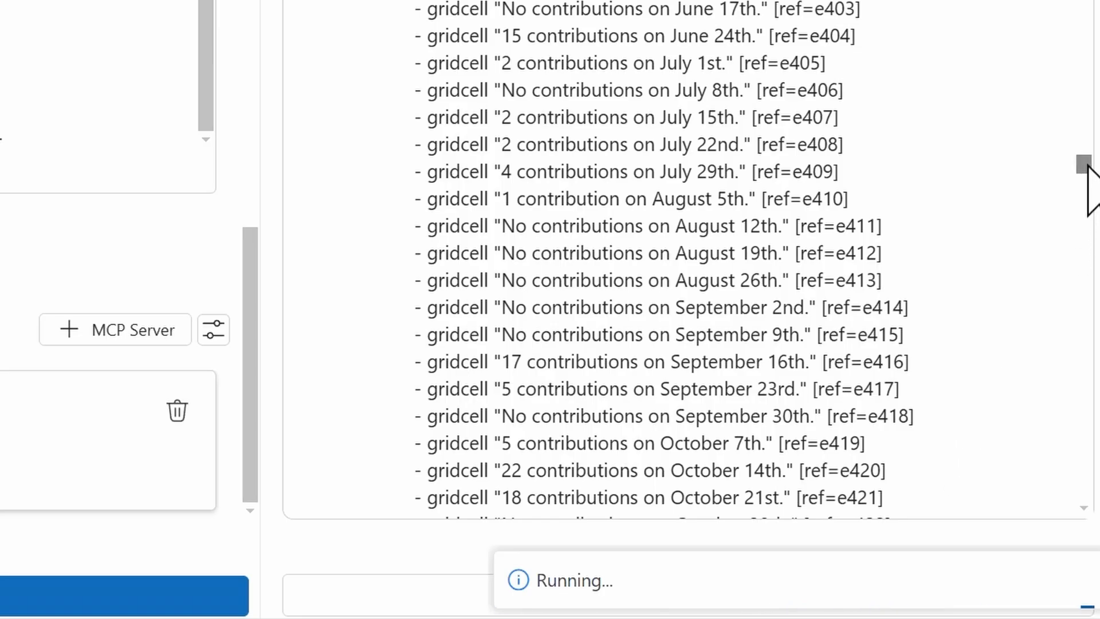
scroll("down", 3)
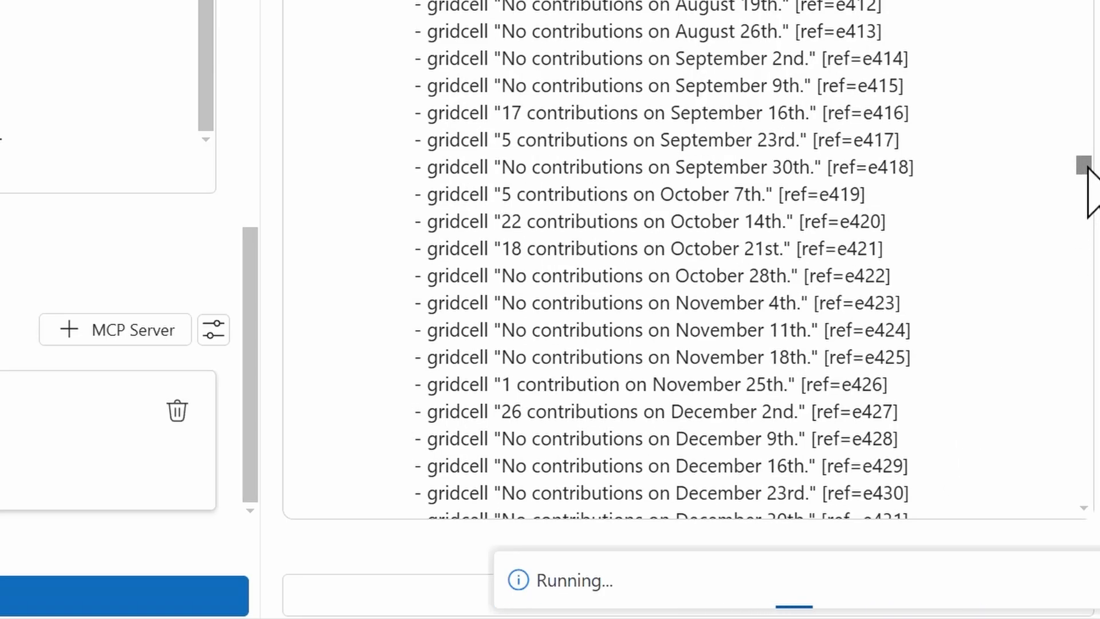
scroll("down", 3)
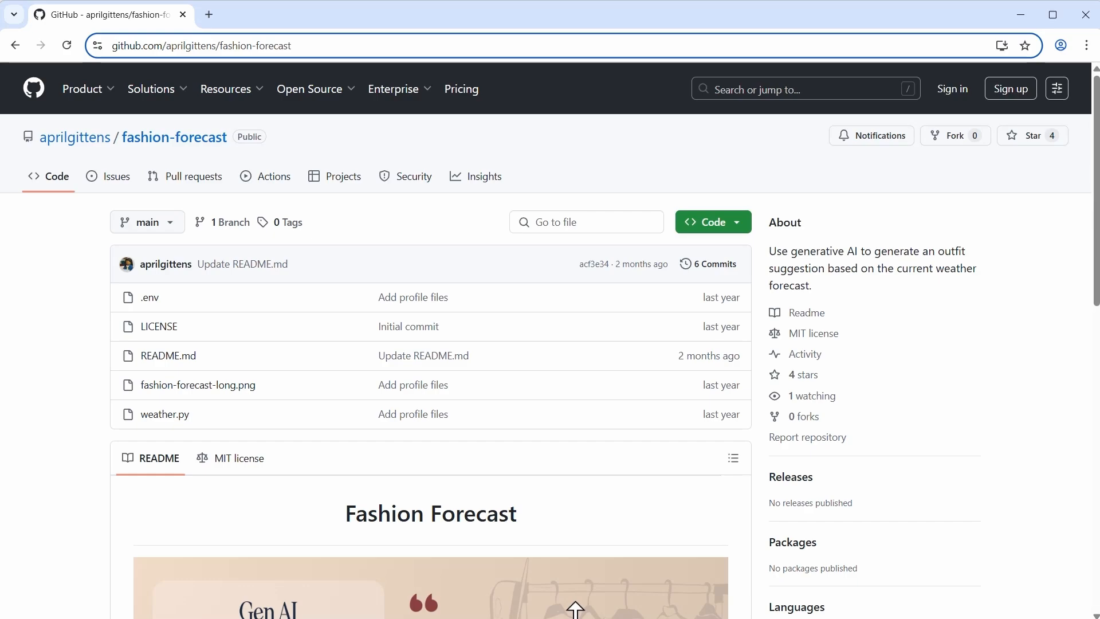
mouse_move(949, 265)
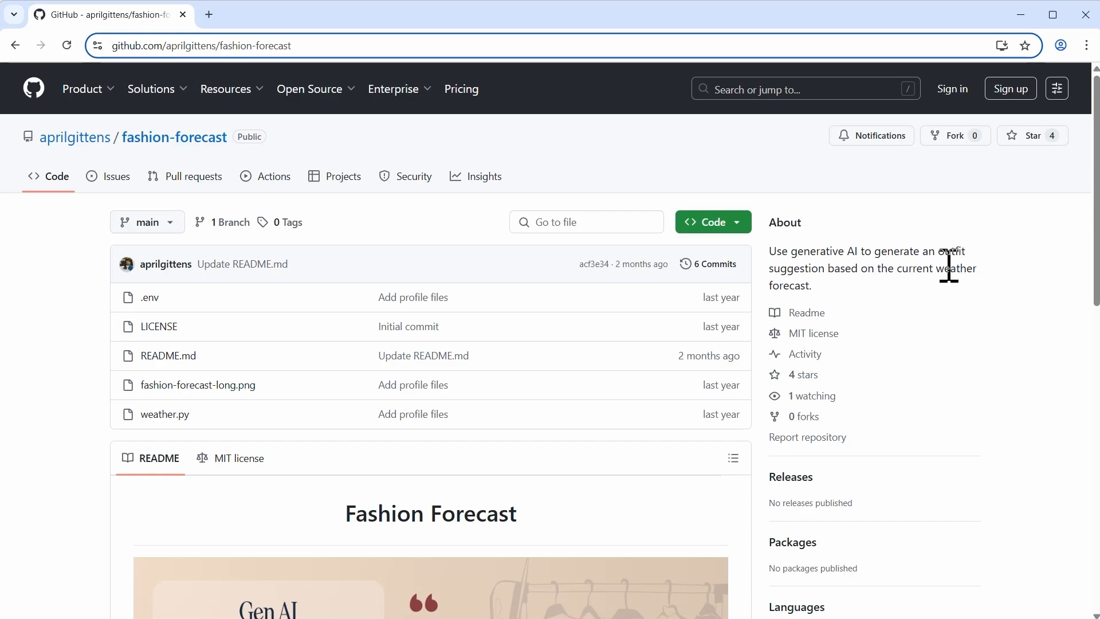
mouse_move(926, 276)
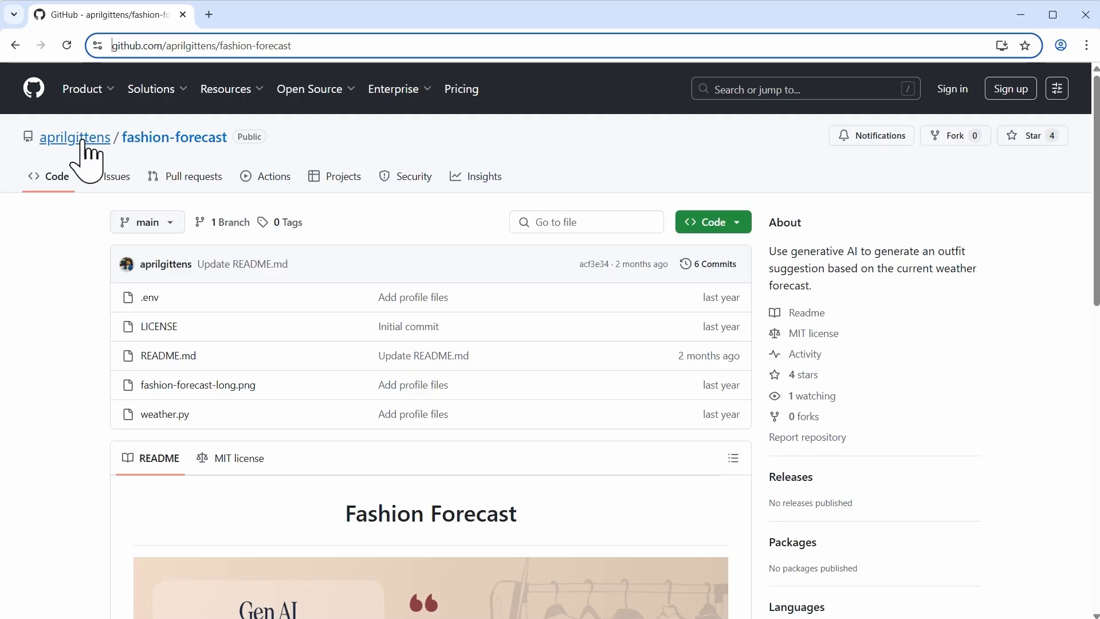
mouse_move(1089, 174)
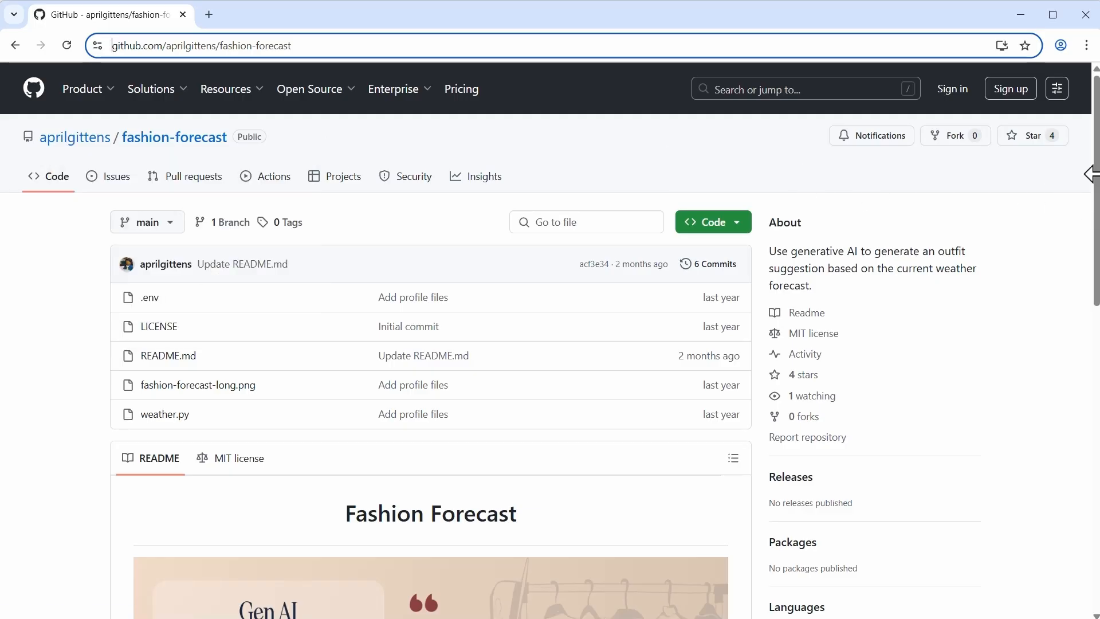
Look over the fashion-forecast repository README the agent opened in Chrome
scroll("down", 3)
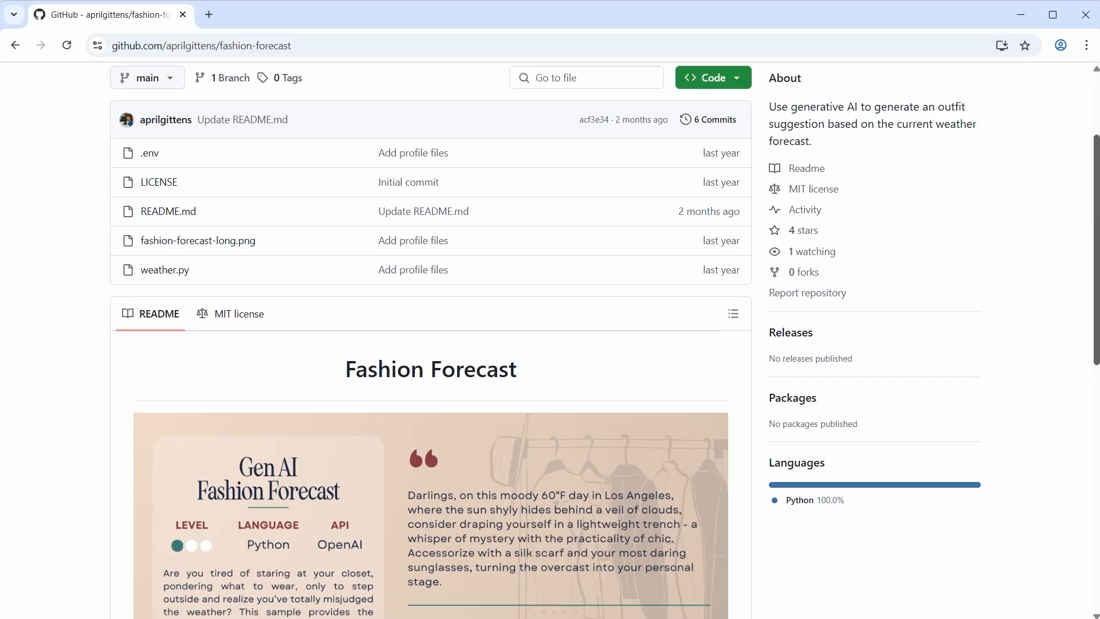
scroll("up", 3)
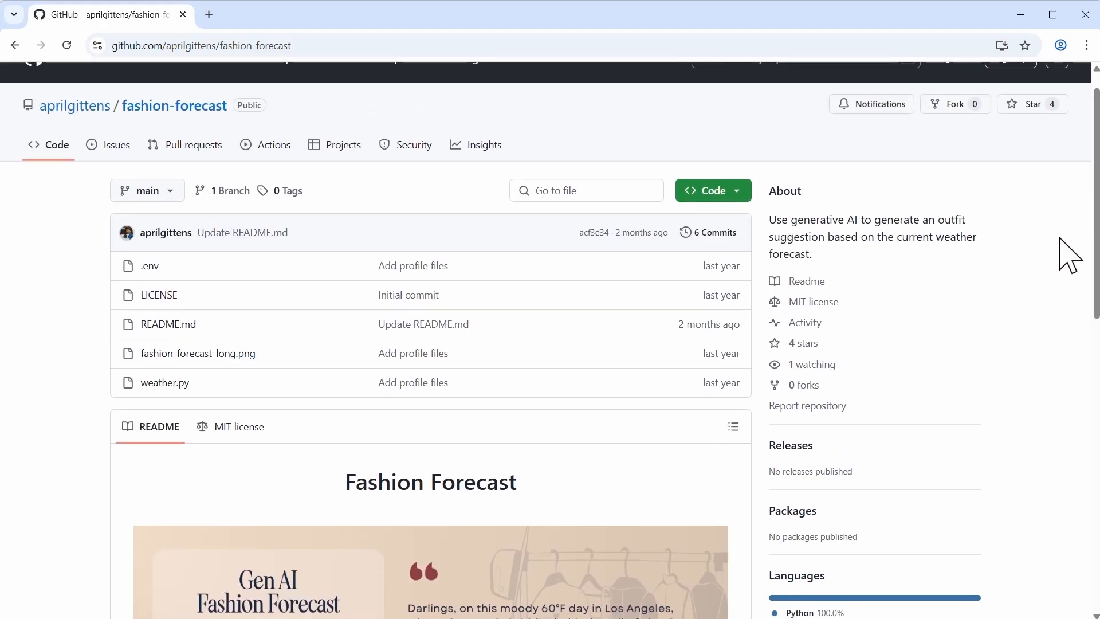
mouse_move(663, 36)
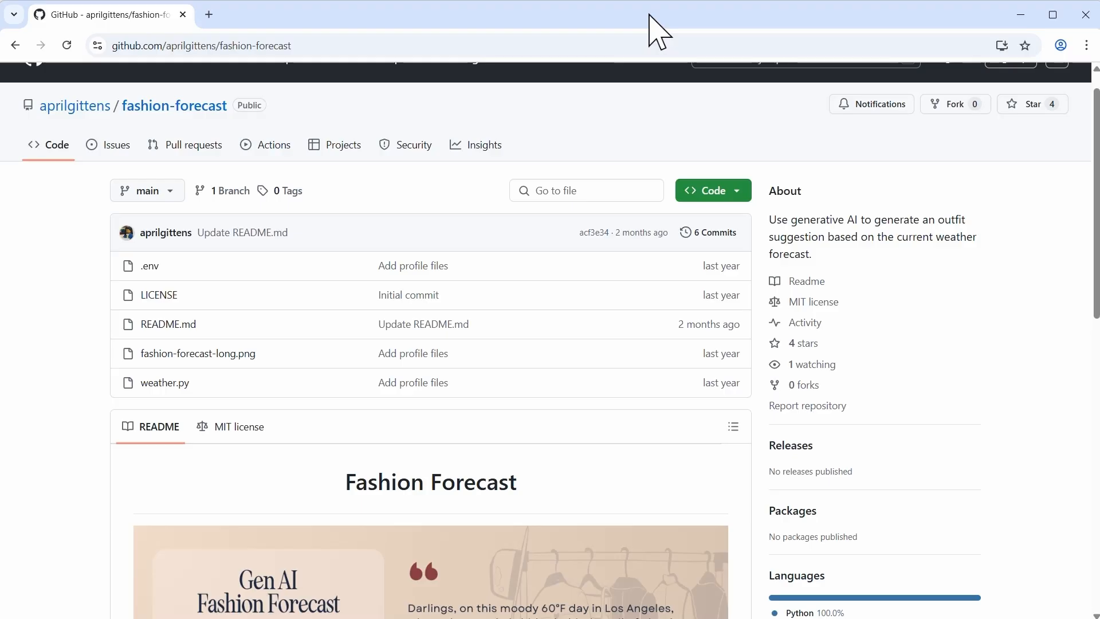
mouse_move(936, 39)
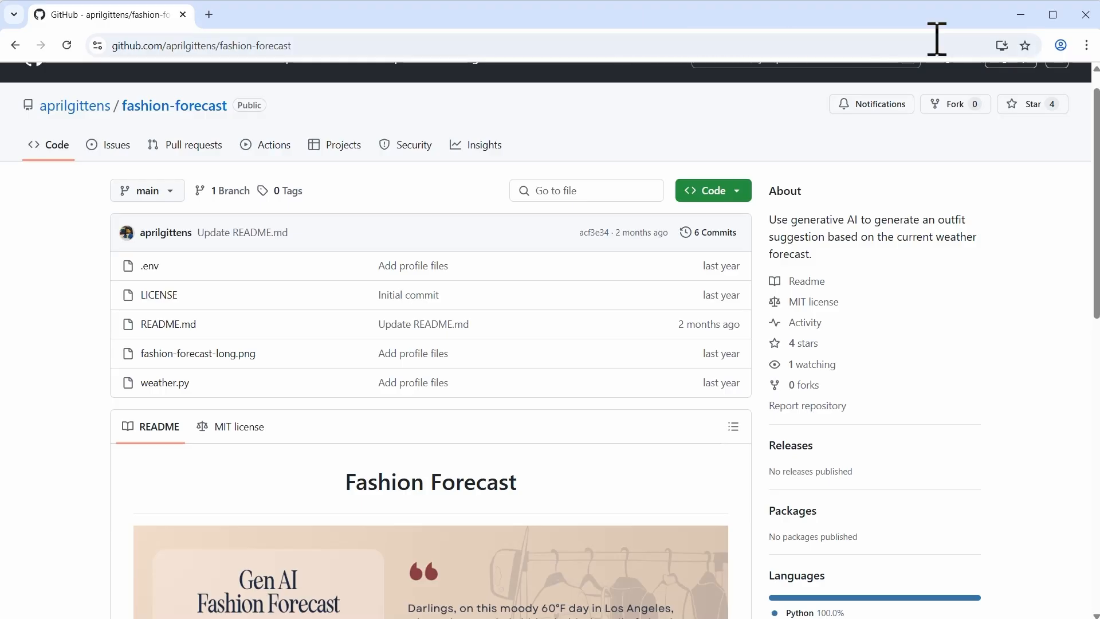
mouse_move(1087, 109)
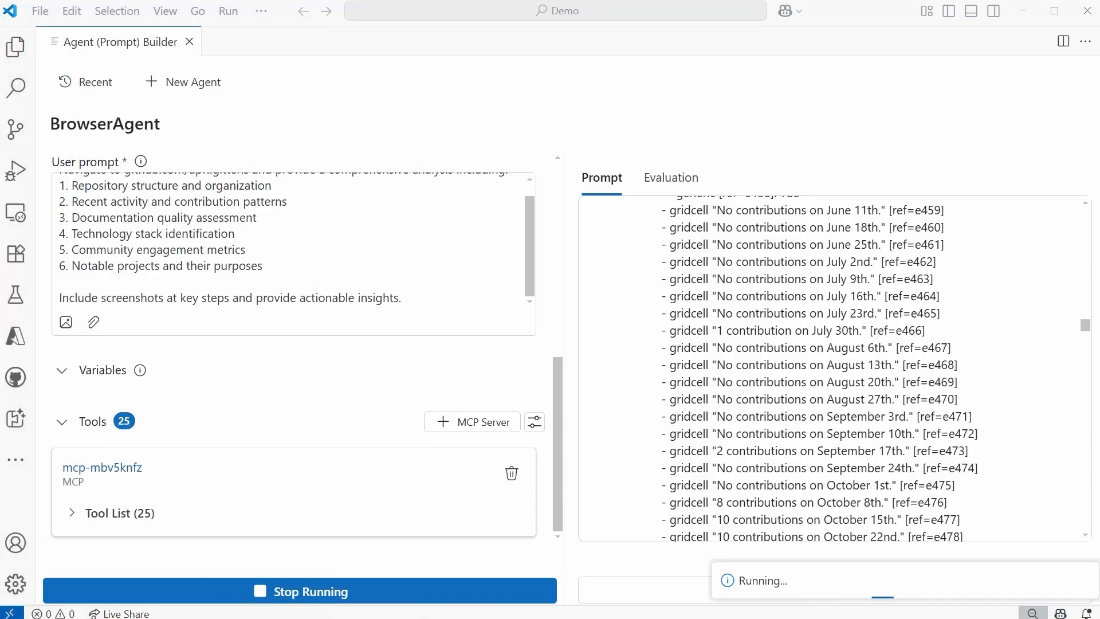
Scroll the Prompt panel to the Model Response containing Claude's browser_click call on the Repositories tab
scroll("down", 3)
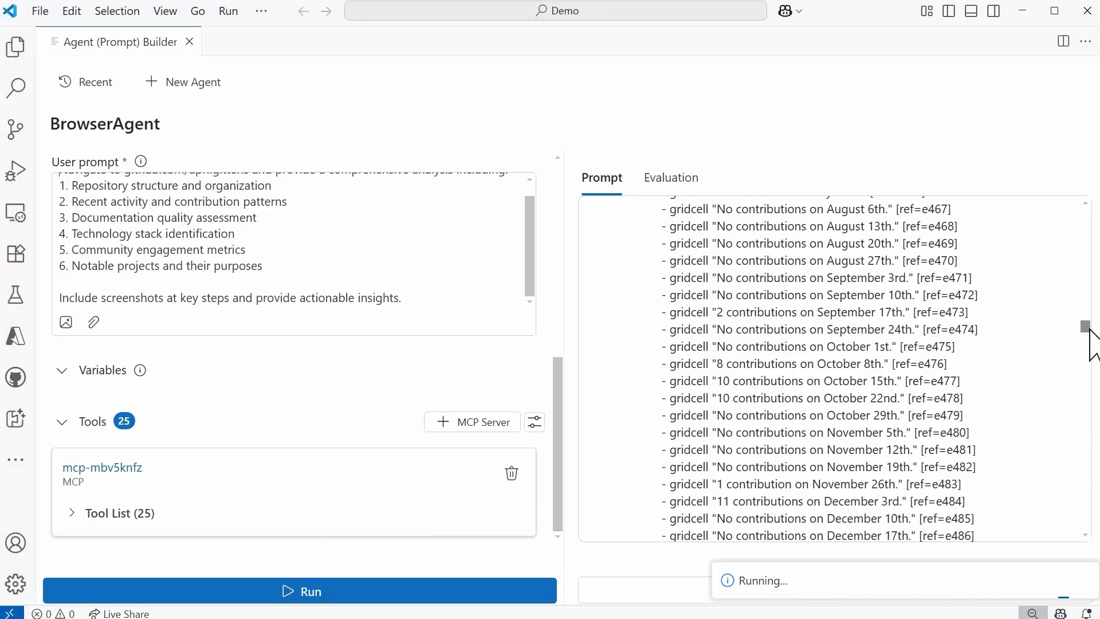
scroll("down", 3)
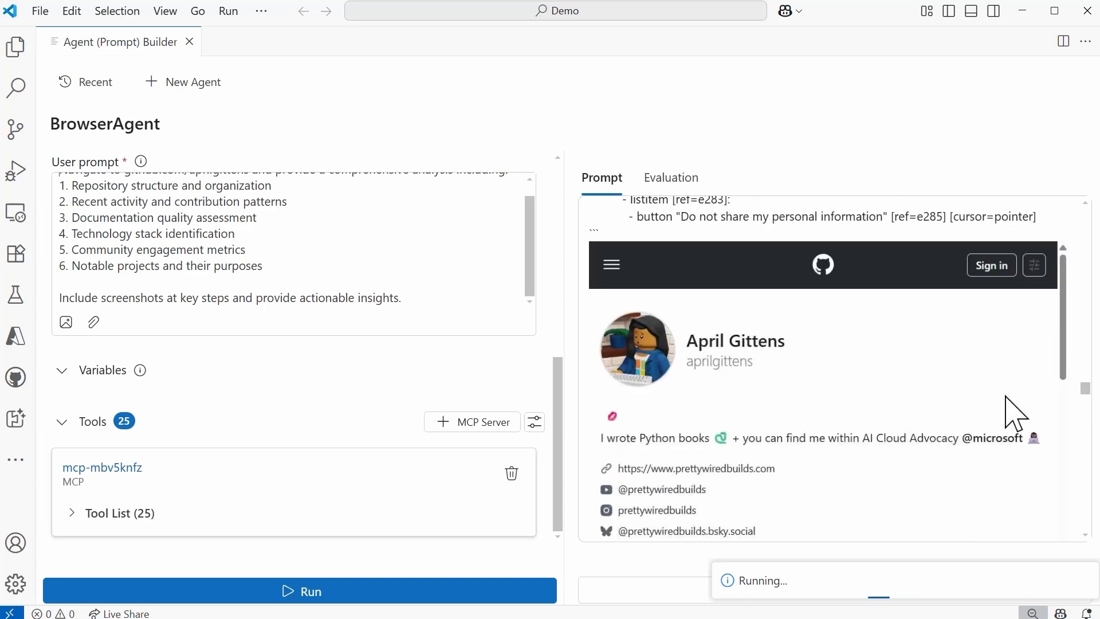
scroll("down", 3)
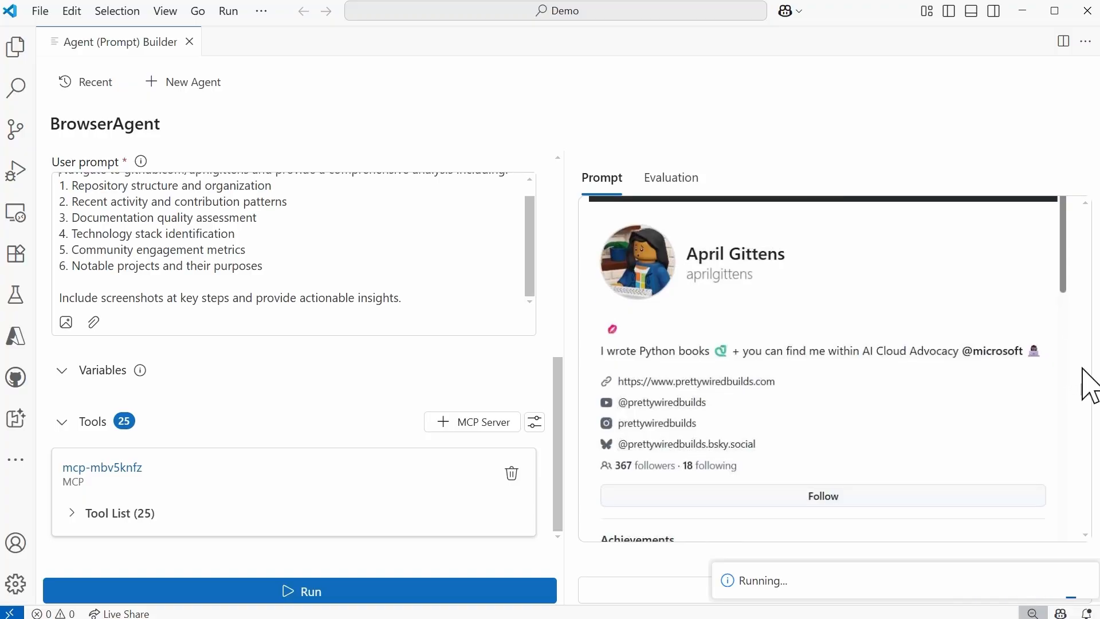
scroll("down", 3)
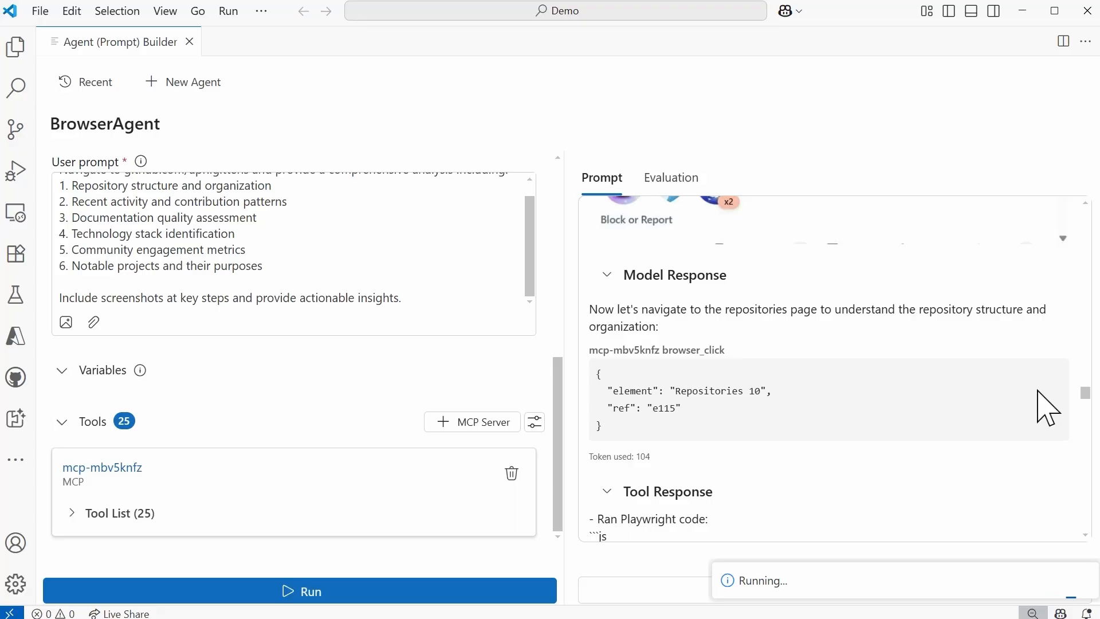
mouse_move(1094, 427)
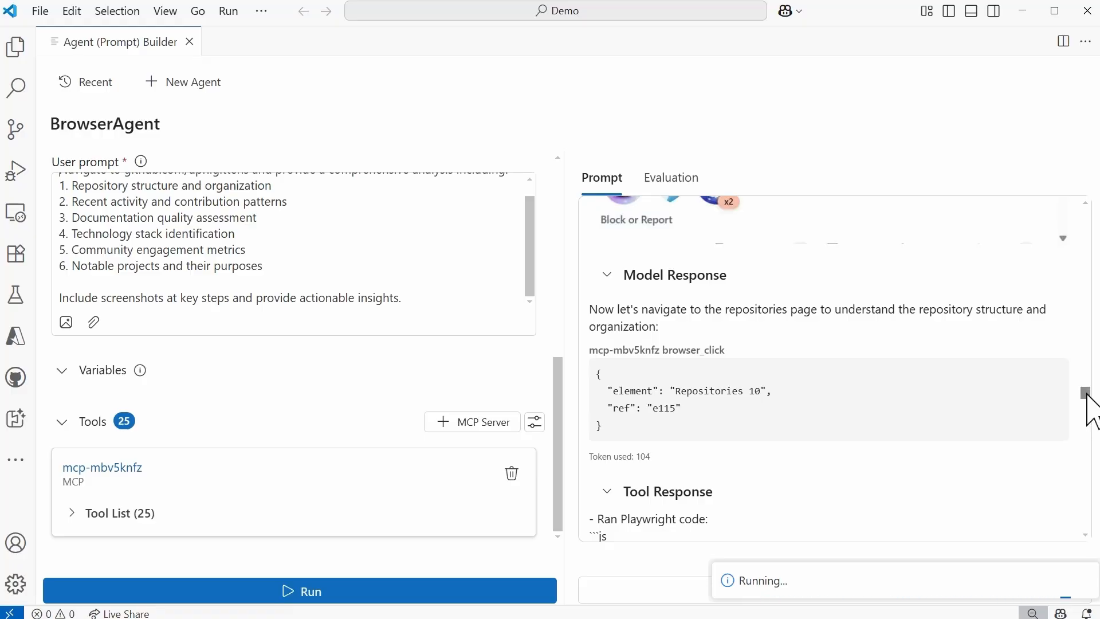
scroll("down", 3)
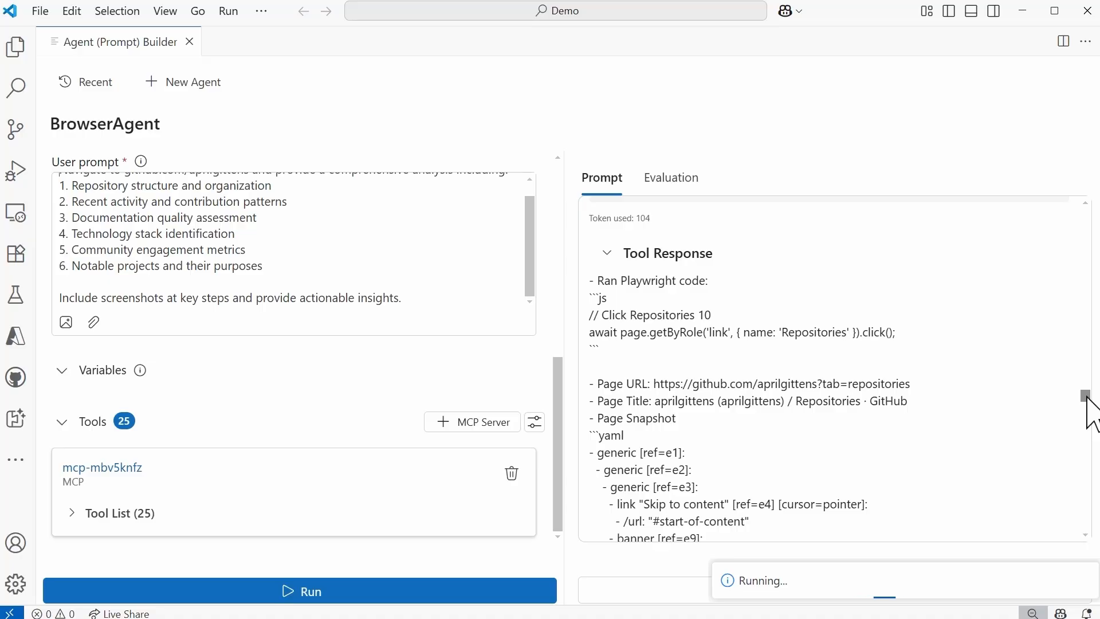
scroll("down", 3)
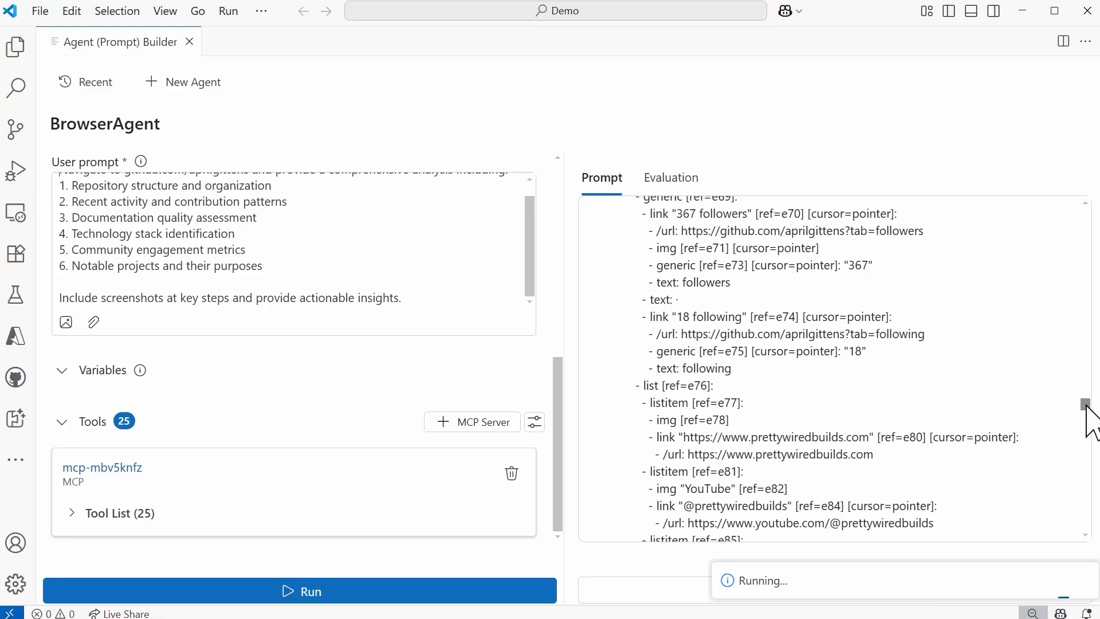
scroll("down", 3)
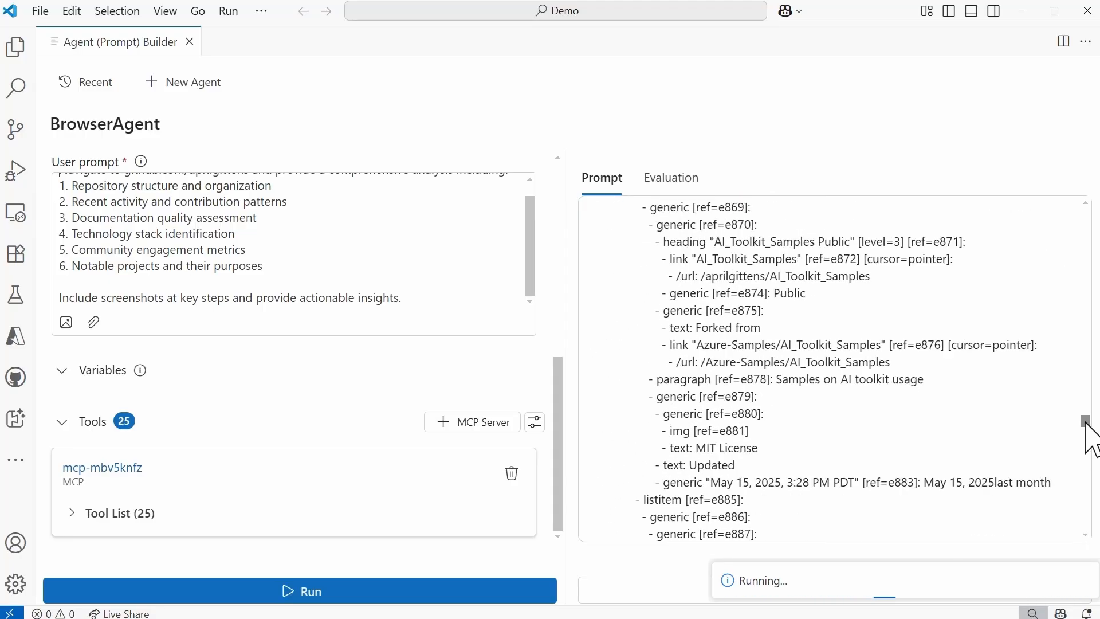
scroll("down", 3)
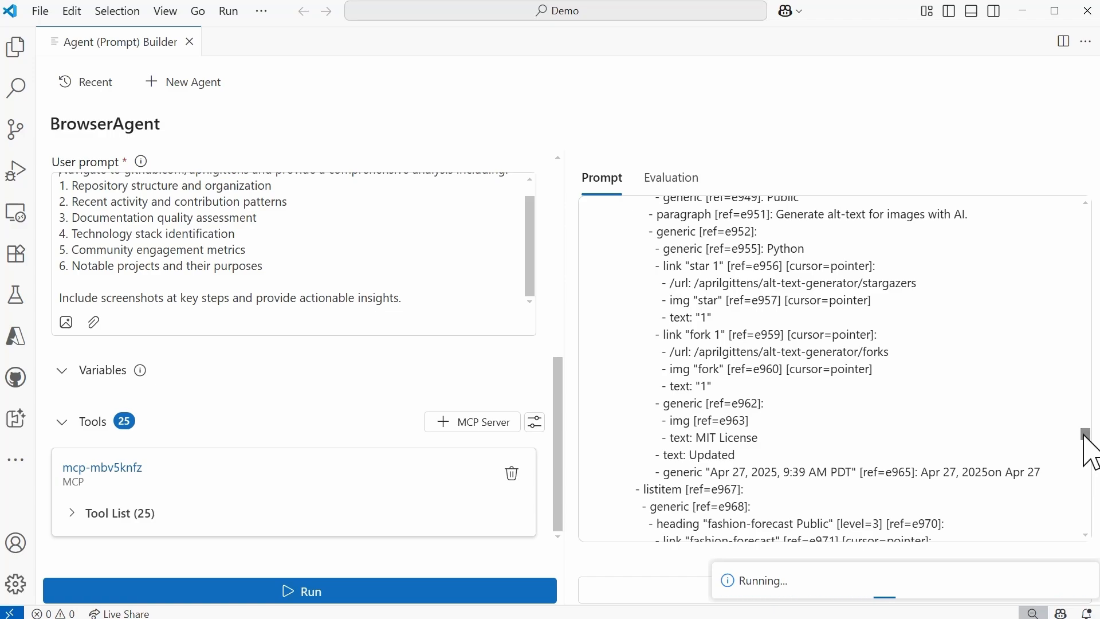
scroll("down", 3)
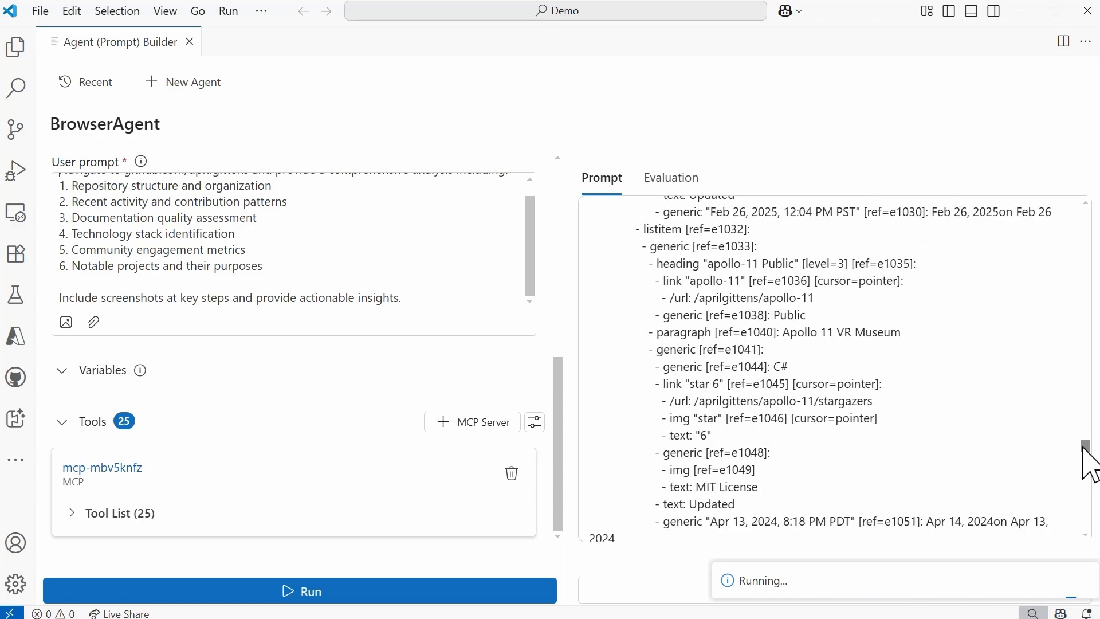
scroll("down", 3)
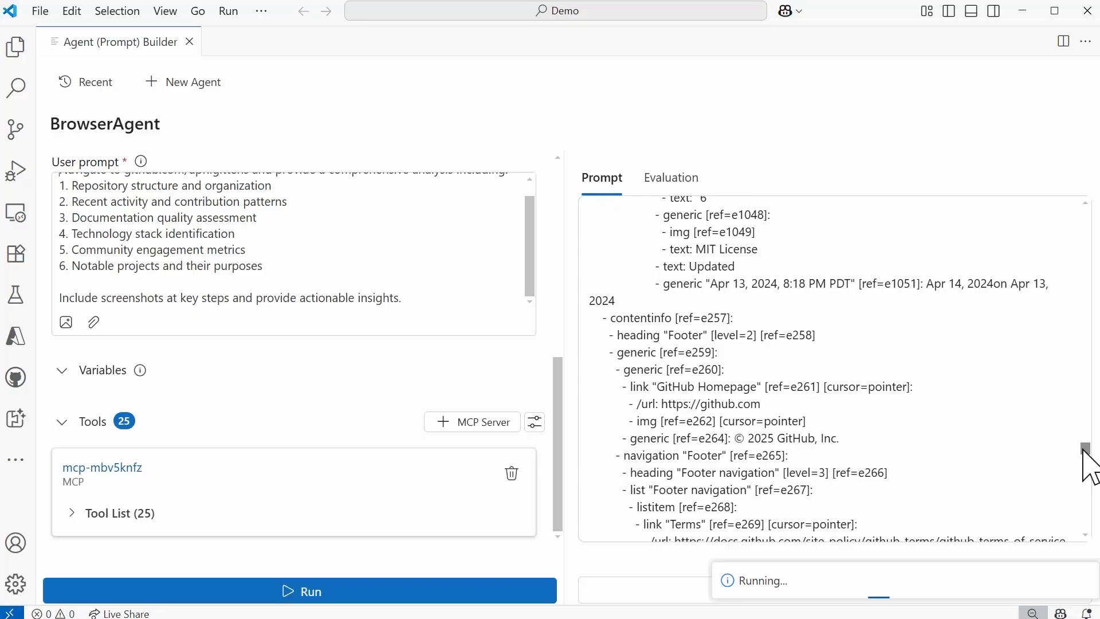
scroll("down", 3)
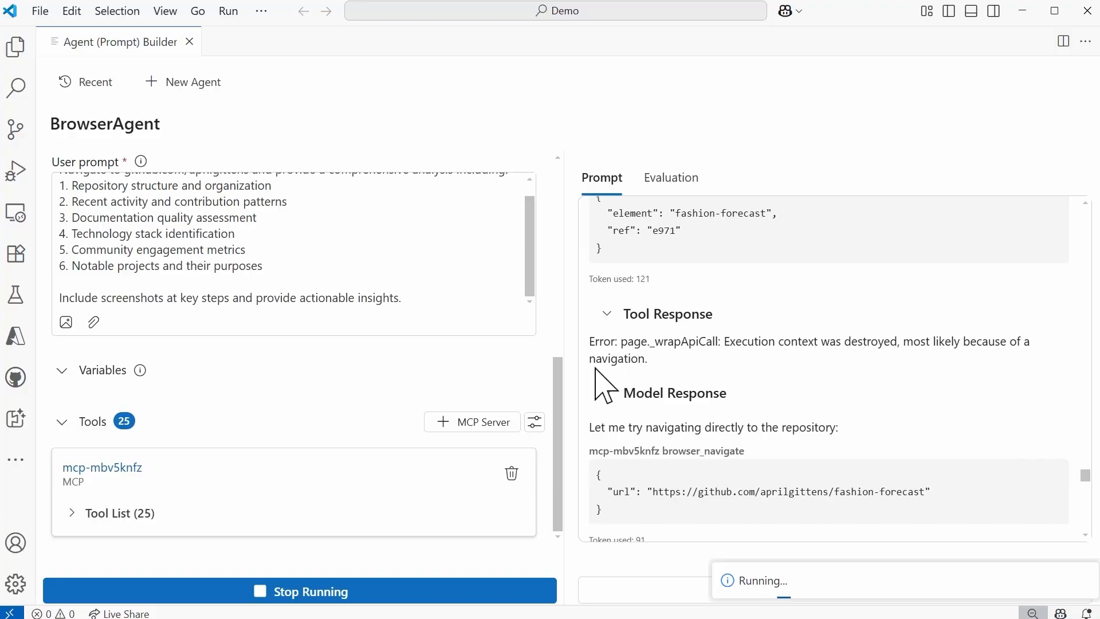
mouse_move(610, 390)
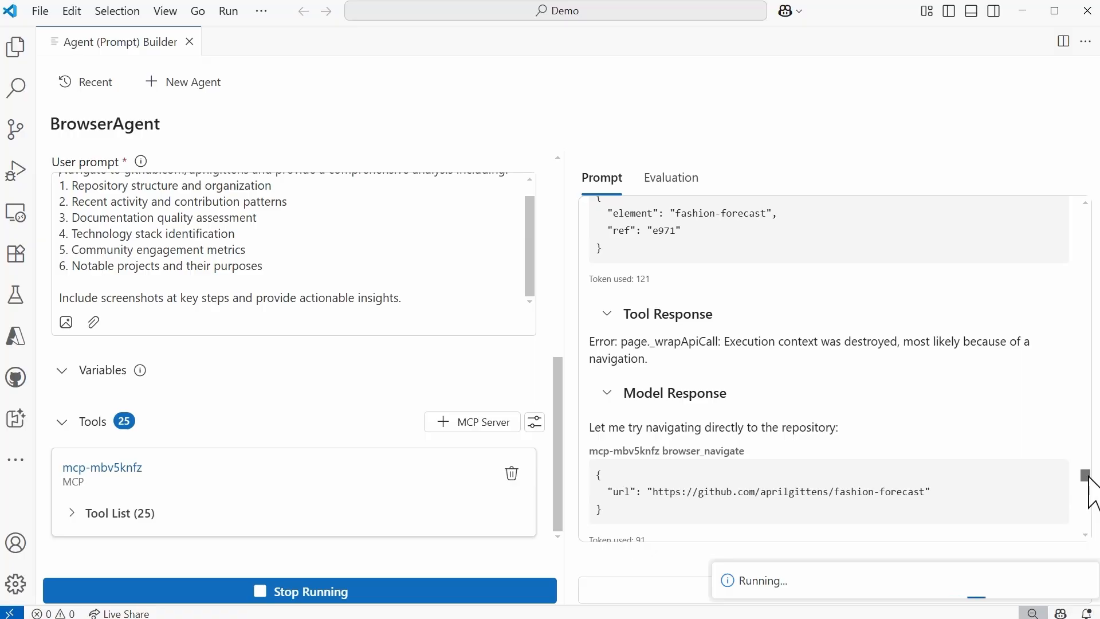
scroll("down", 3)
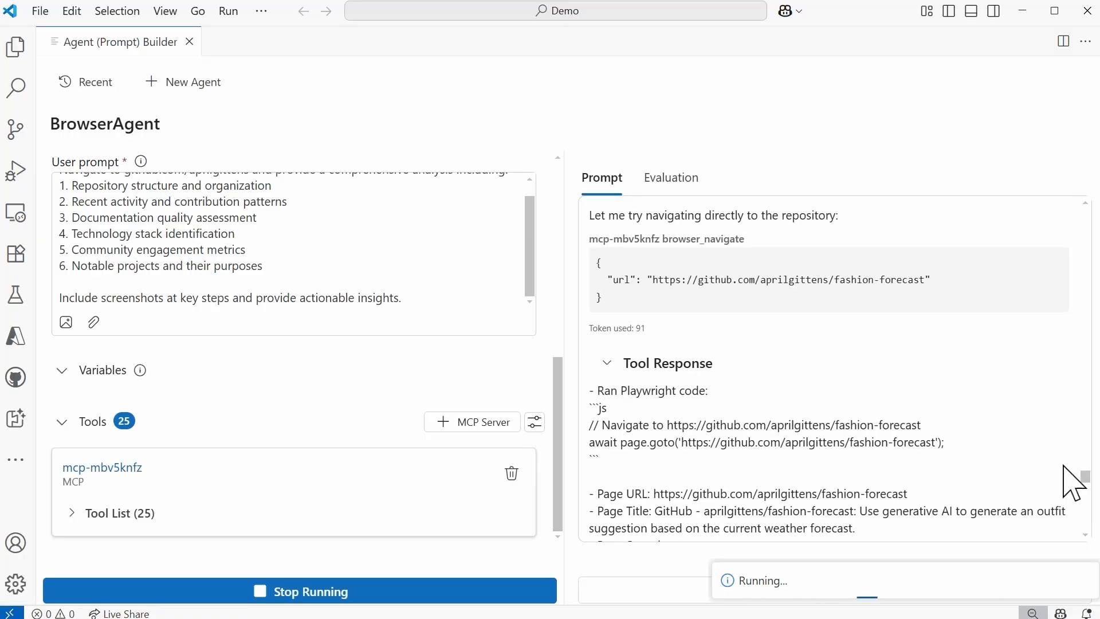
mouse_move(735, 314)
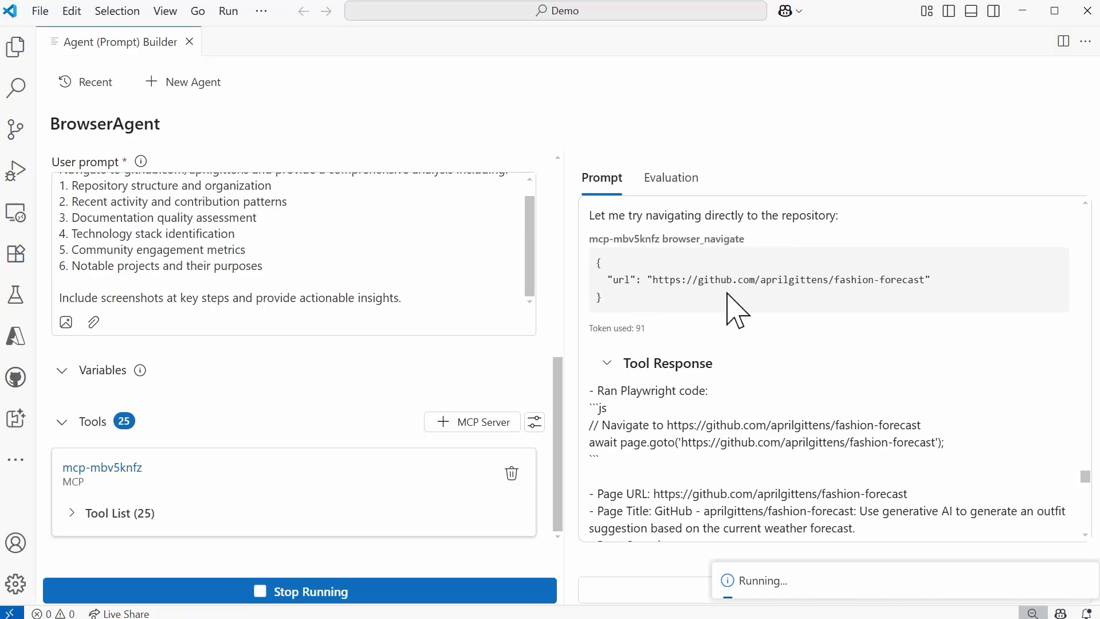
mouse_move(673, 309)
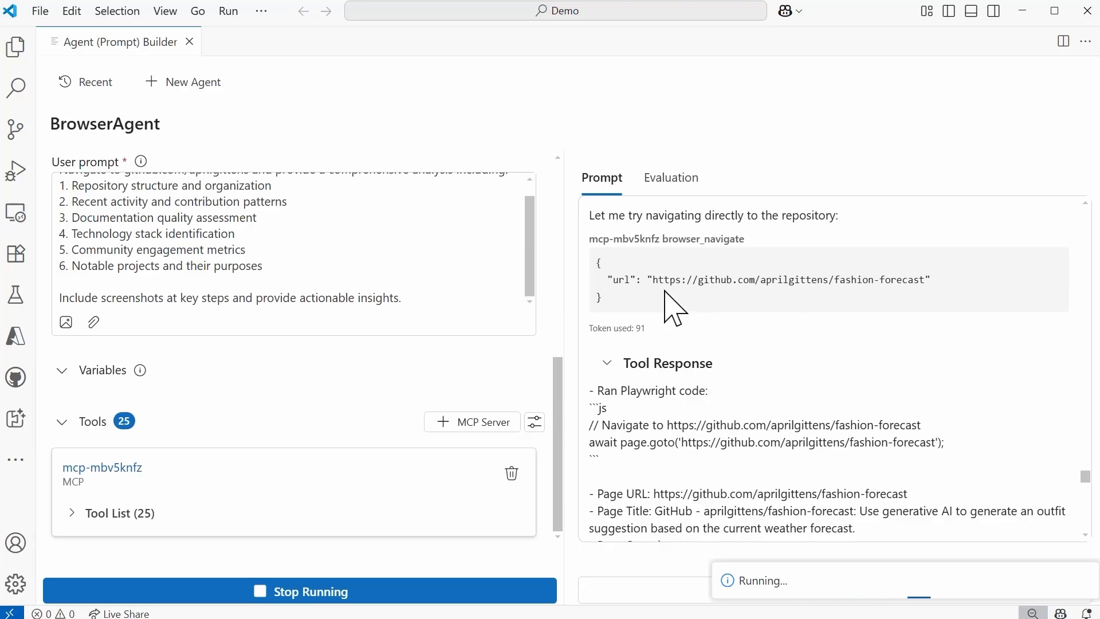
mouse_move(757, 367)
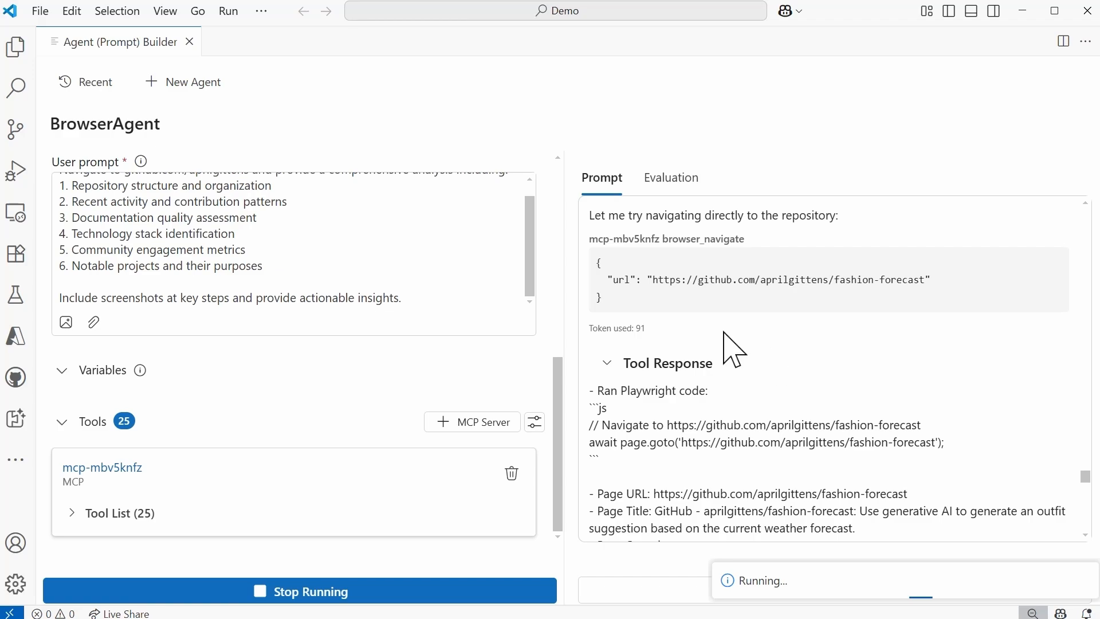
mouse_move(680, 282)
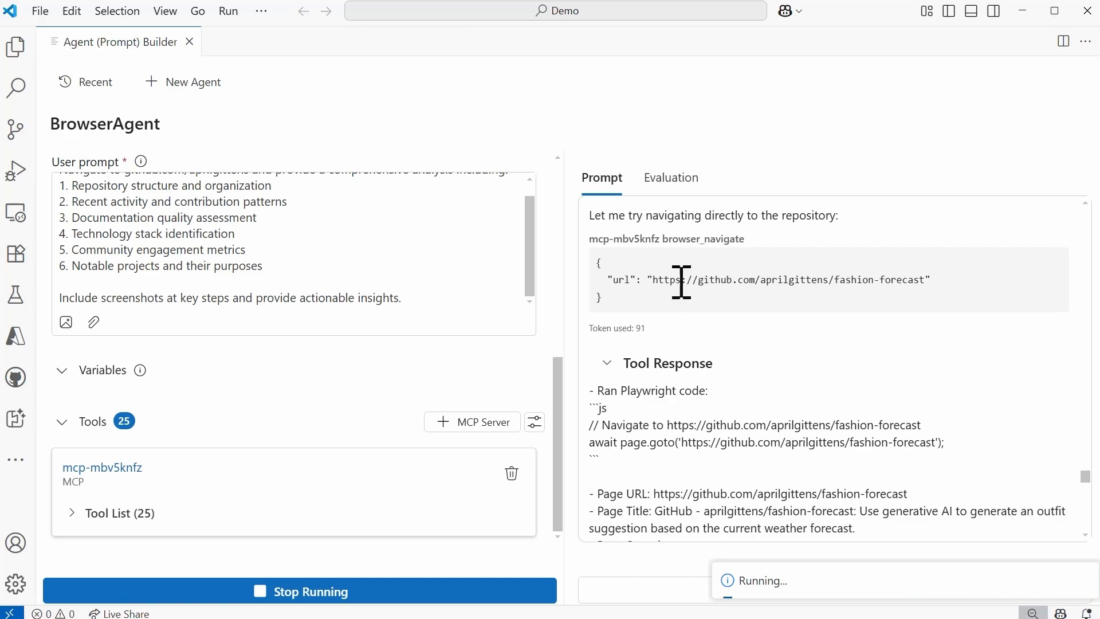
mouse_move(1091, 489)
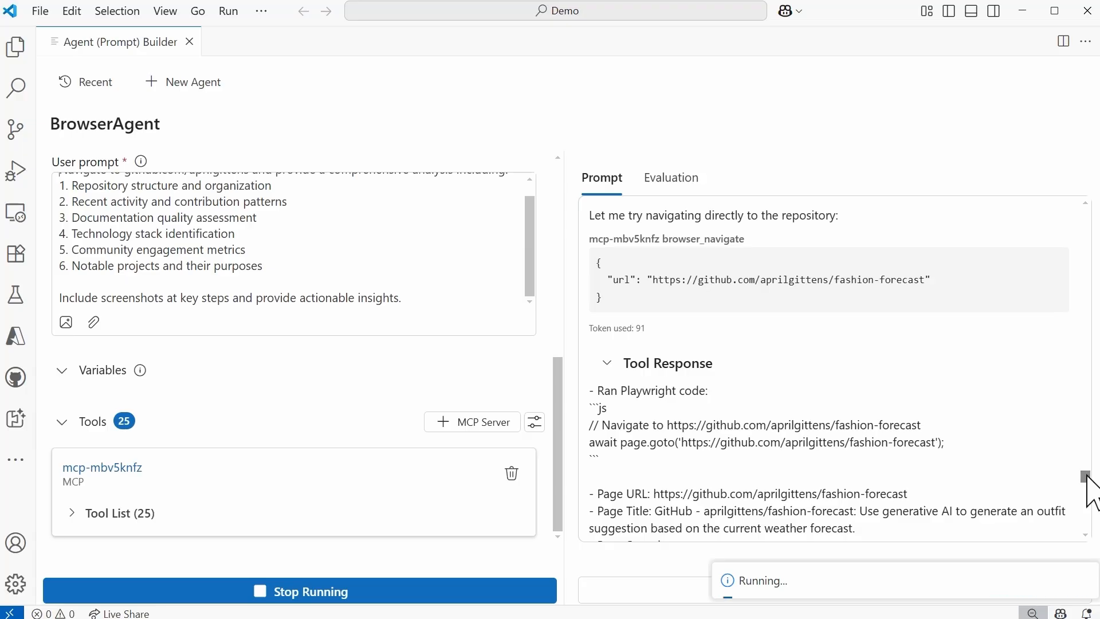
scroll("down", 3)
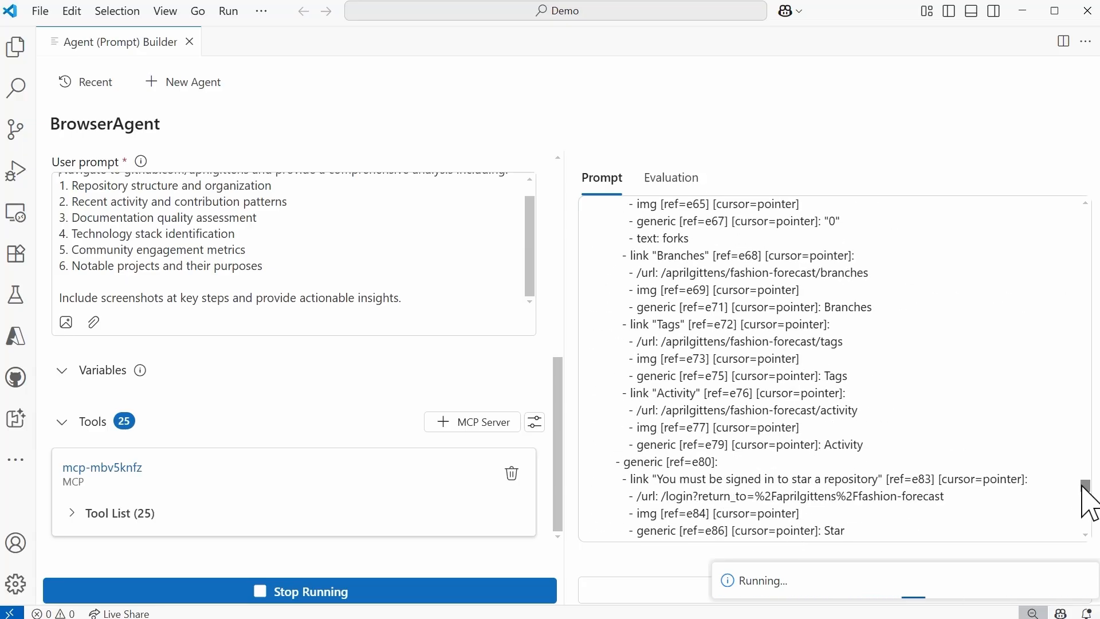
scroll("down", 3)
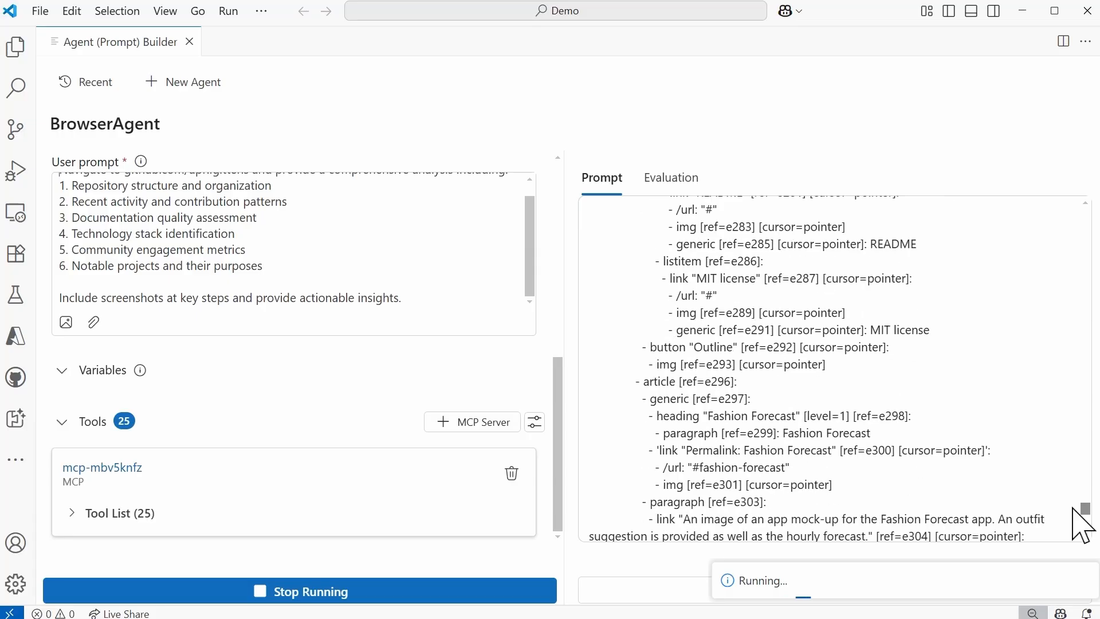
scroll("down", 3)
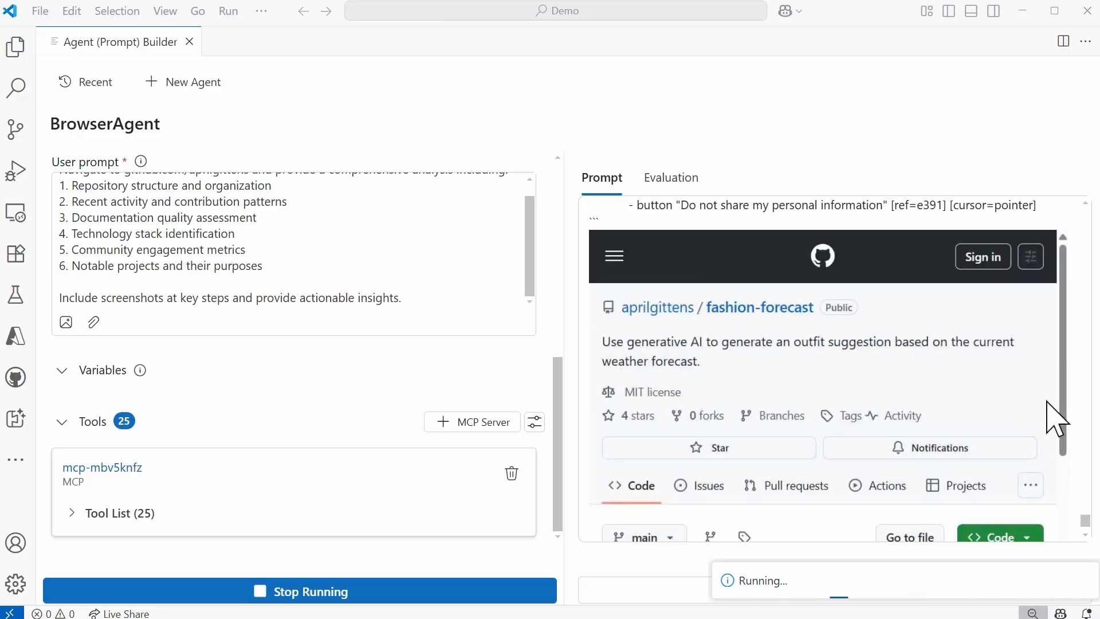
mouse_move(1091, 420)
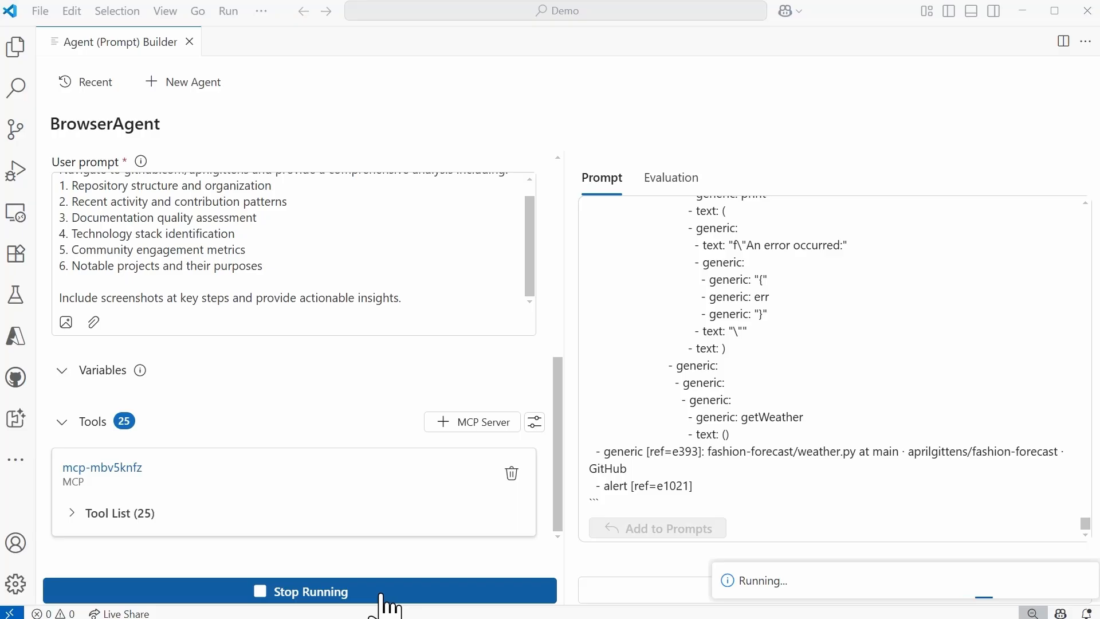
Stop the BrowserAgent's ongoing run so cancellation begins
left_click(308, 591)
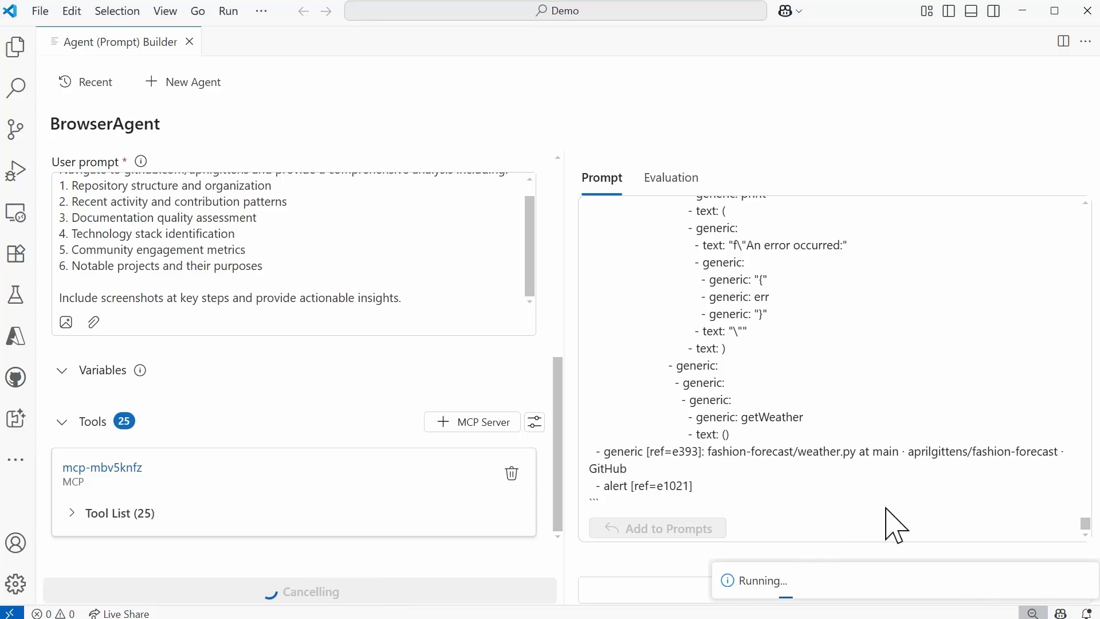
mouse_move(905, 522)
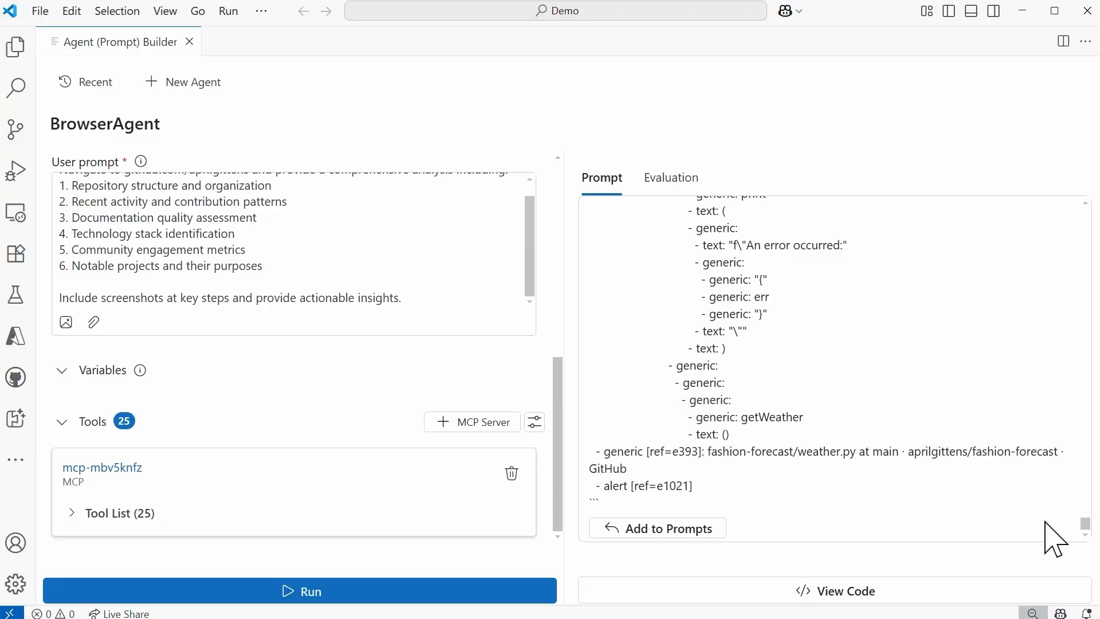
mouse_move(933, 599)
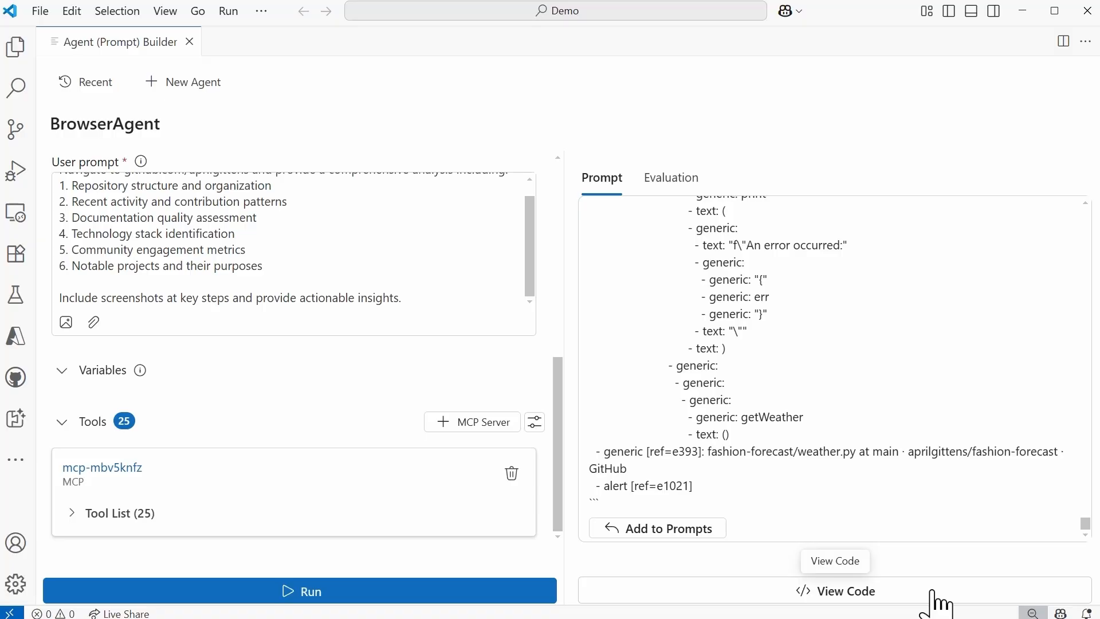
mouse_move(936, 567)
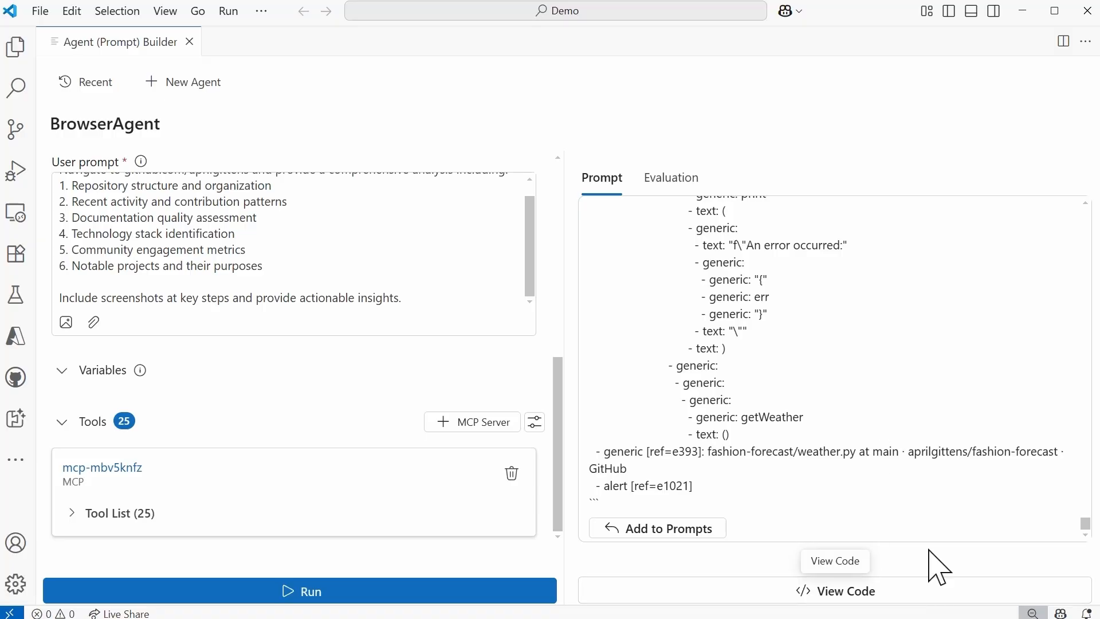
mouse_move(919, 595)
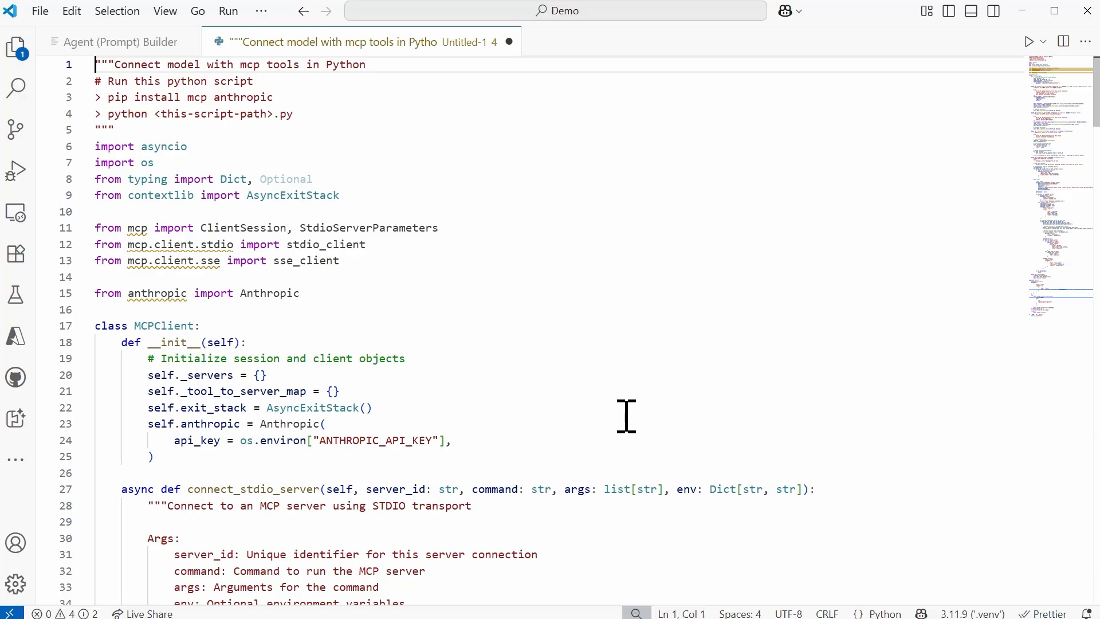
mouse_move(448, 109)
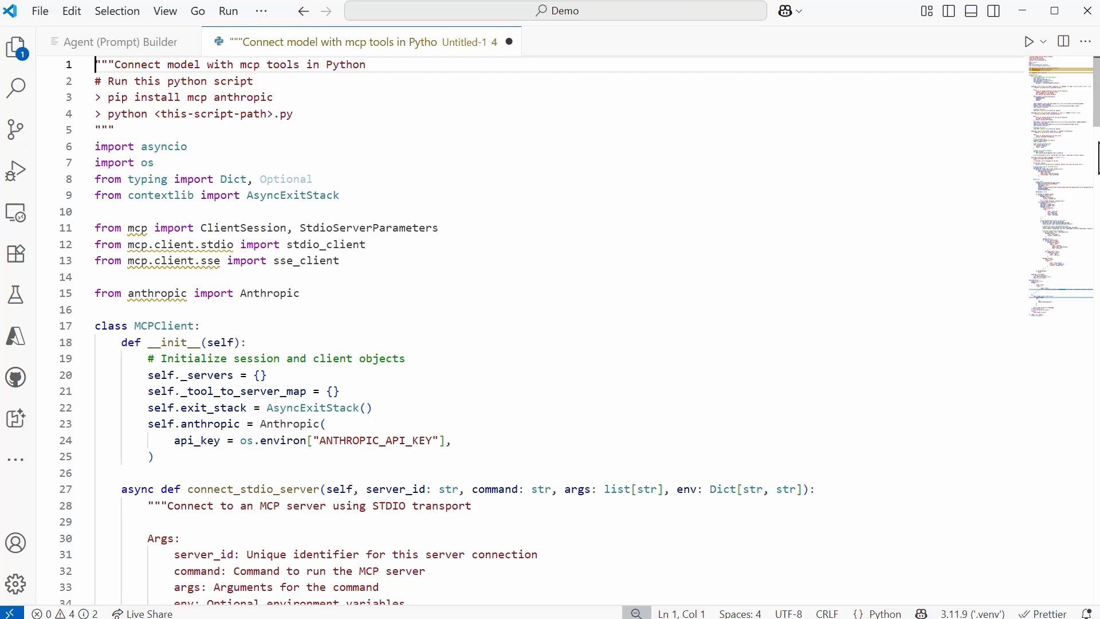
Scroll through the generated Python MCP client script wiring Claude to Playwright tools, then back toward the top
scroll("down", 3)
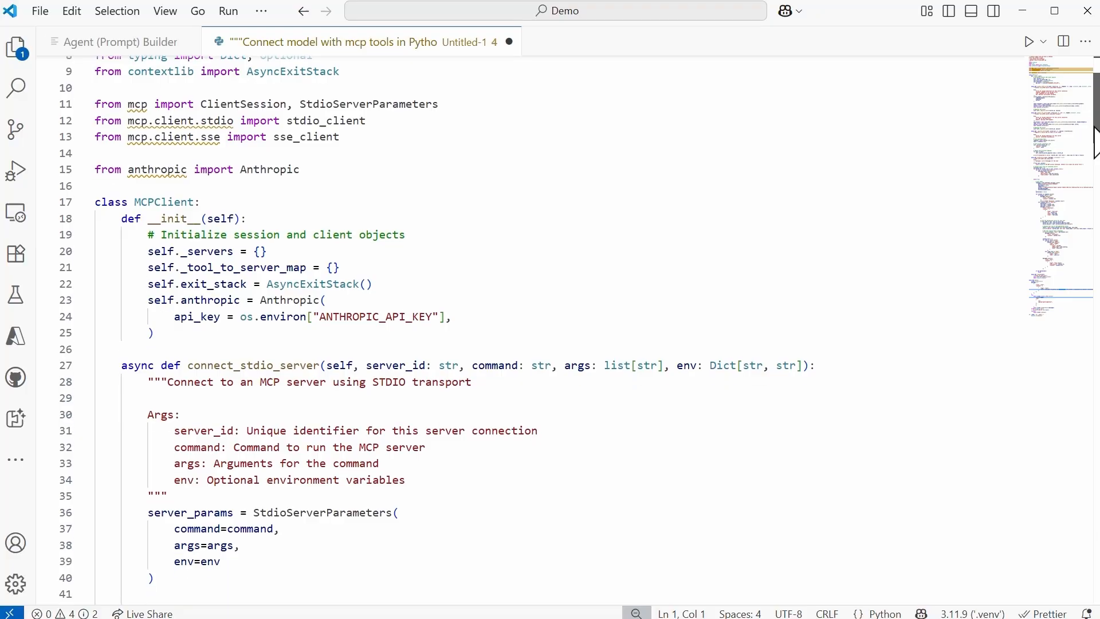
scroll("down", 3)
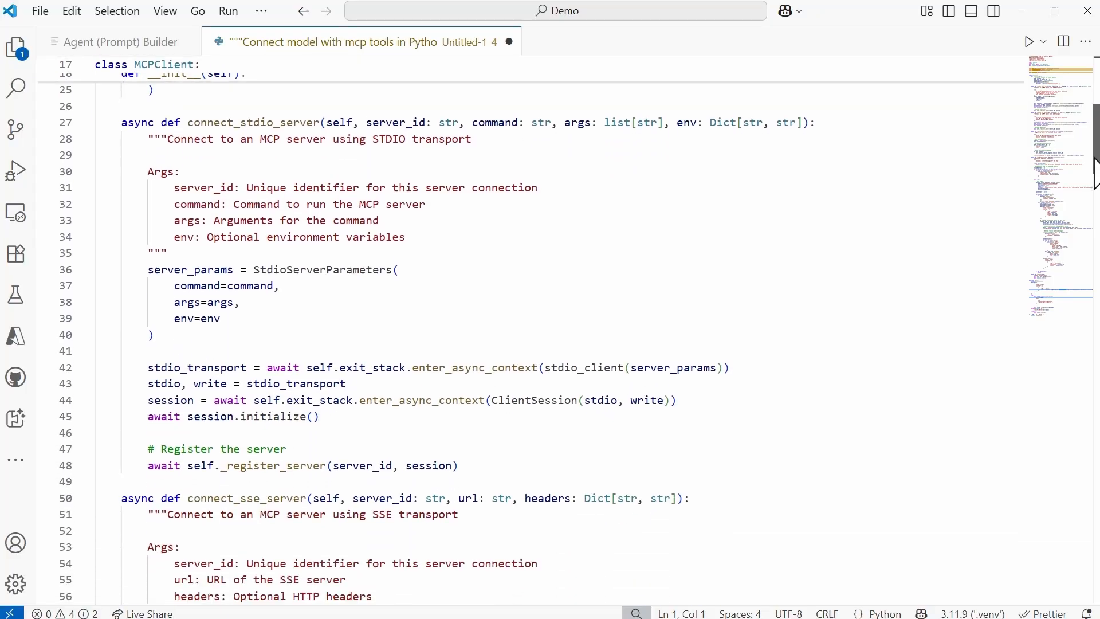
scroll("down", 3)
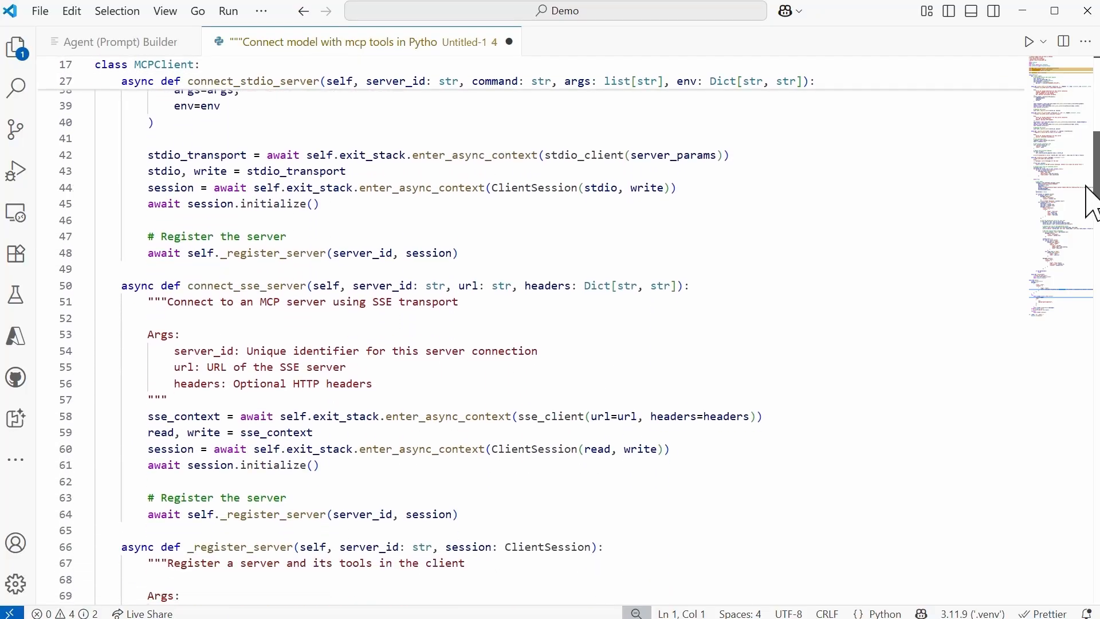
scroll("down", 3)
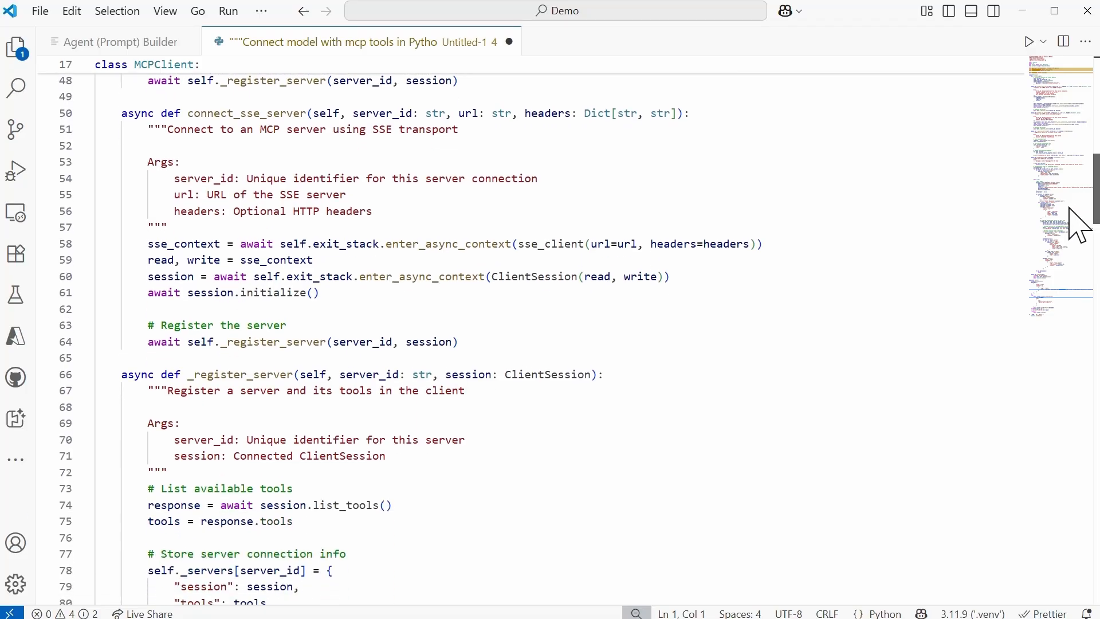
scroll("down", 3)
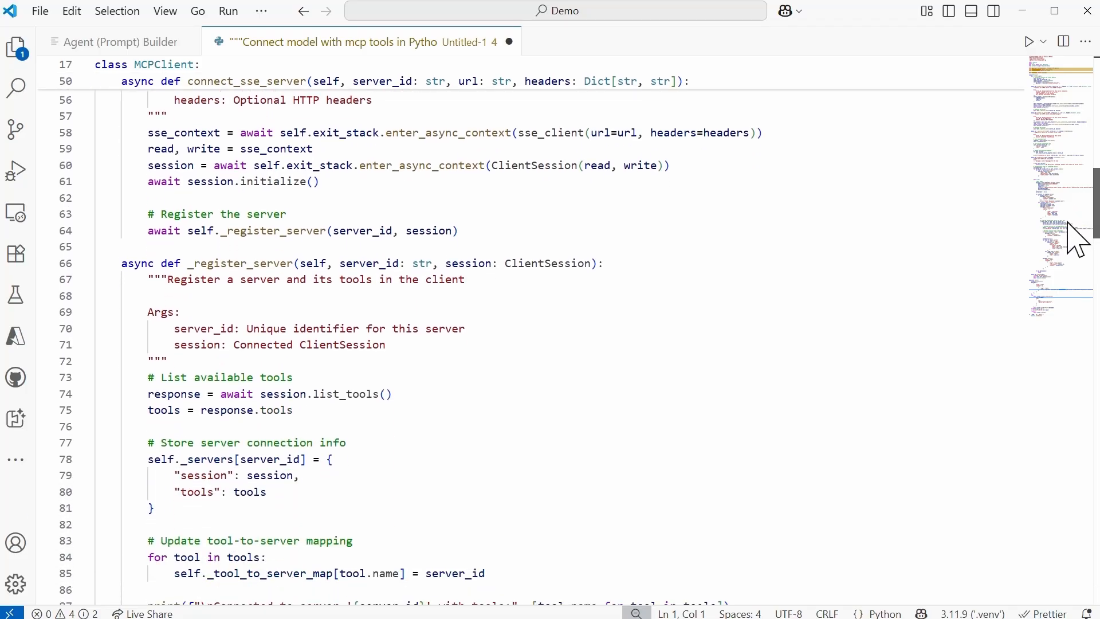
scroll("down", 3)
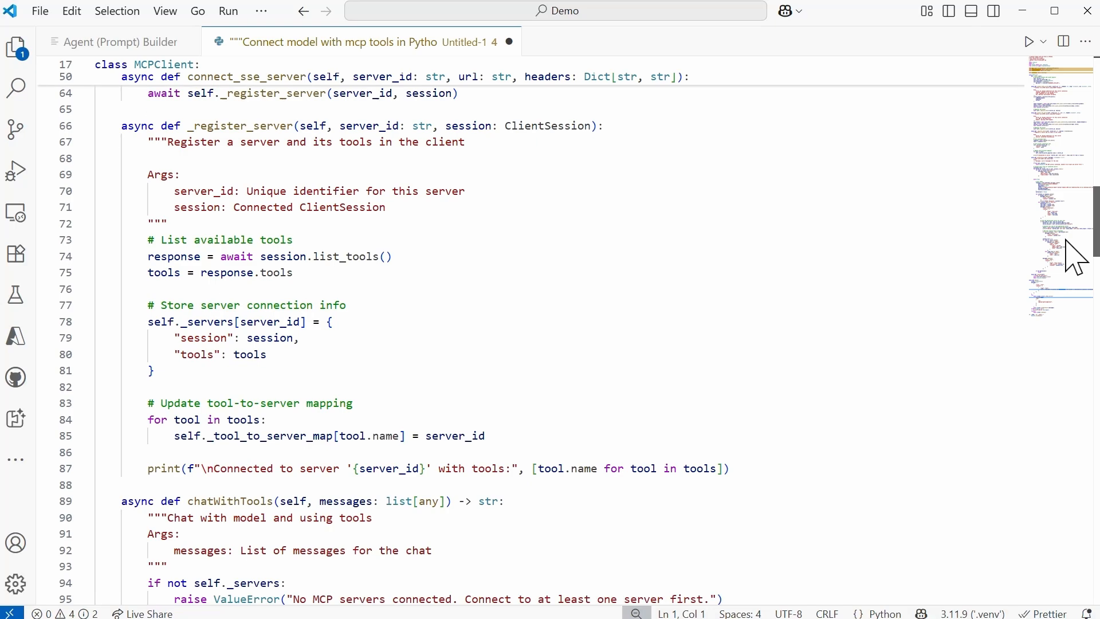
scroll("down", 3)
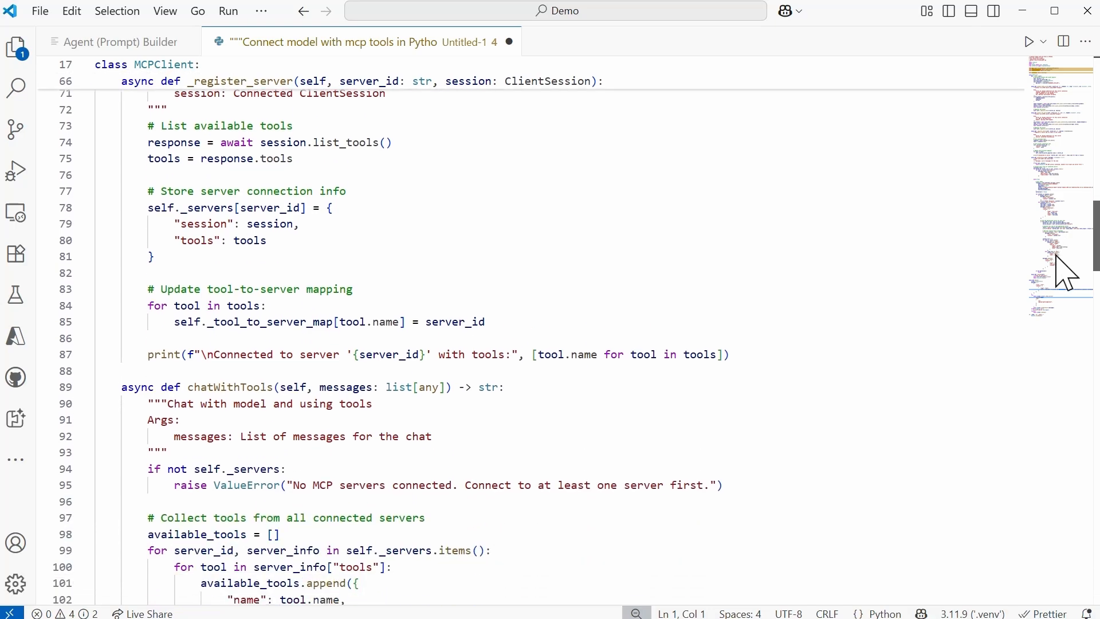
scroll("down", 3)
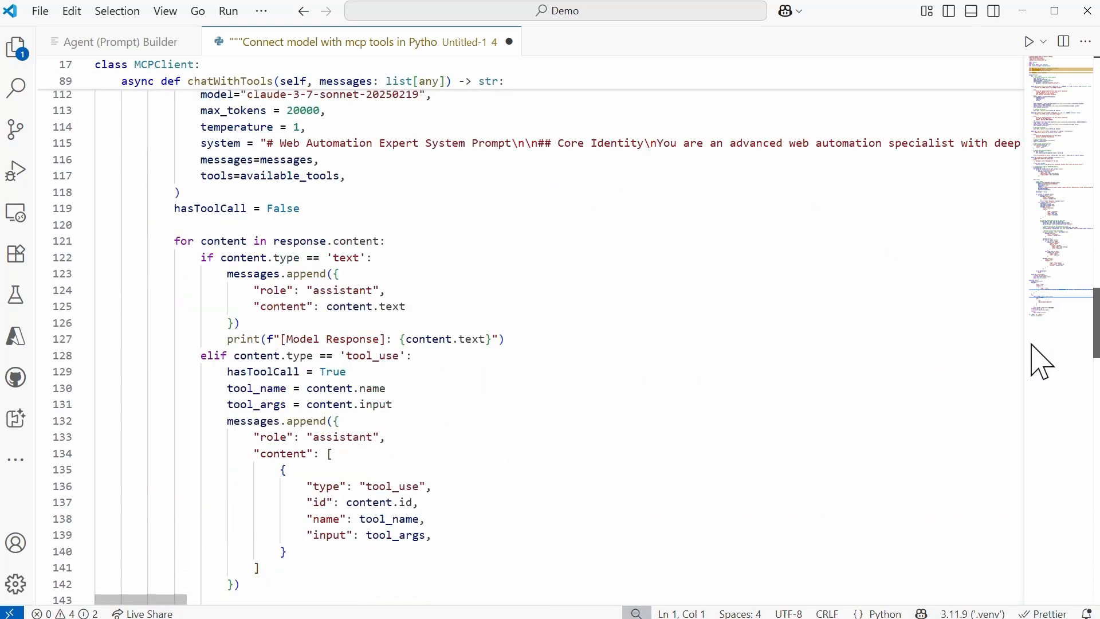
scroll("down", 3)
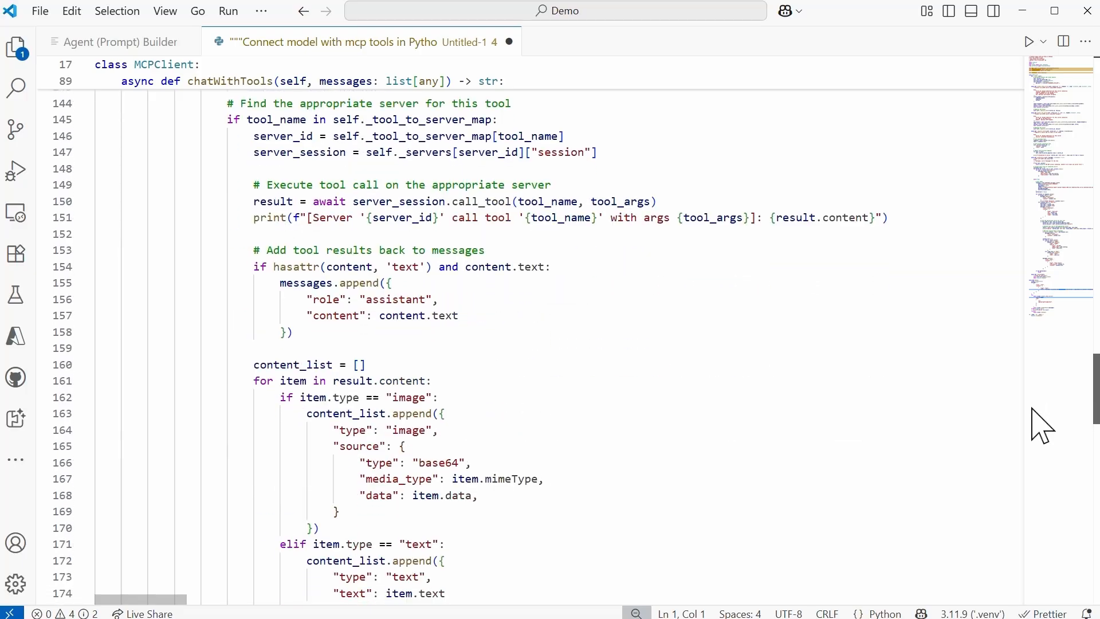
scroll("down", 3)
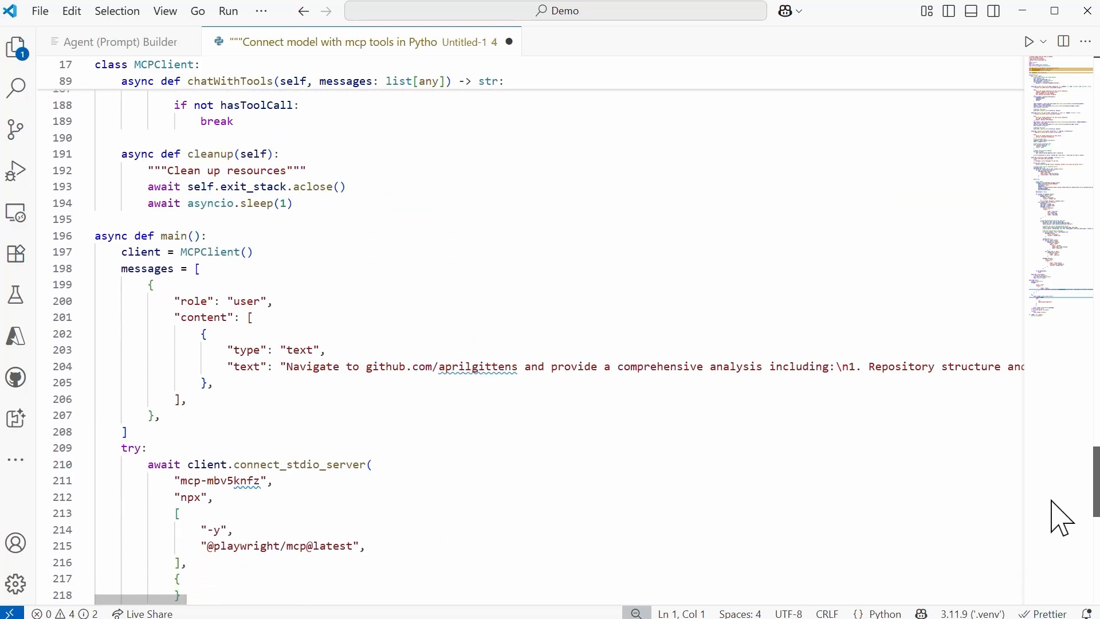
scroll("down", 3)
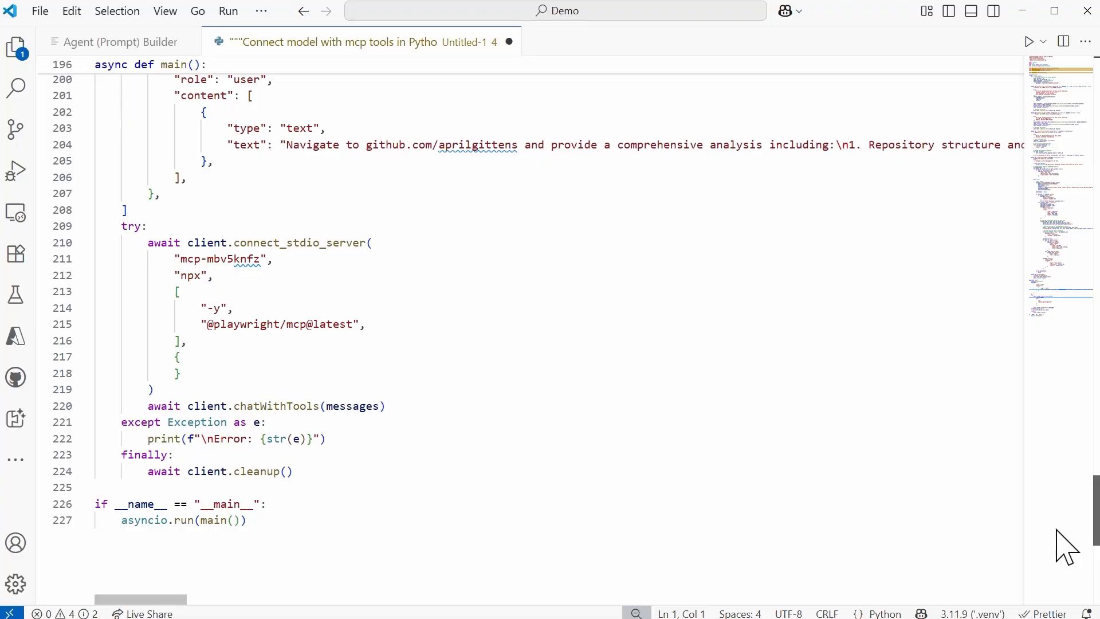
scroll("up", 3)
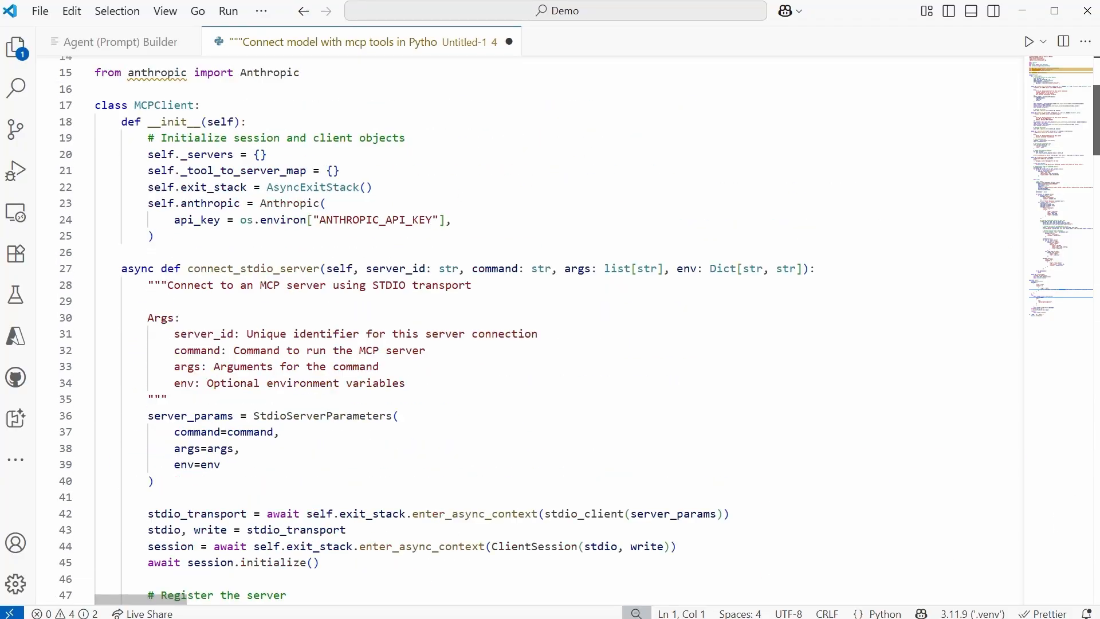
scroll("up", 3)
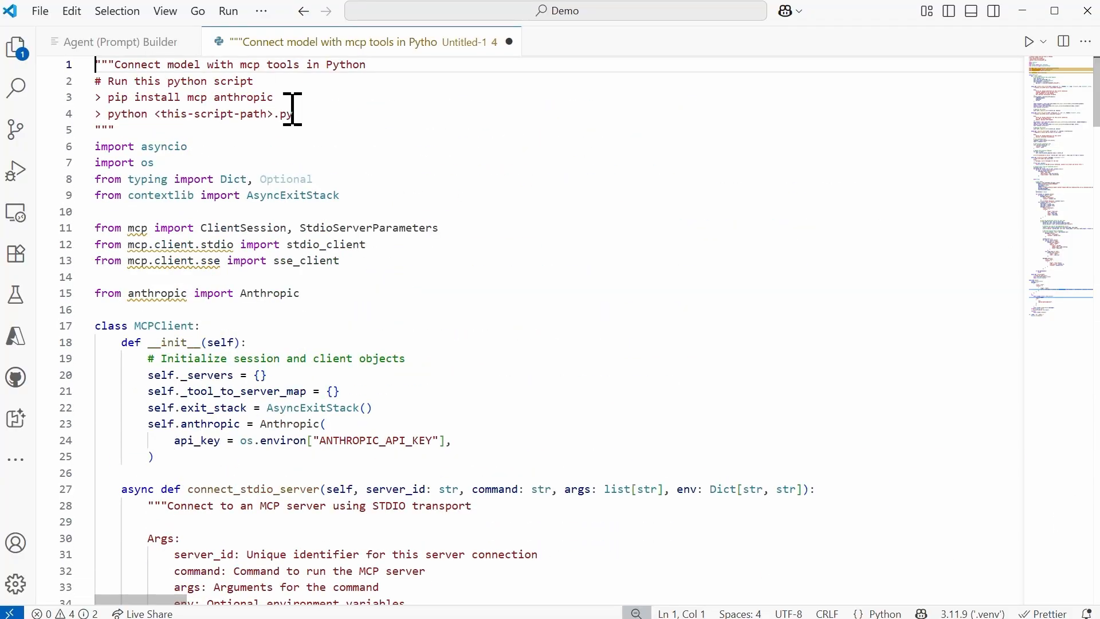